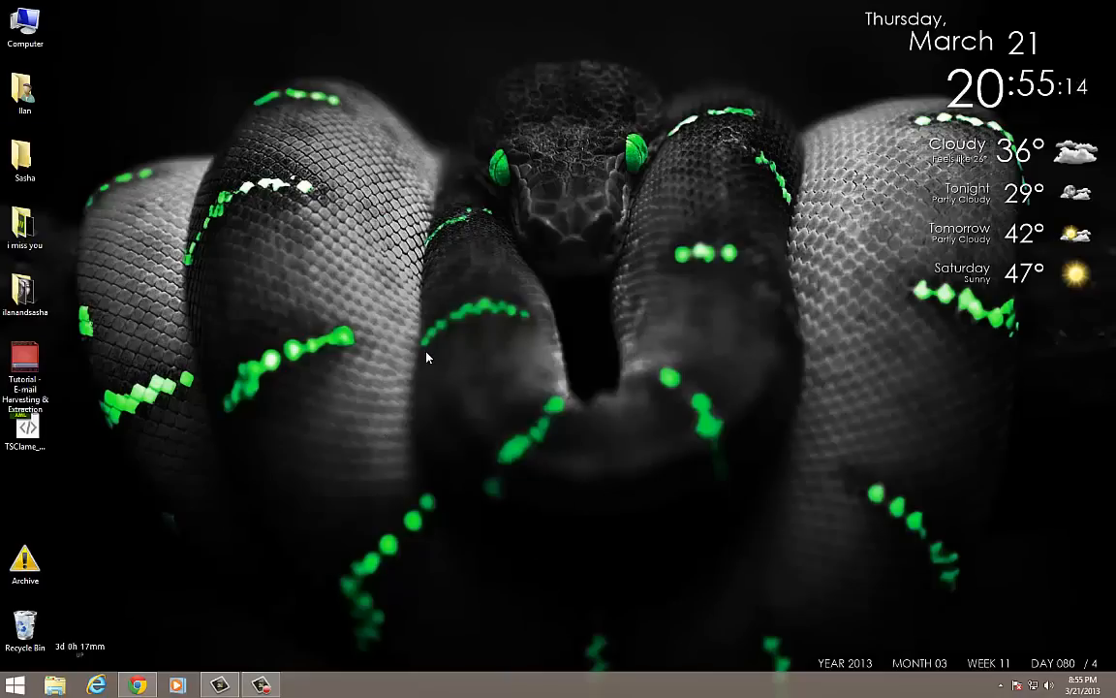
mouse_move(590, 281)
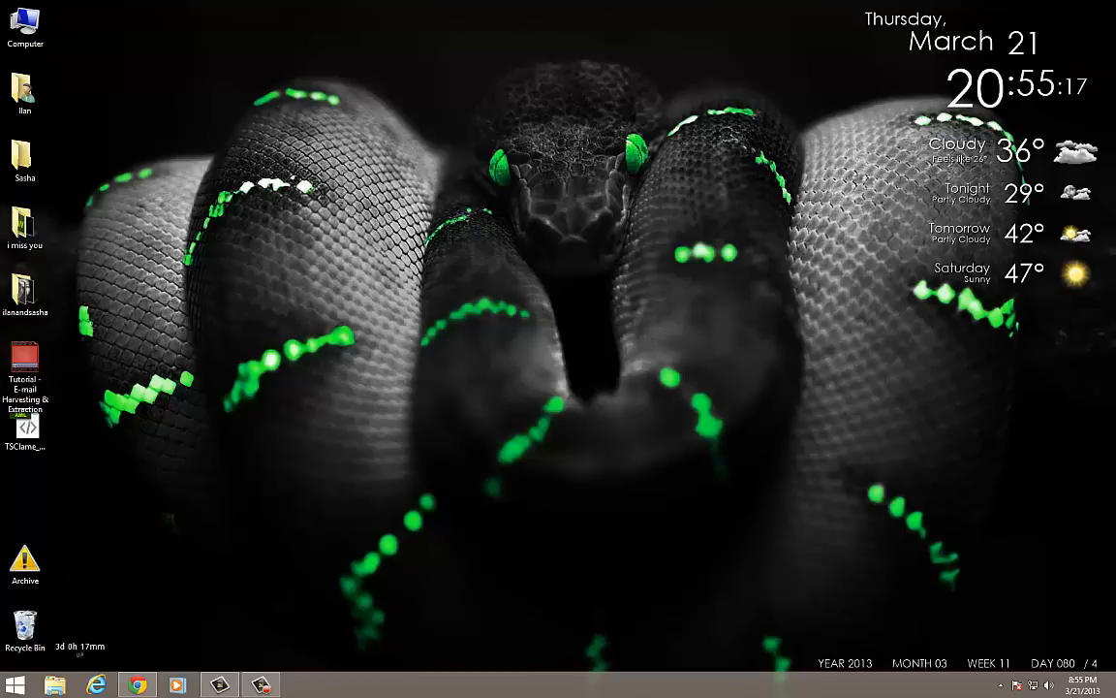
Launch Excel 2013 from the Start menu to reach its start screen.
left_click(14, 686)
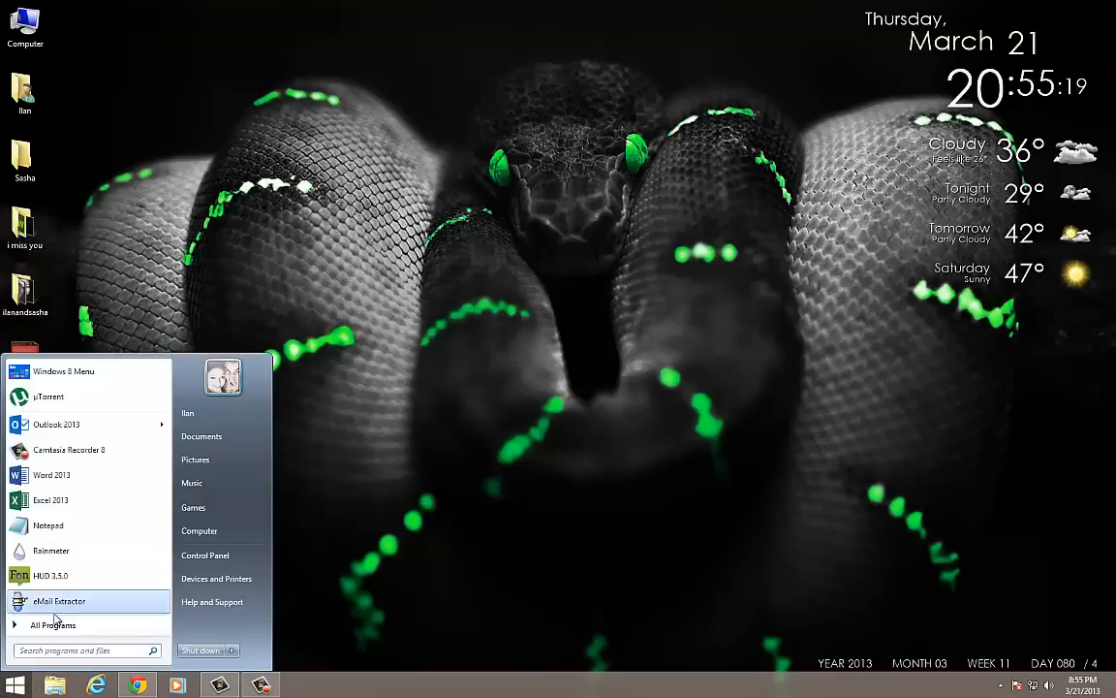
left_click(58, 601)
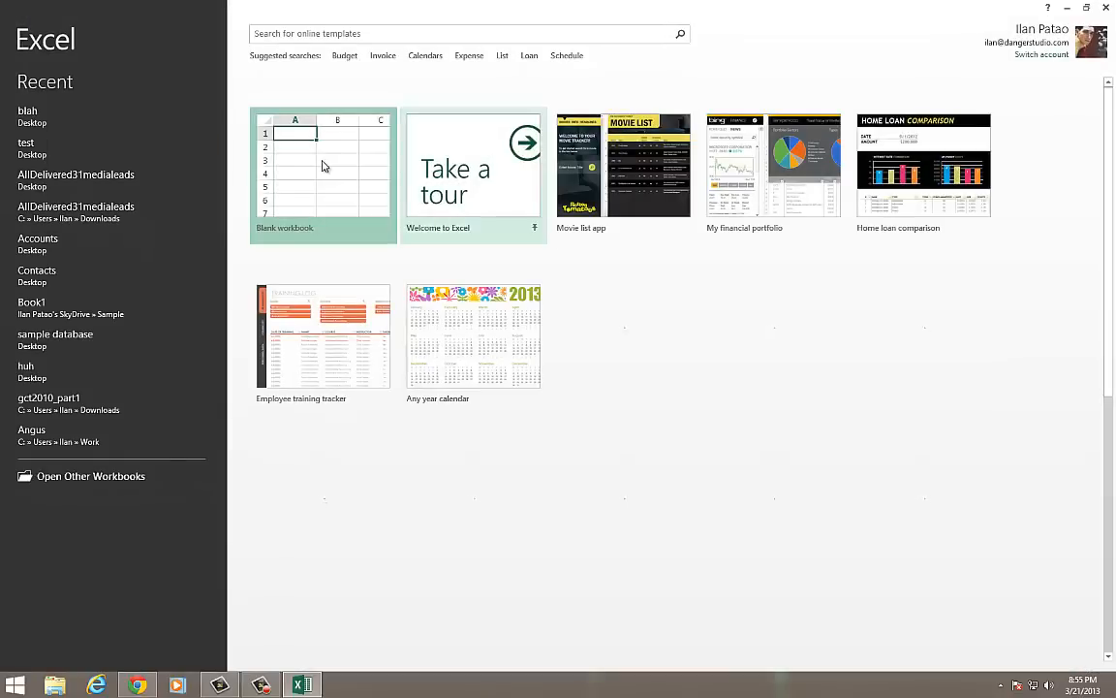
In a new blank workbook, list Item01 to Item10 down column A and copy them to column E.
left_click(322, 174)
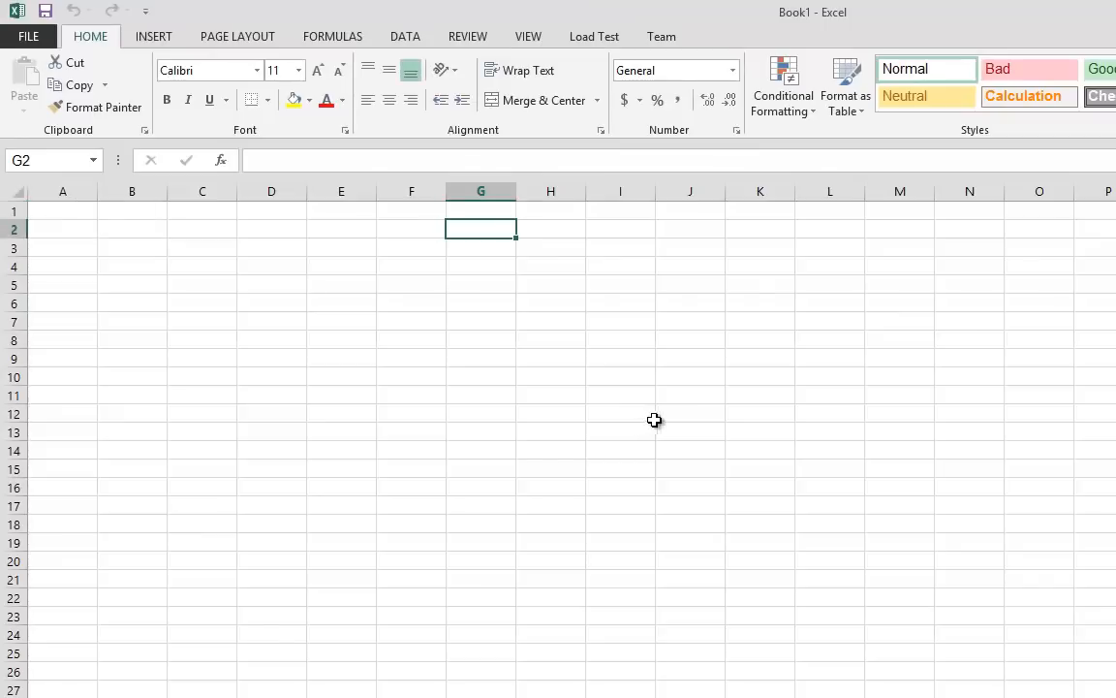
left_click(62, 209)
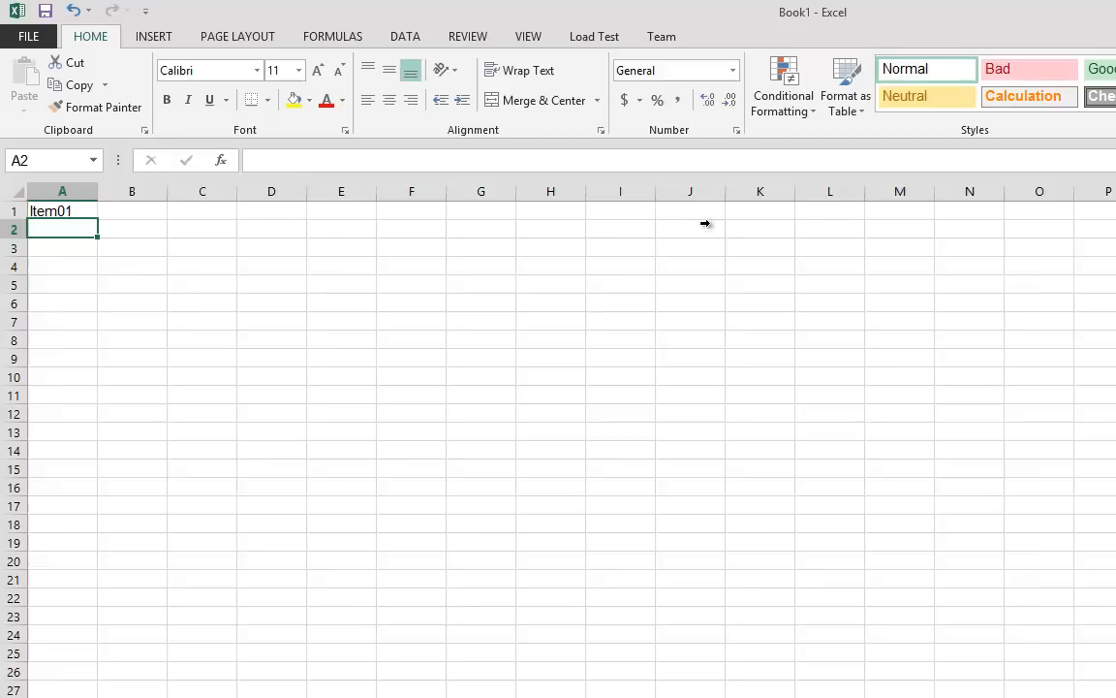
type("Item01")
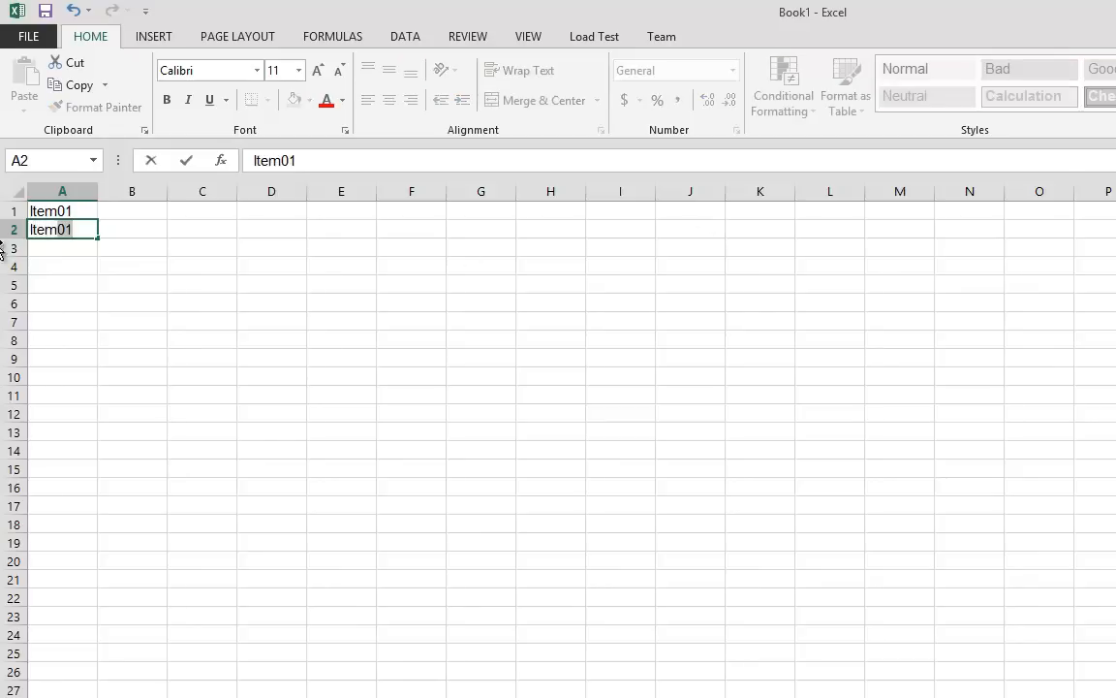
type("Item2")
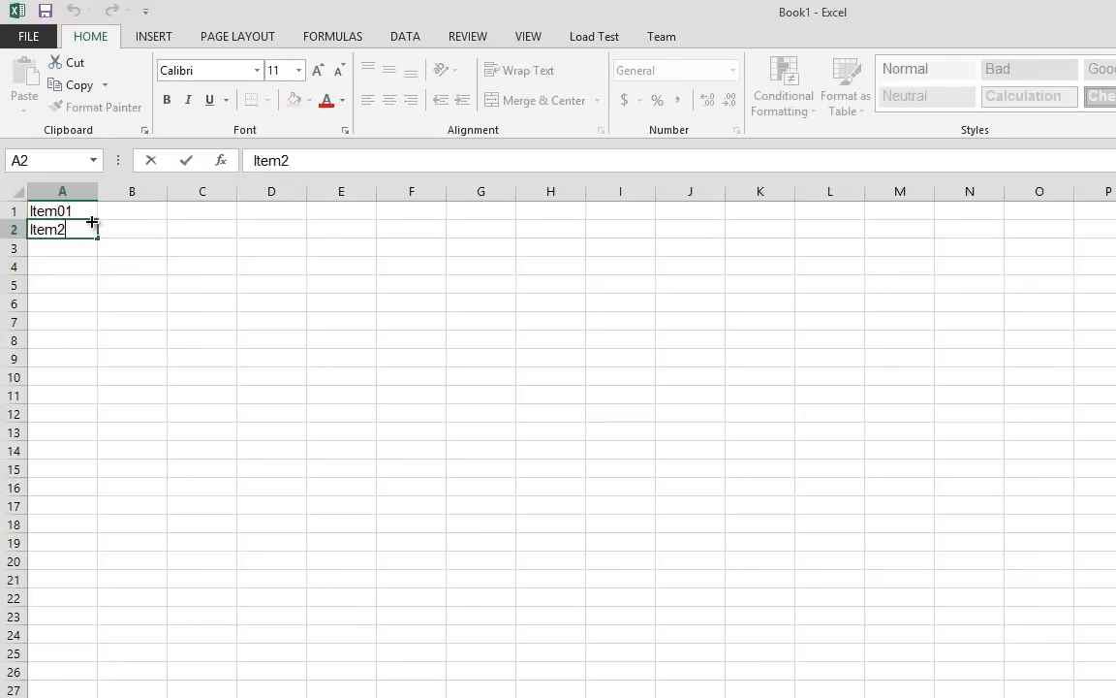
left_click(202, 249)
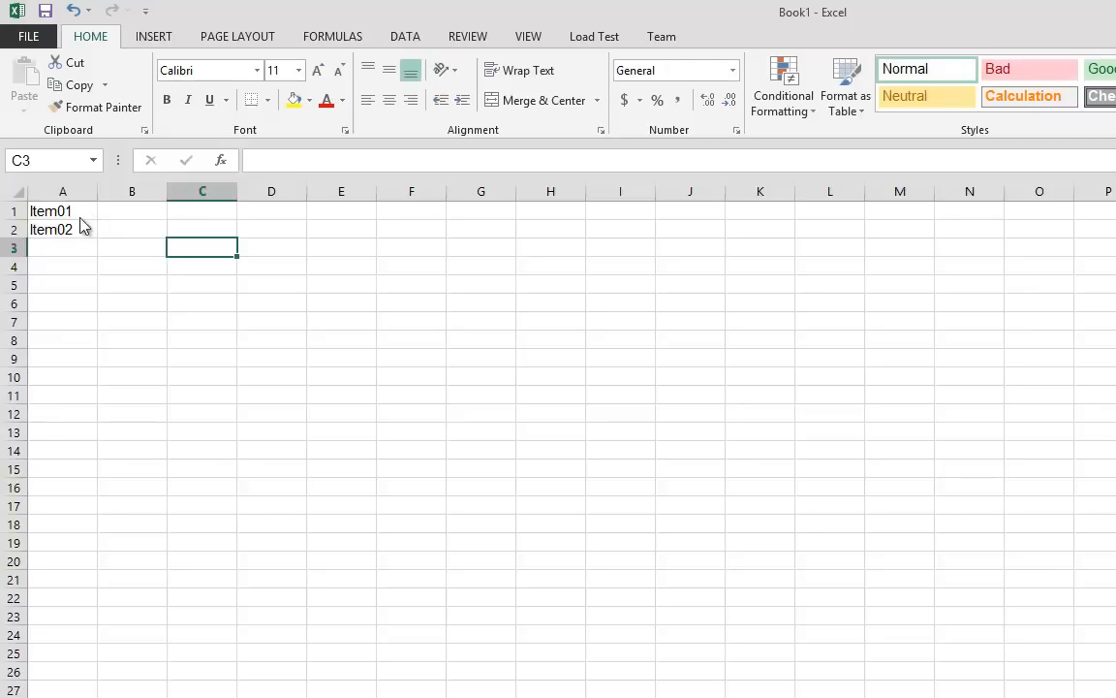
left_click_drag(62, 212, 62, 392)
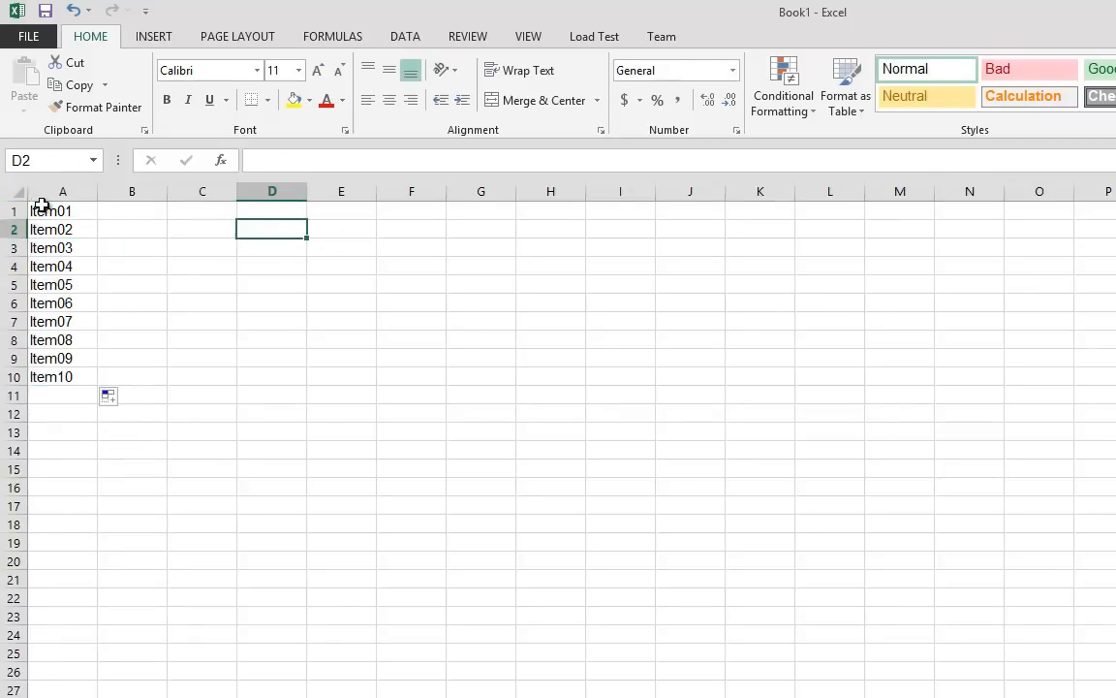
left_click(341, 229)
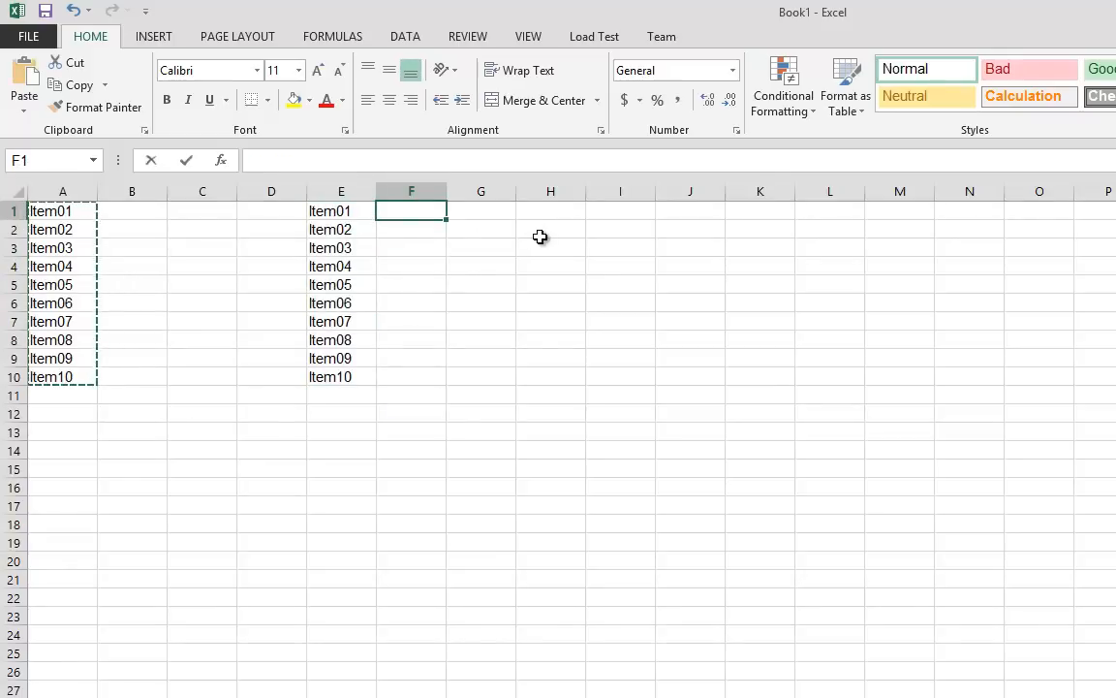
Fill column F with =RAND() prices and column G with colour letters Y/G/B/R for the reference table.
type("=")
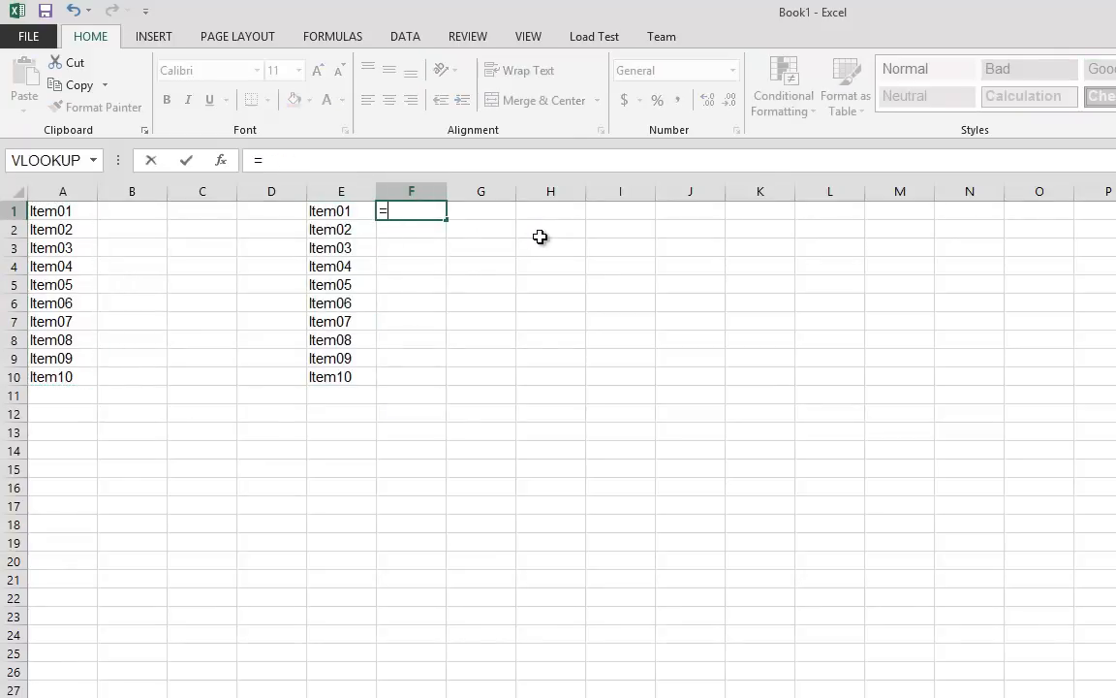
type("RAND()")
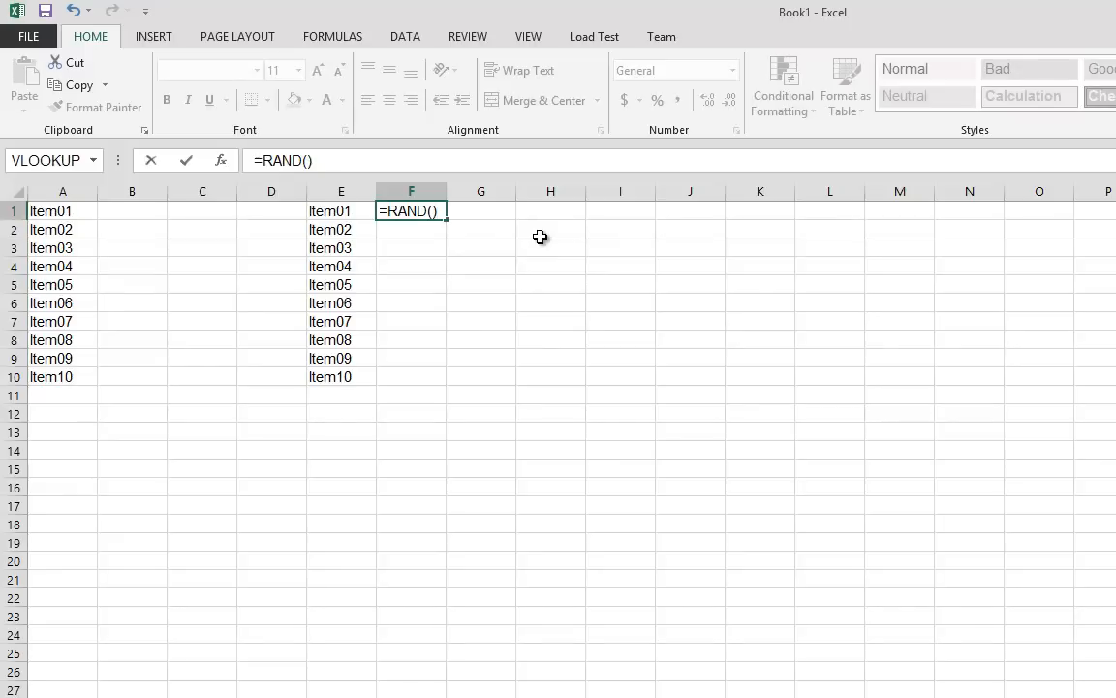
key("Return")
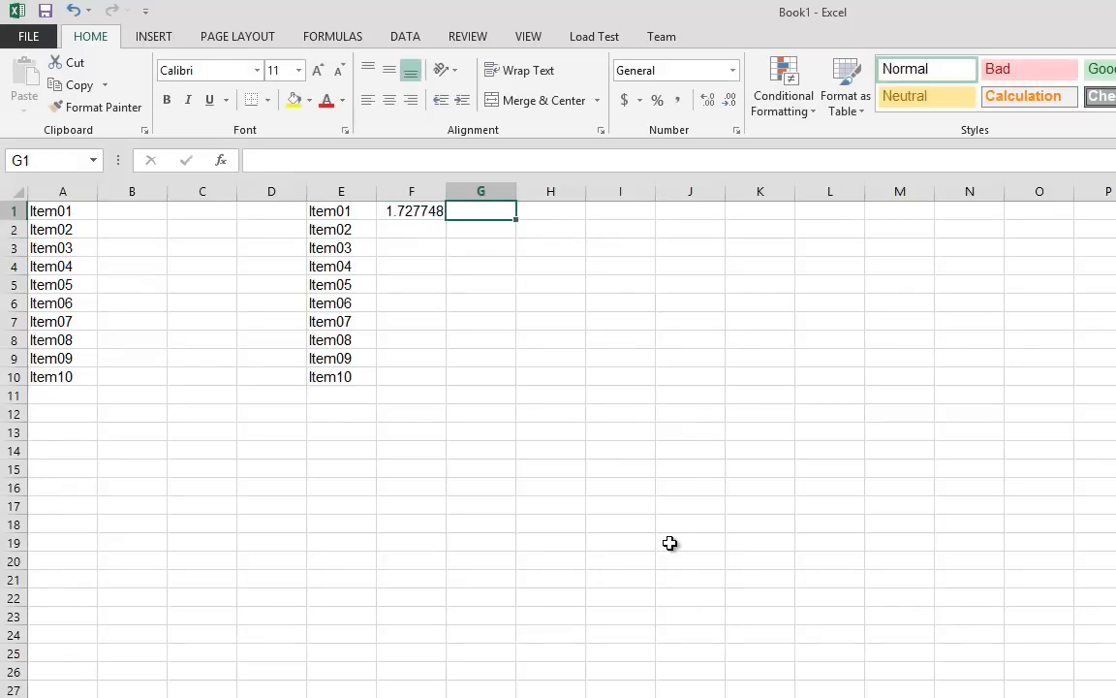
type("G")
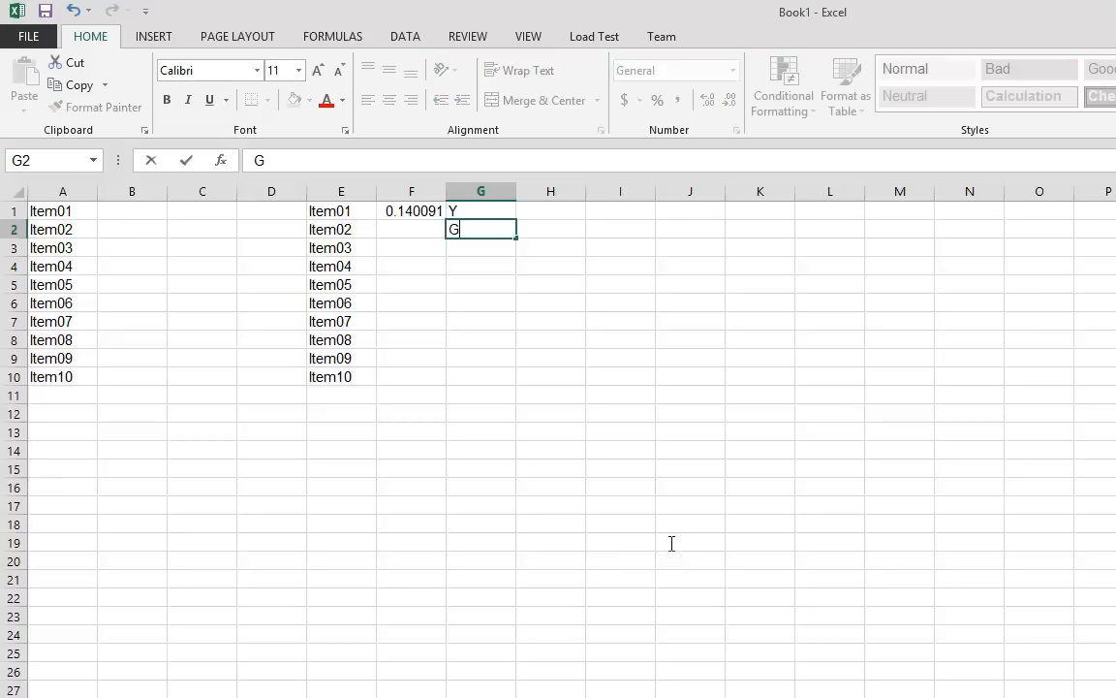
type("B")
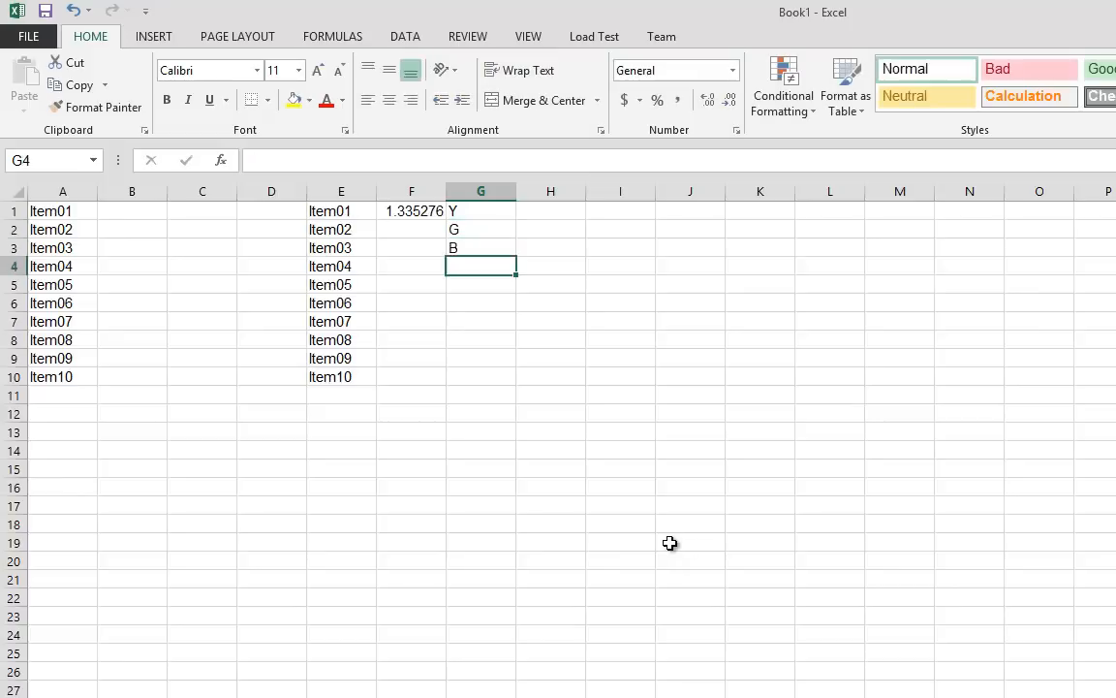
left_click(690, 543)
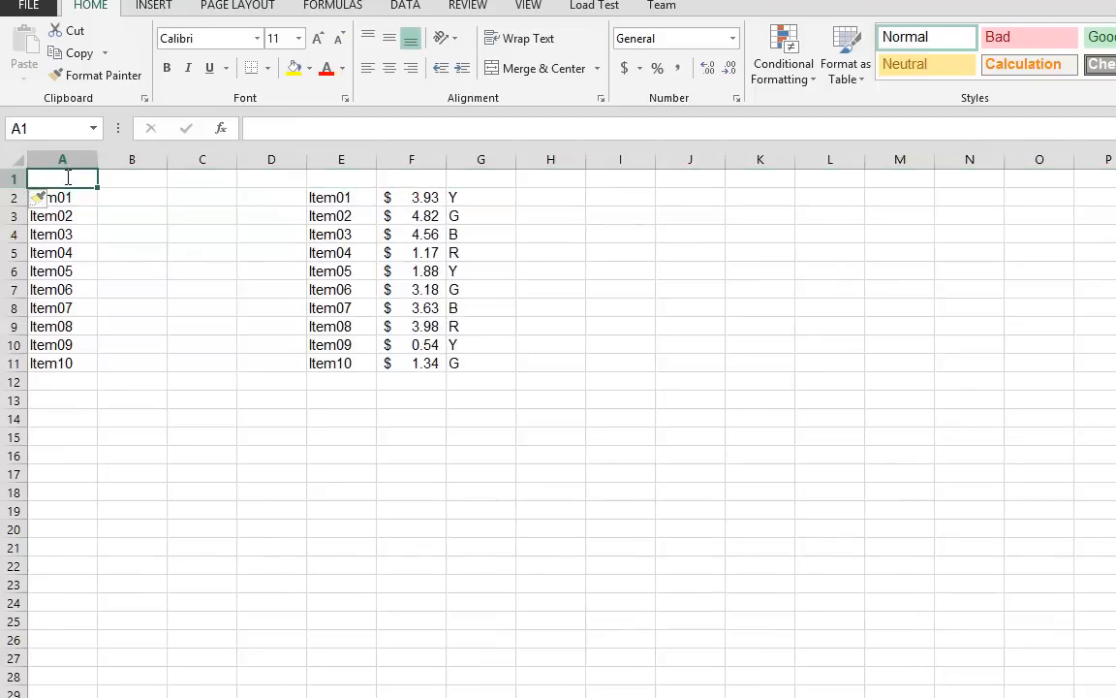
Add a heading row with Item Name over both lists, Price over F and Color over G.
type("Item Name")
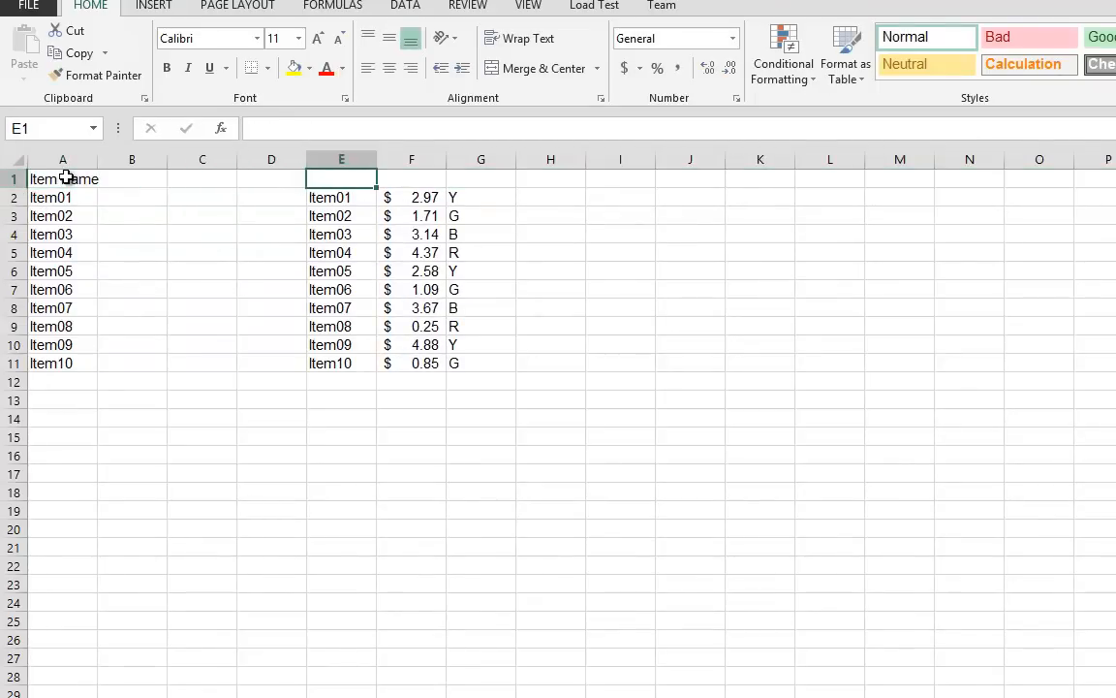
type("Item Name")
left_click(411, 179)
type("Price")
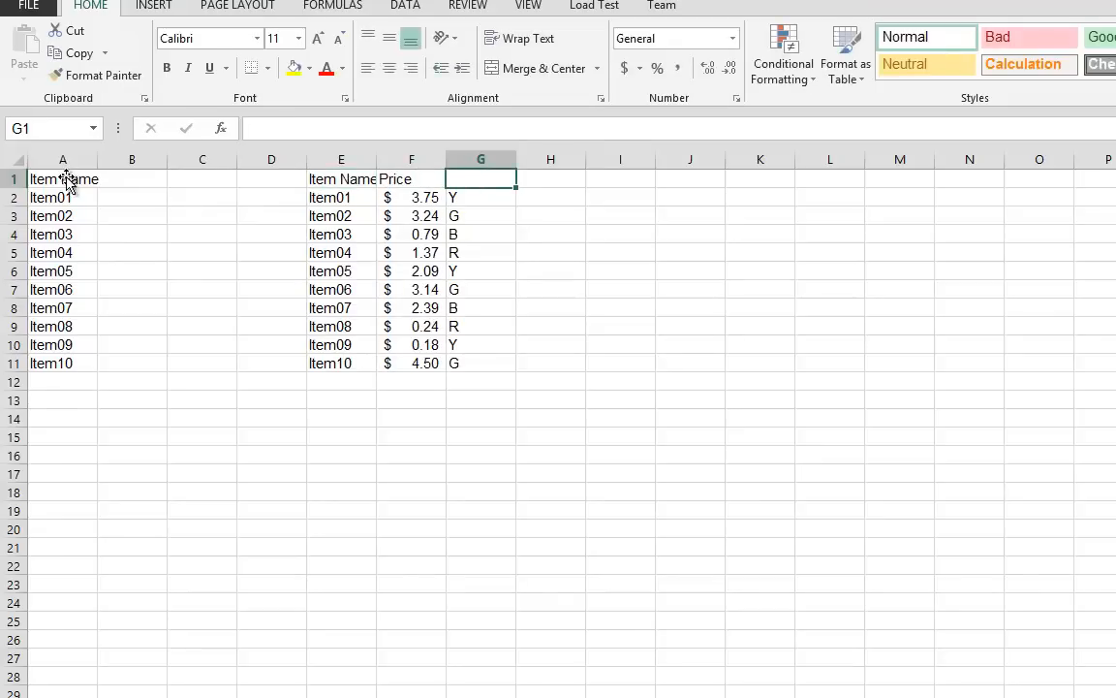
type("Color")
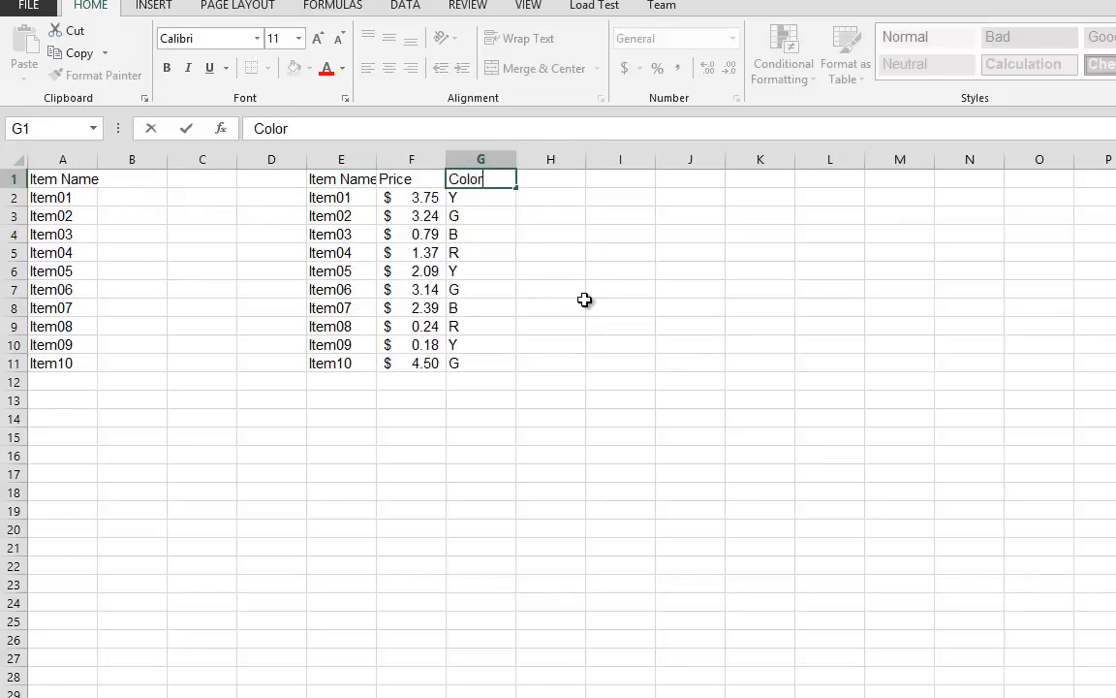
left_click(341, 178)
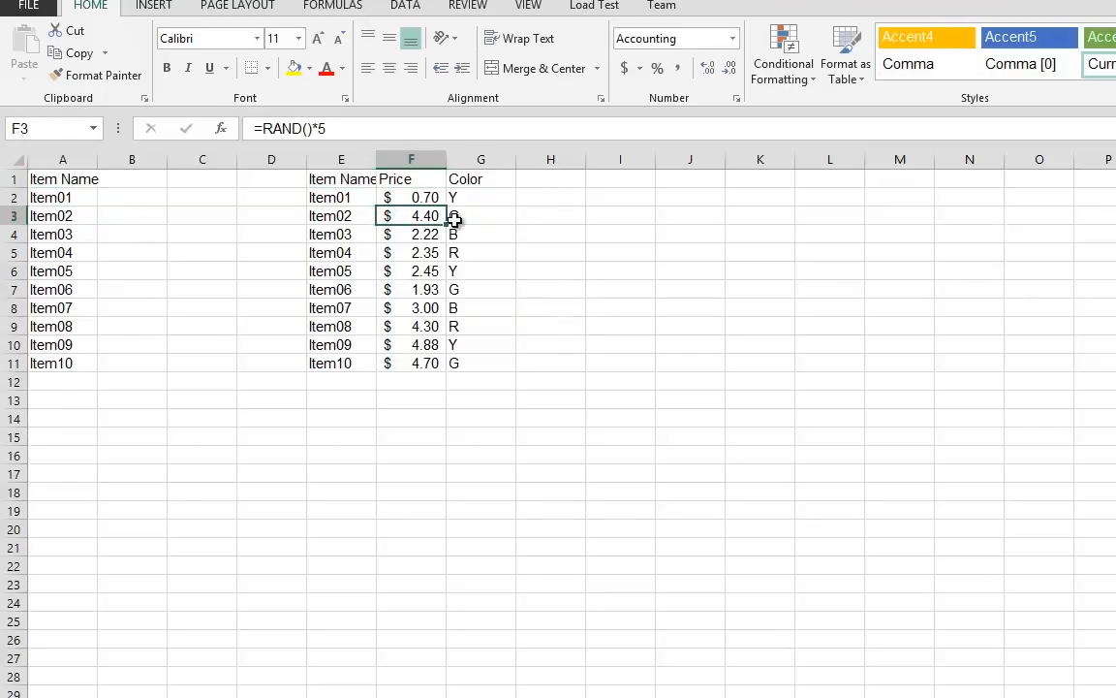
Make prices F2:F11 random dollar amounts under $5 with =RAND()*5 in Accounting format.
left_click(411, 198)
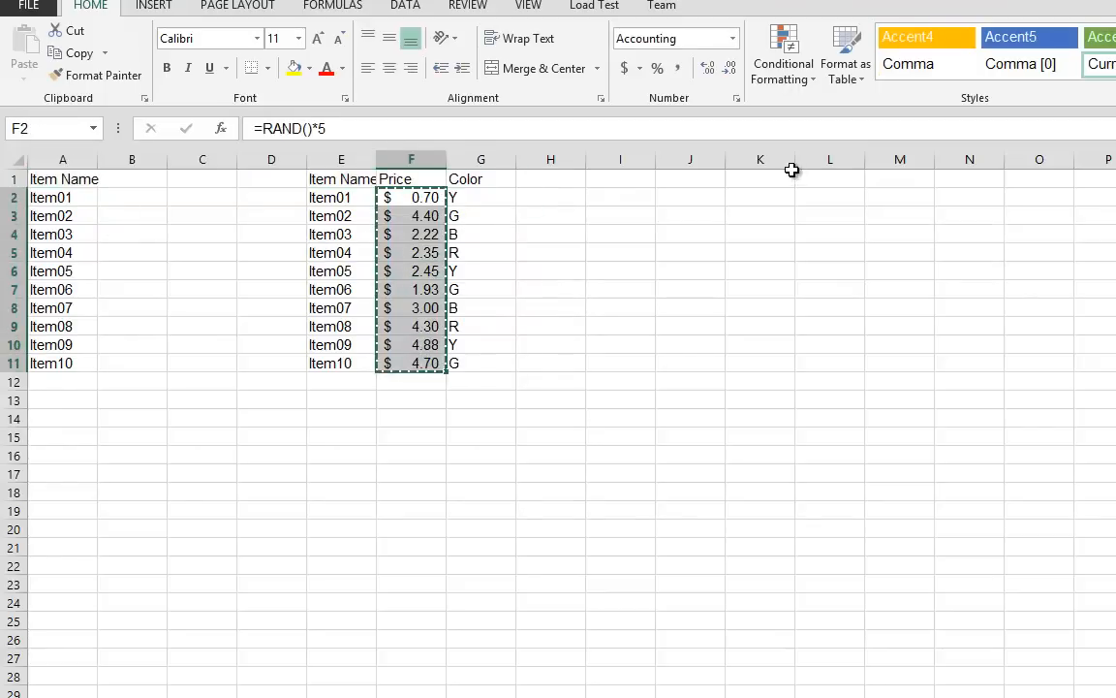
left_click(621, 198)
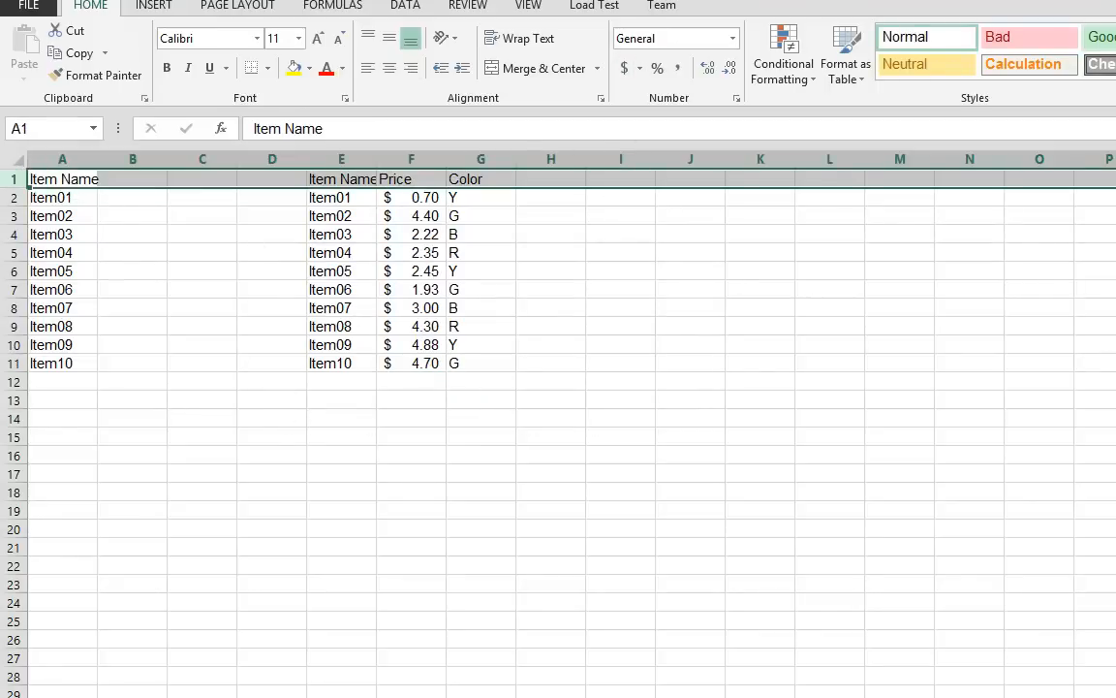
left_click(690, 493)
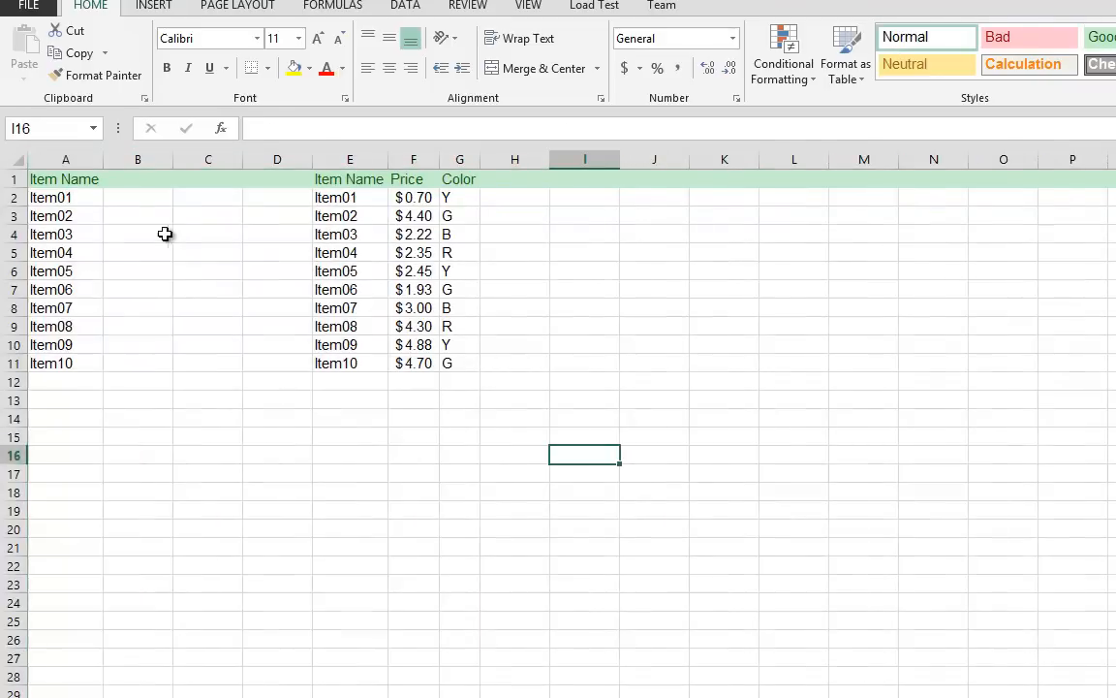
left_click(138, 272)
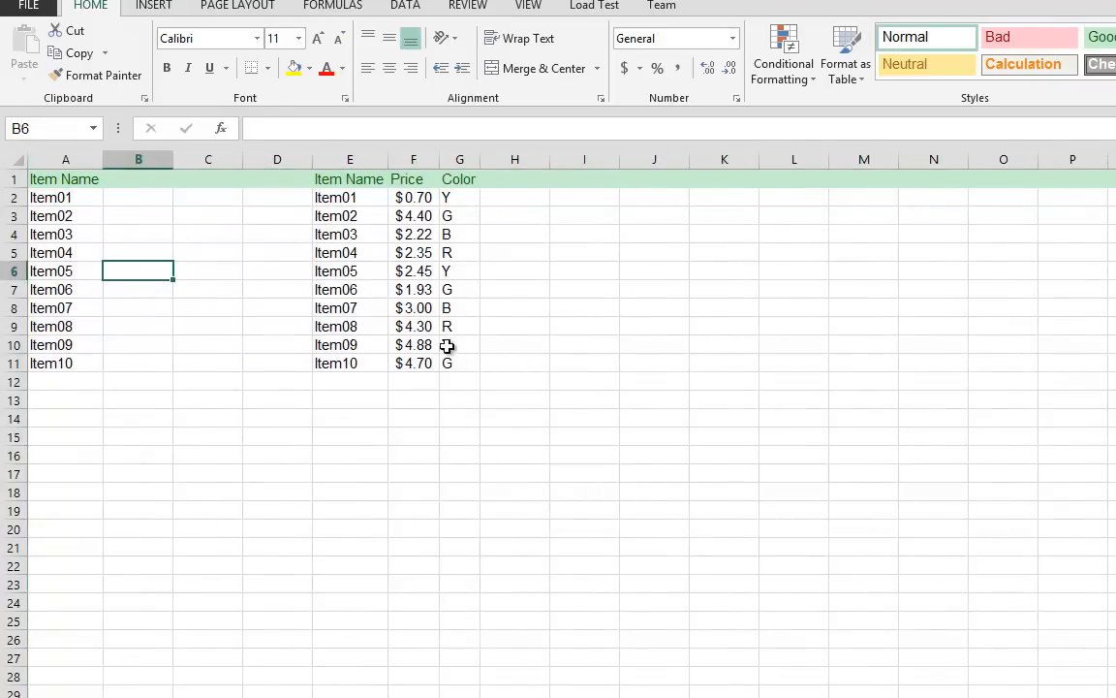
left_click_drag(349, 198, 460, 362)
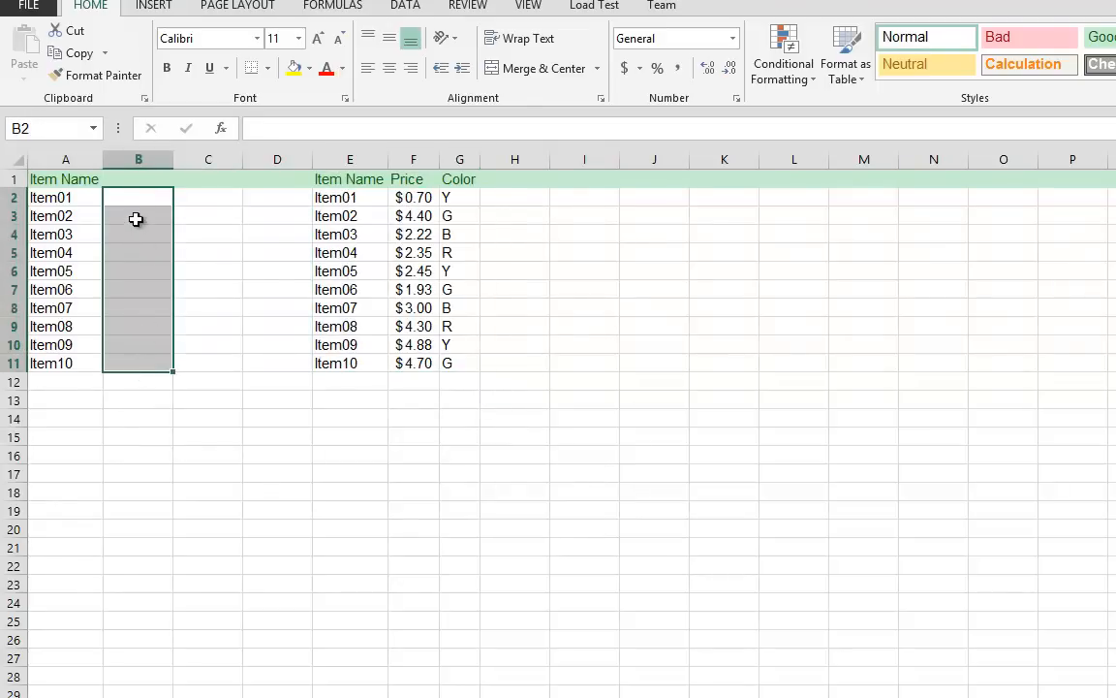
left_click(66, 197)
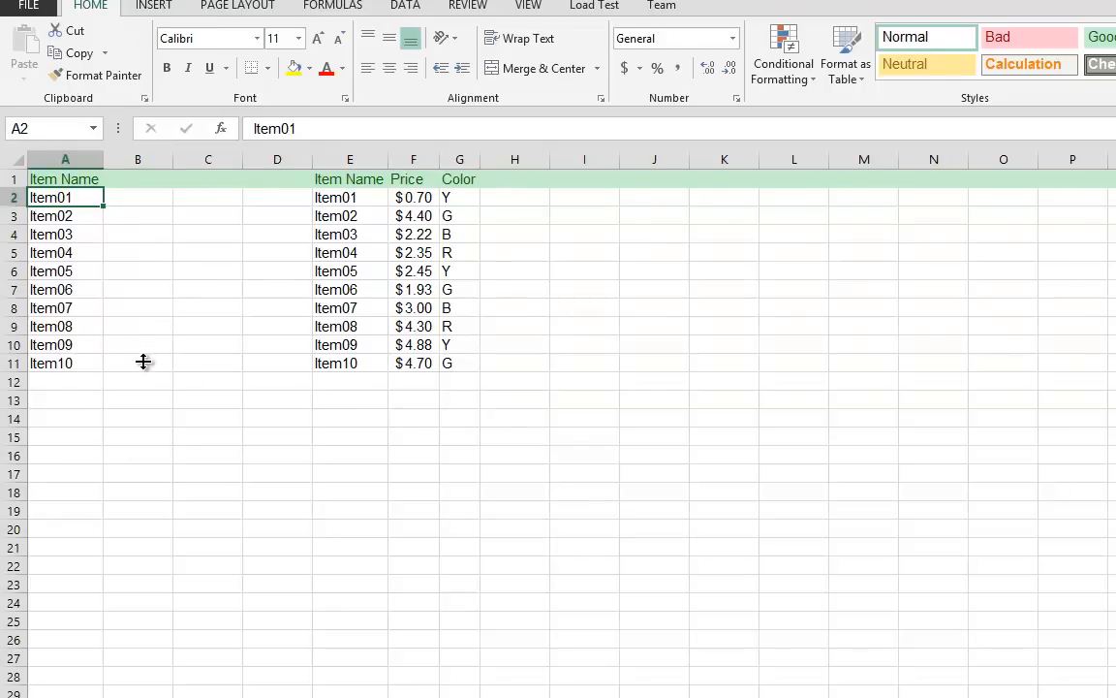
left_click(138, 198)
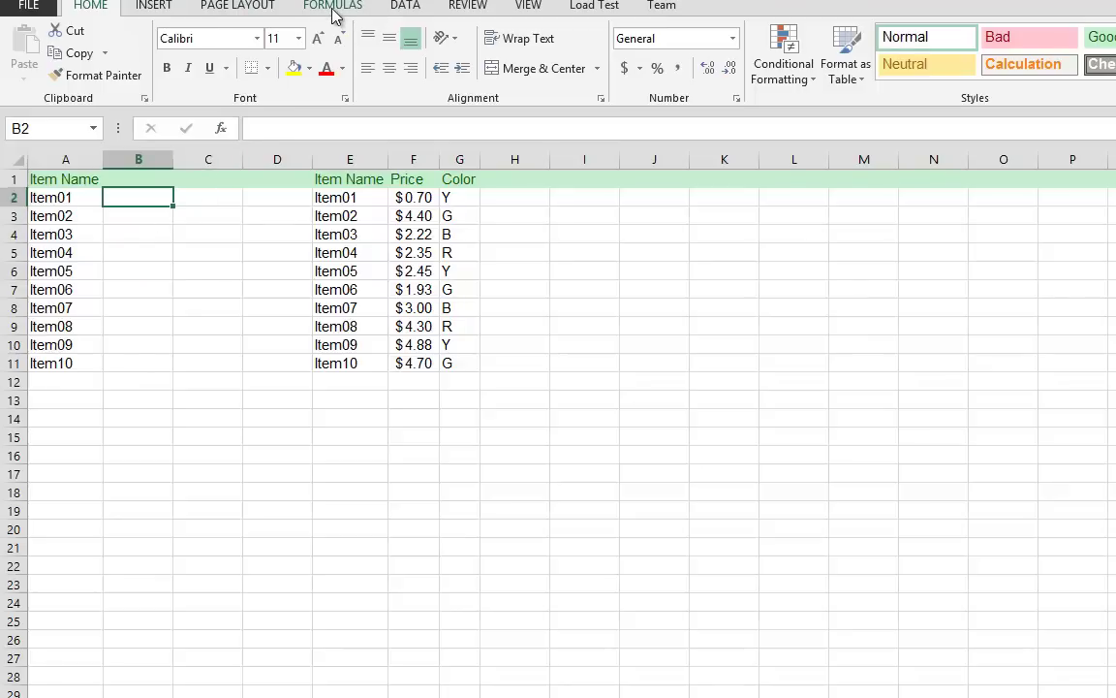
Start a VLOOKUP in B2 from the Lookup & Reference library with A2 (Item01) as lookup value.
left_click(334, 6)
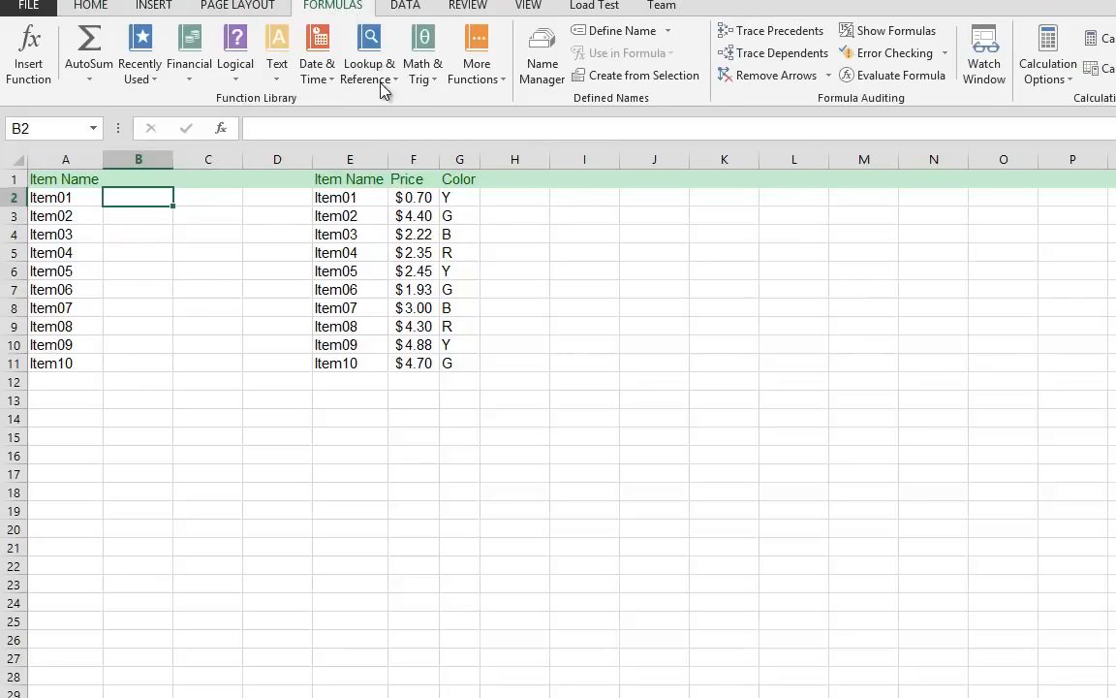
left_click(369, 50)
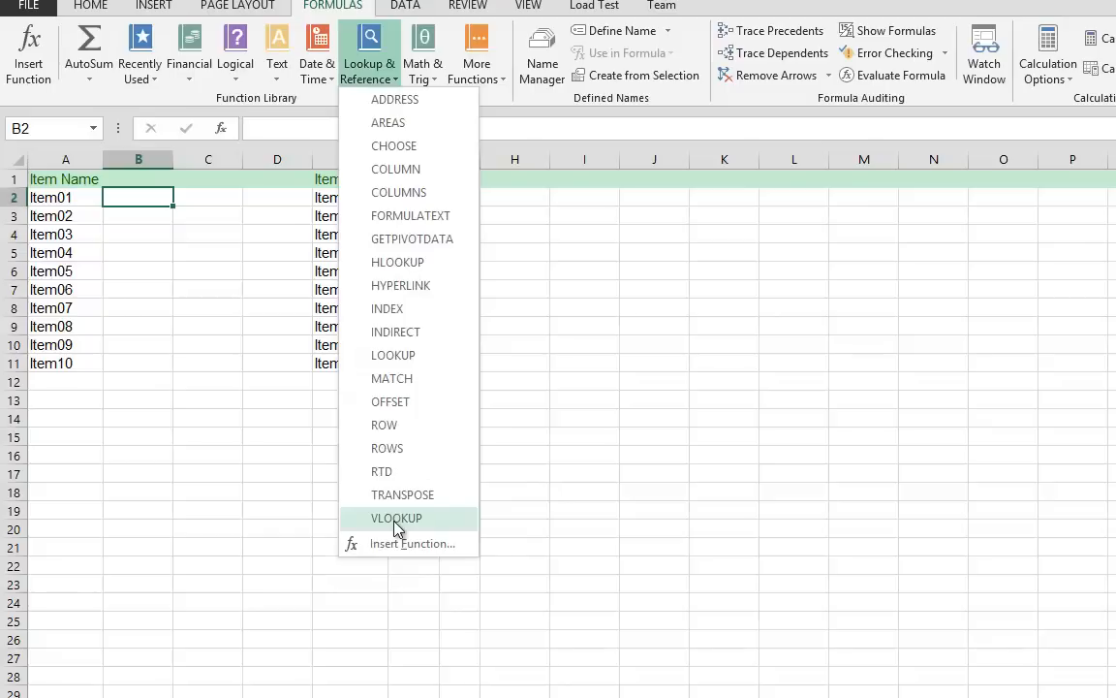
left_click(395, 516)
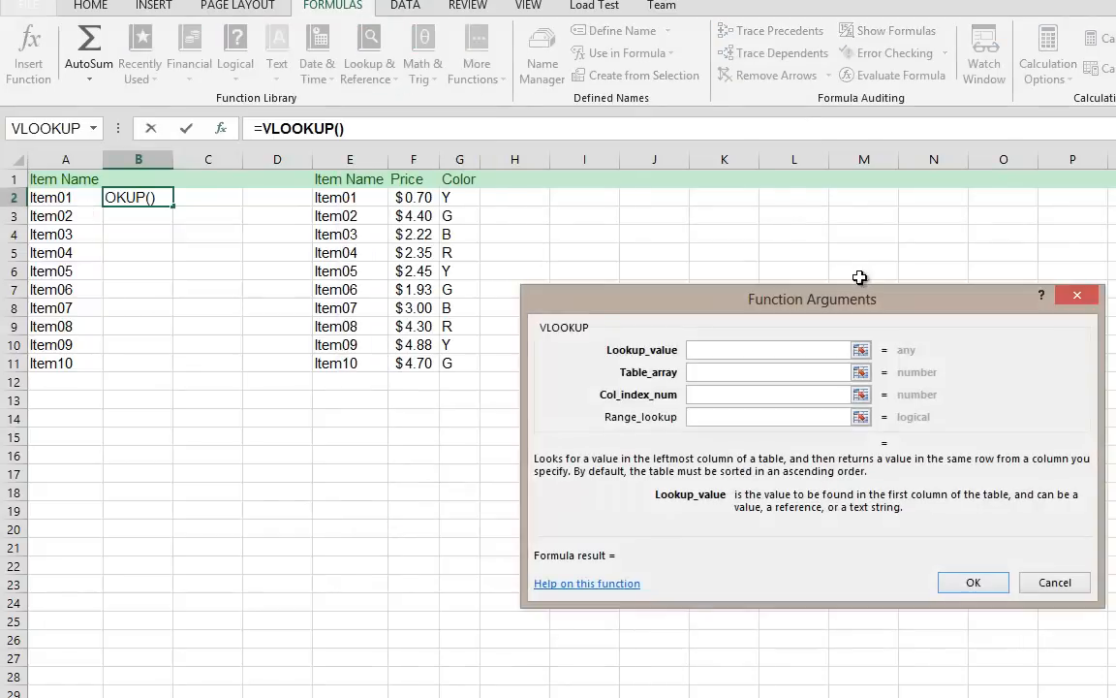
mouse_move(178, 204)
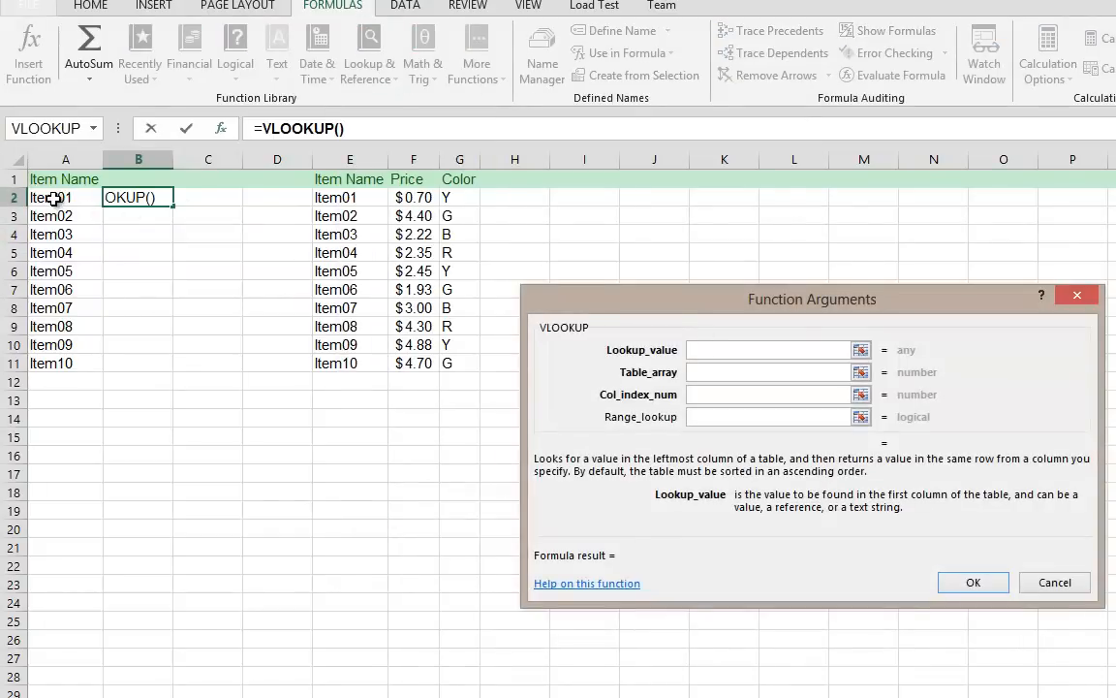
left_click(50, 198)
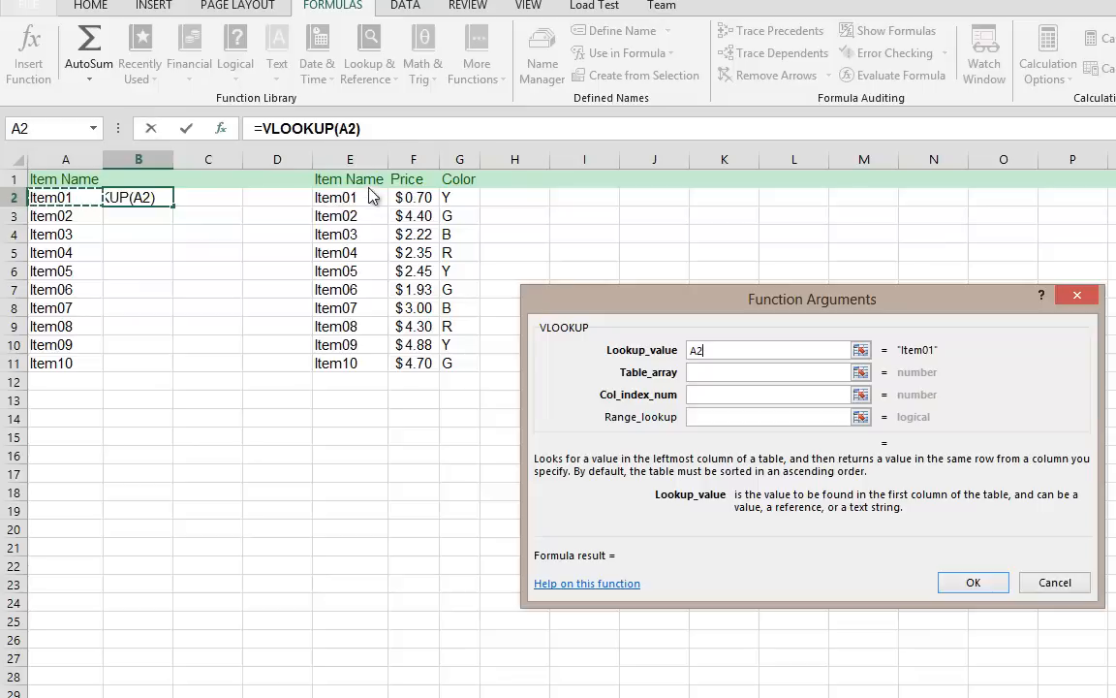
mouse_move(273, 222)
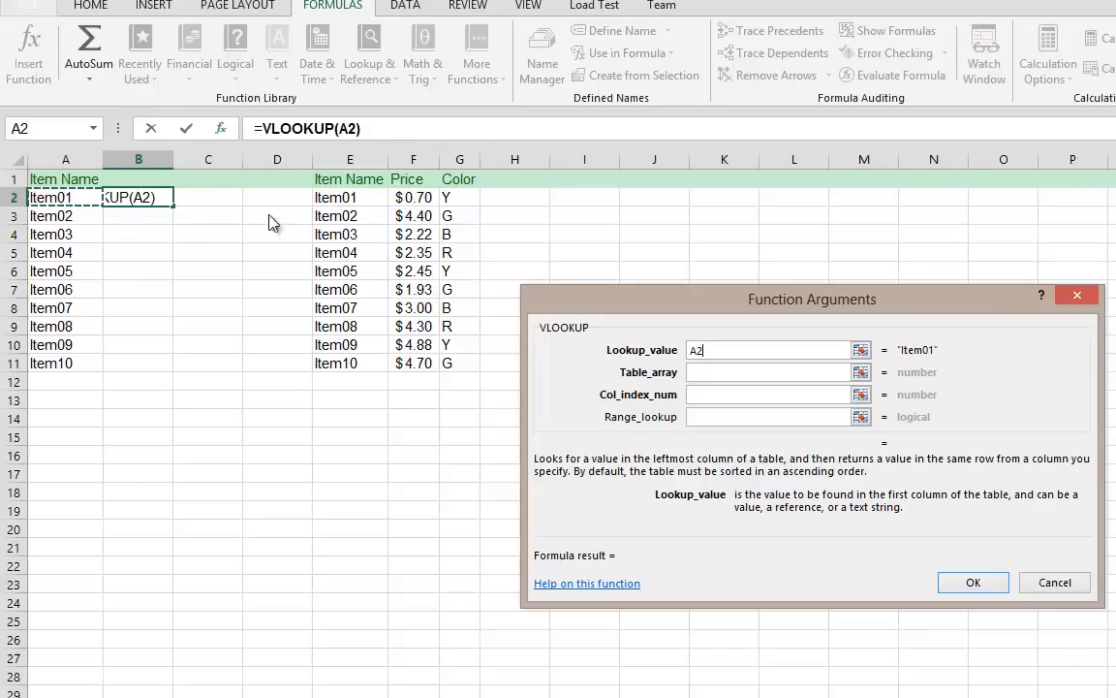
left_click(772, 372)
type("E2:G11")
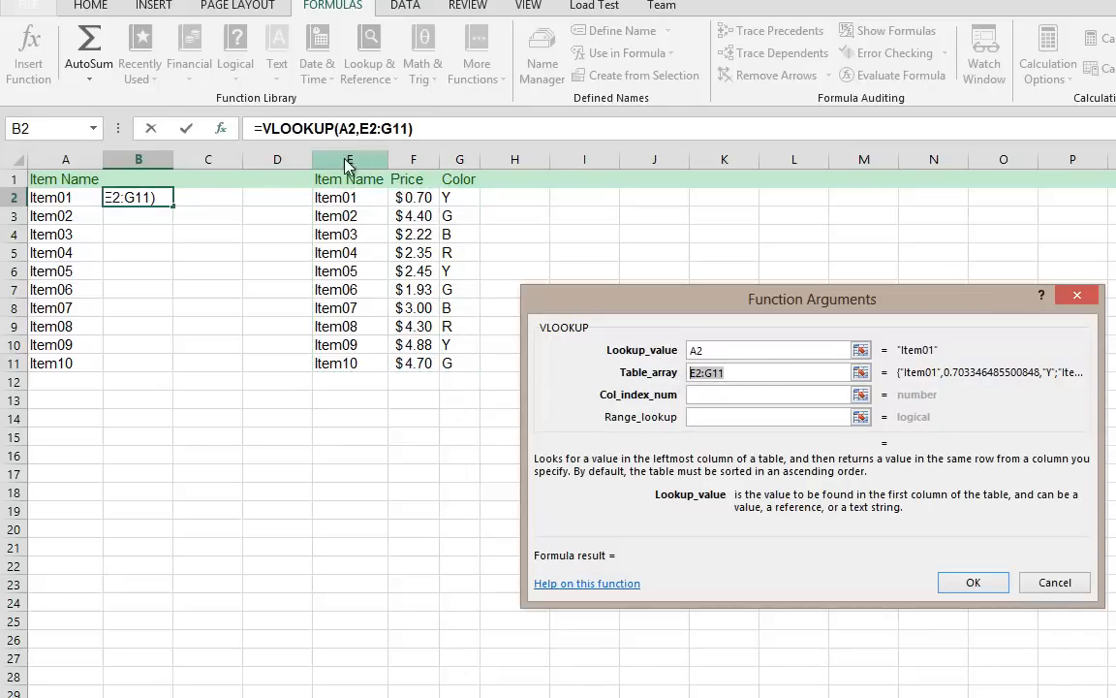
Set the table array to E2:G11 and column index 2, returning price 0.703346 in B2.
left_click(413, 159)
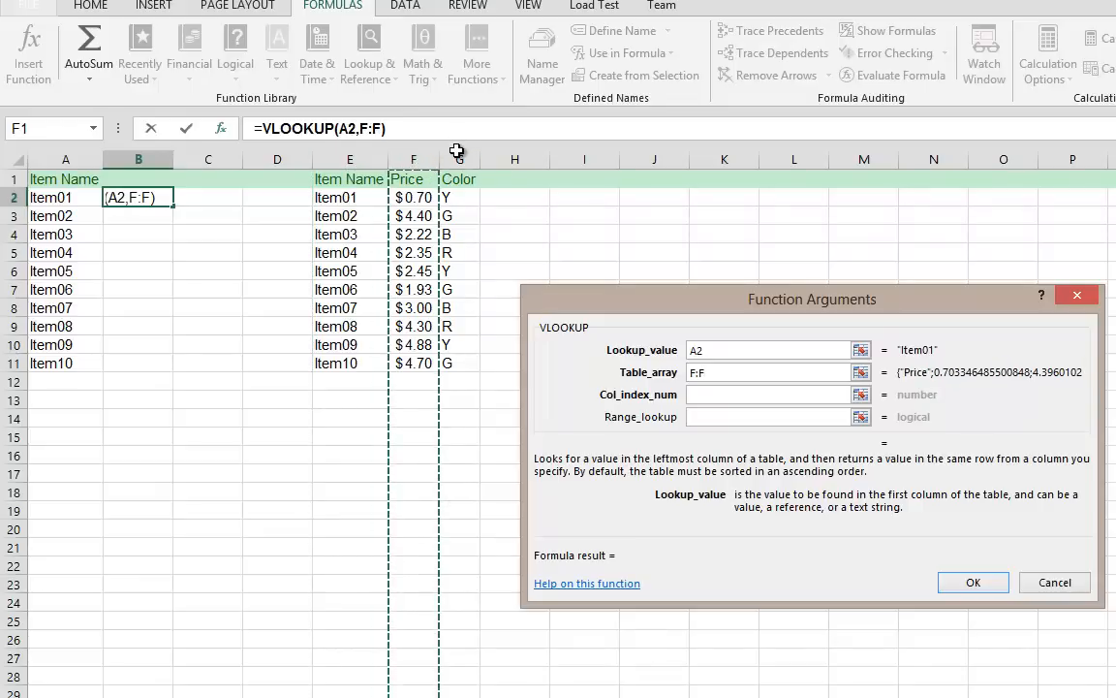
left_click(459, 178)
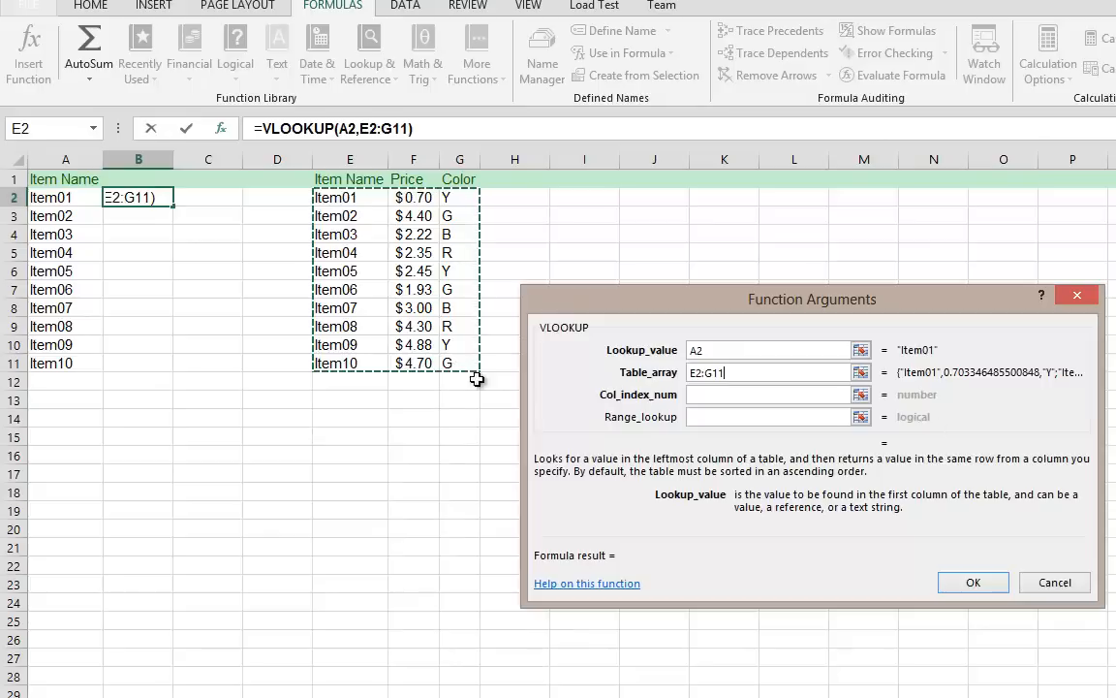
left_click(772, 396)
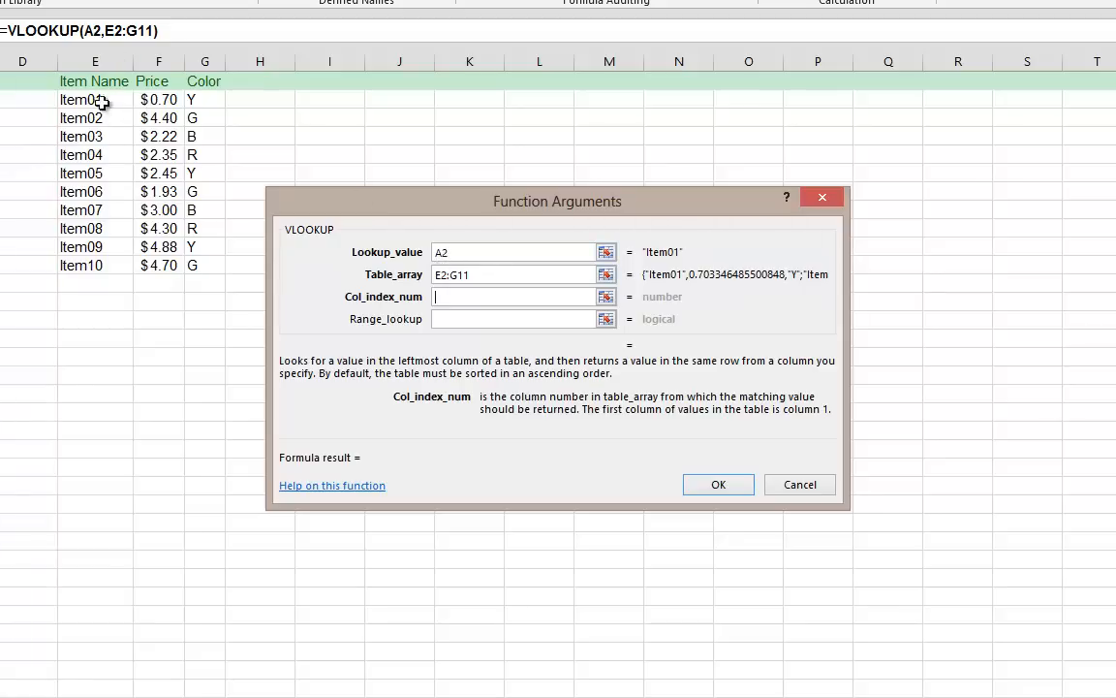
mouse_move(146, 67)
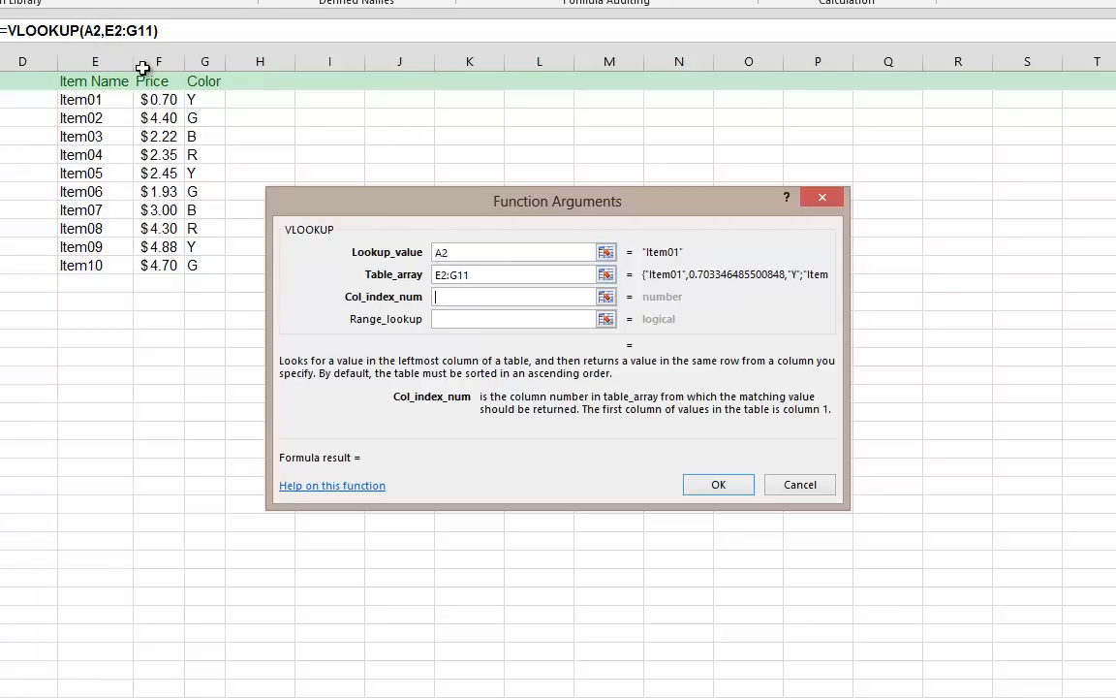
mouse_move(124, 171)
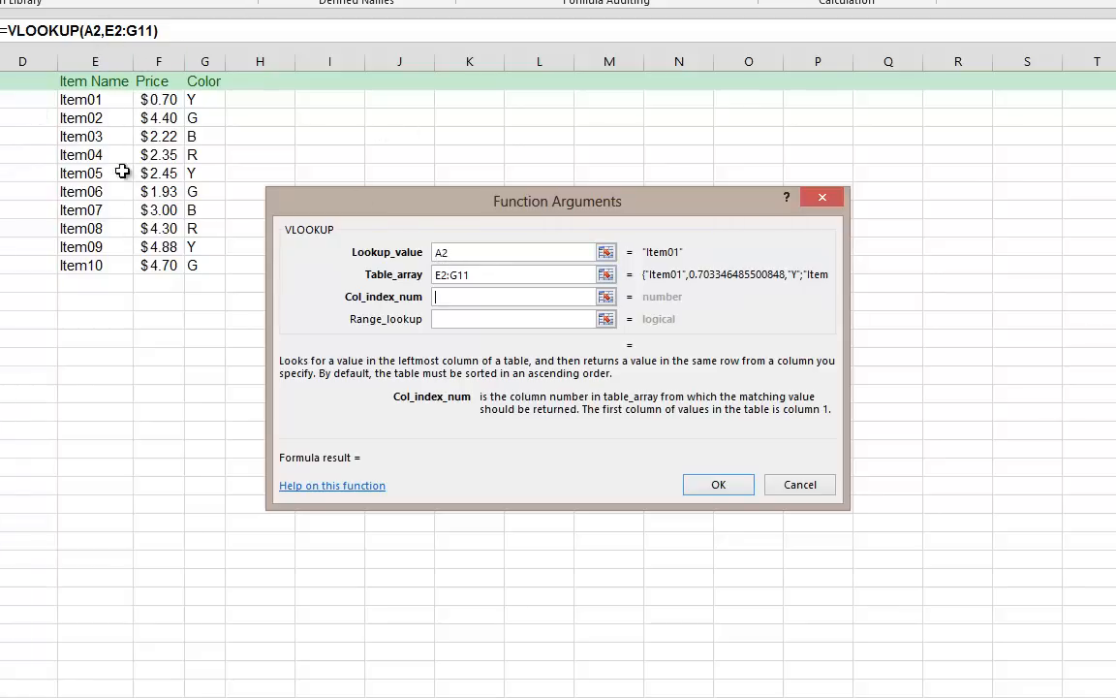
mouse_move(232, 262)
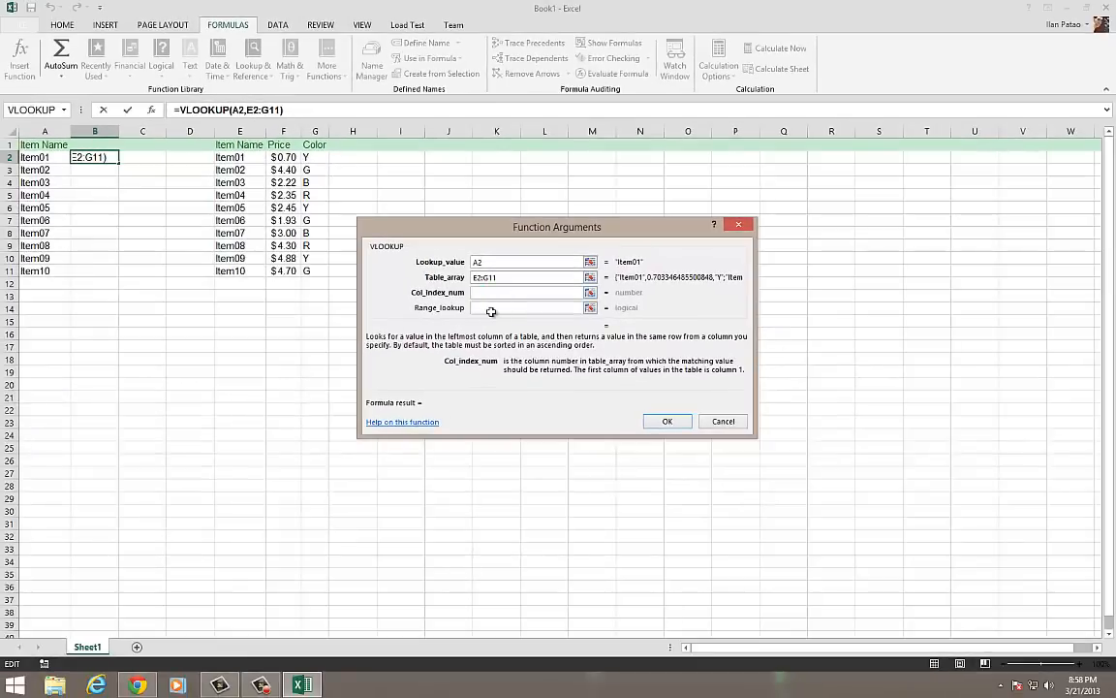
type("2")
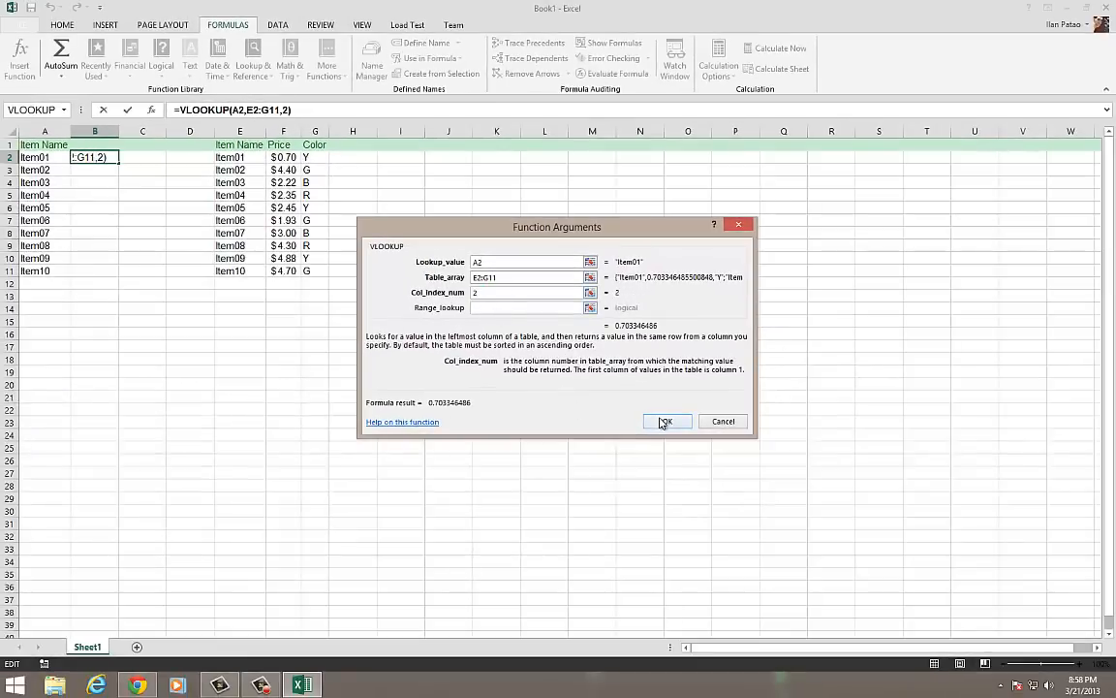
left_click(667, 422)
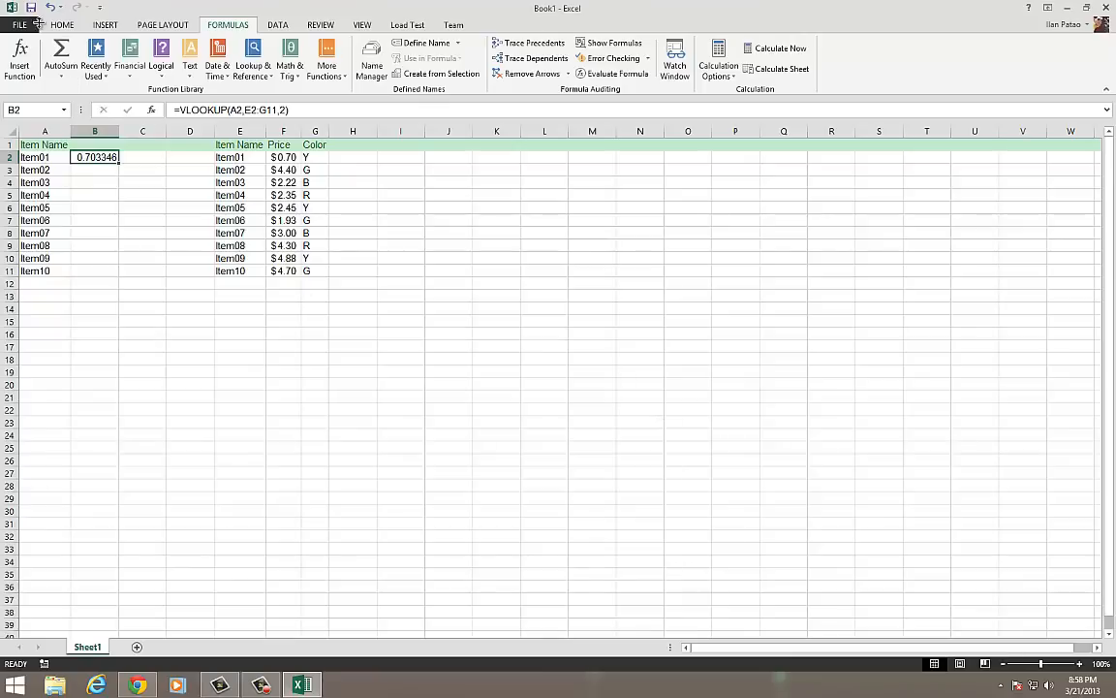
left_click(62, 24)
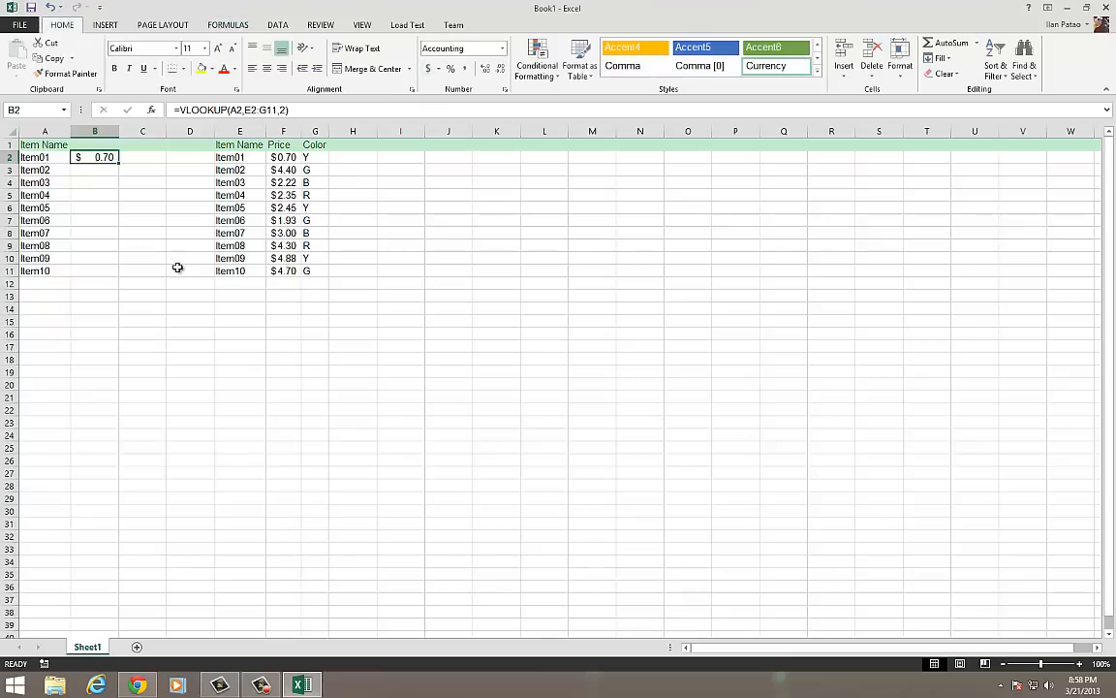
mouse_move(298, 162)
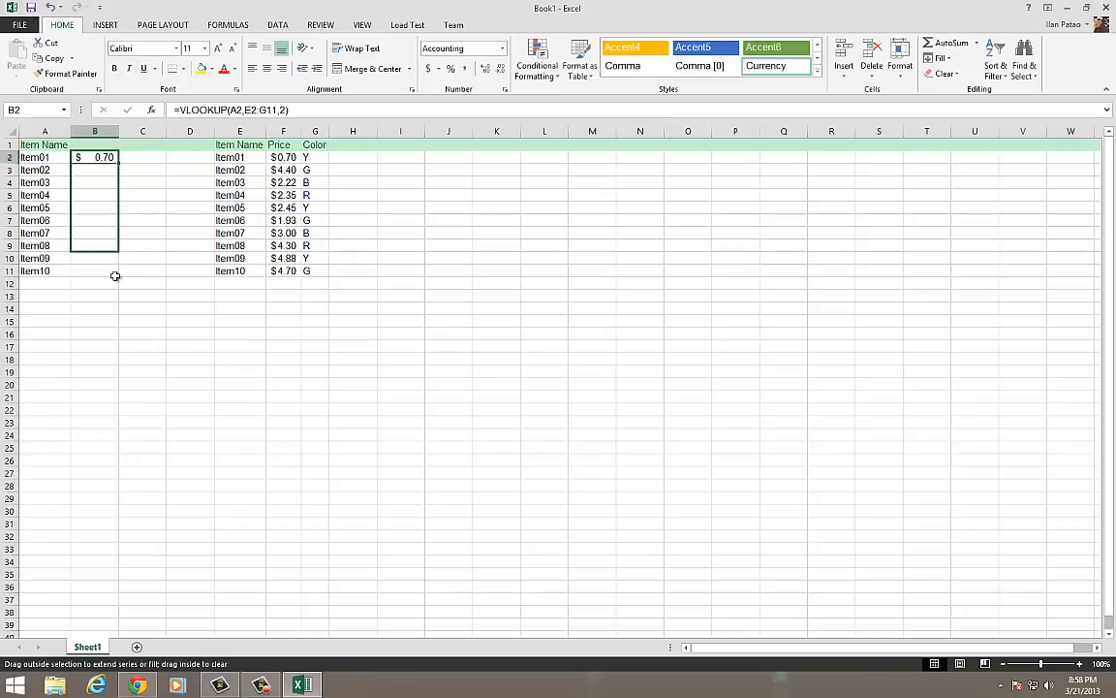
left_click_drag(93, 157, 93, 271)
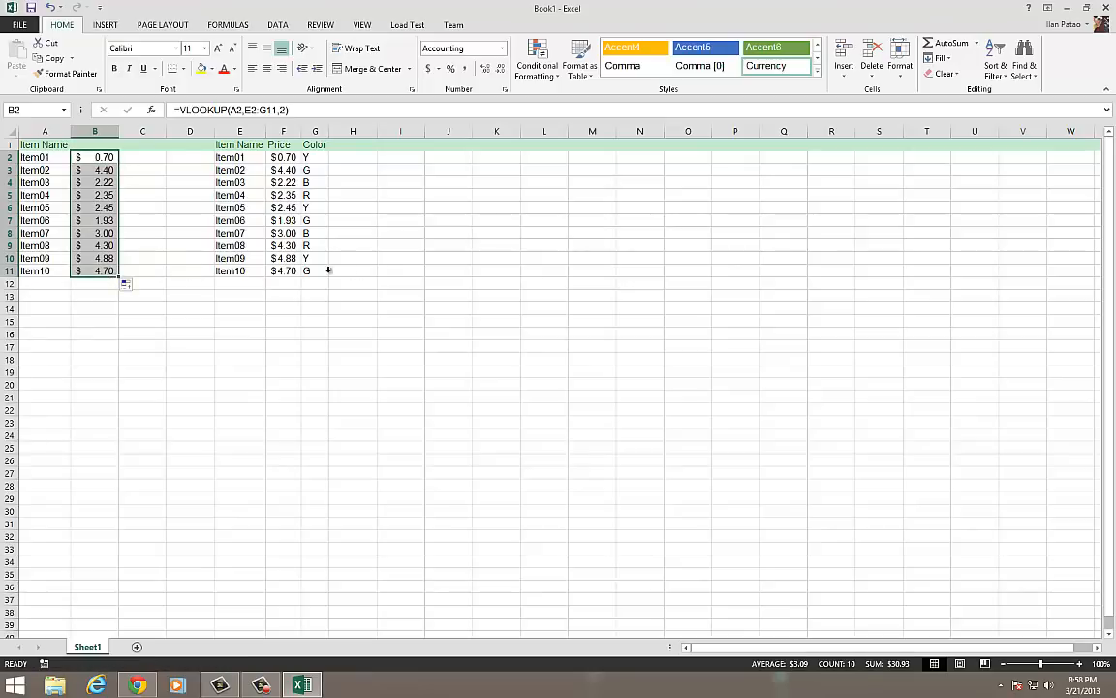
mouse_move(349, 178)
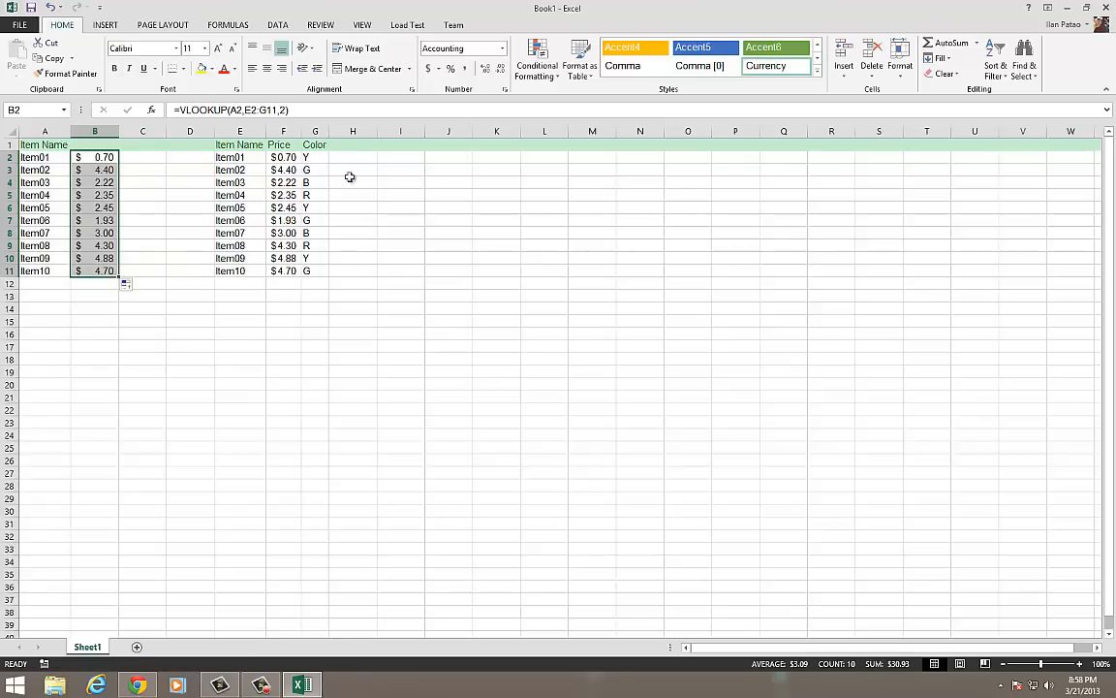
left_click(283, 183)
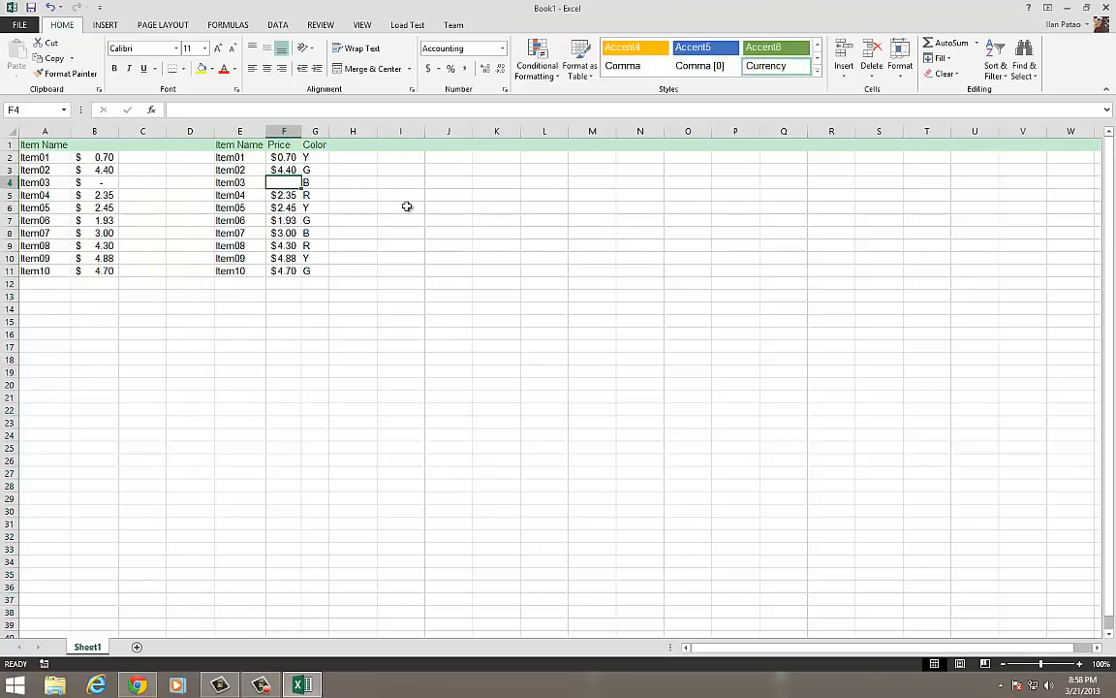
left_click(93, 183)
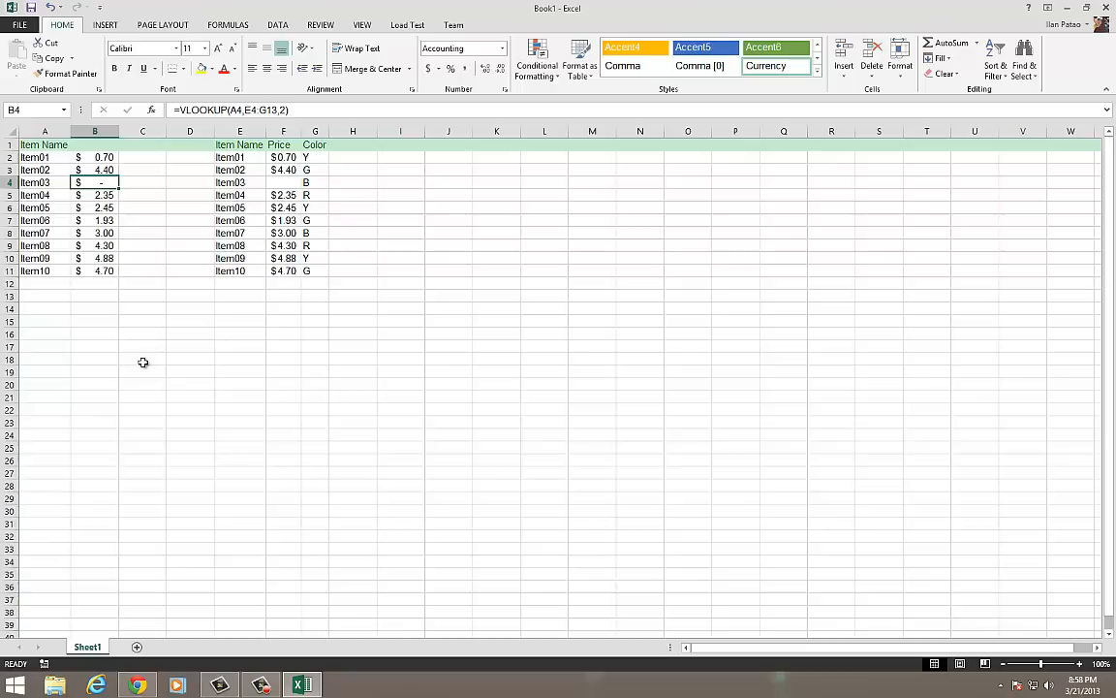
left_click(283, 182)
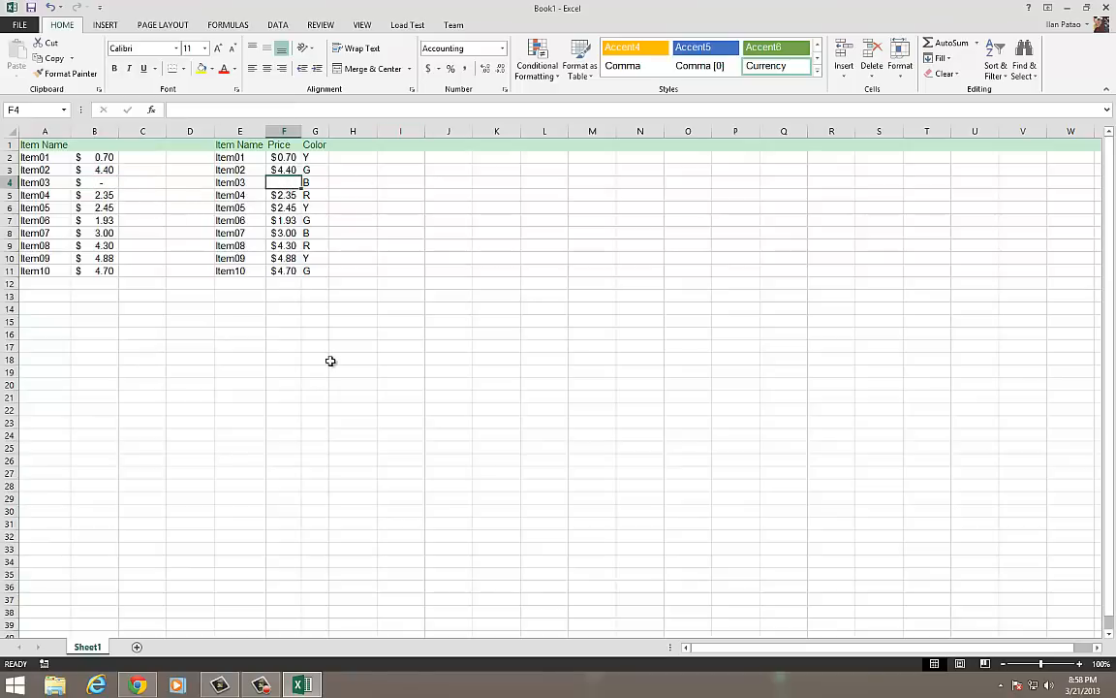
type("5")
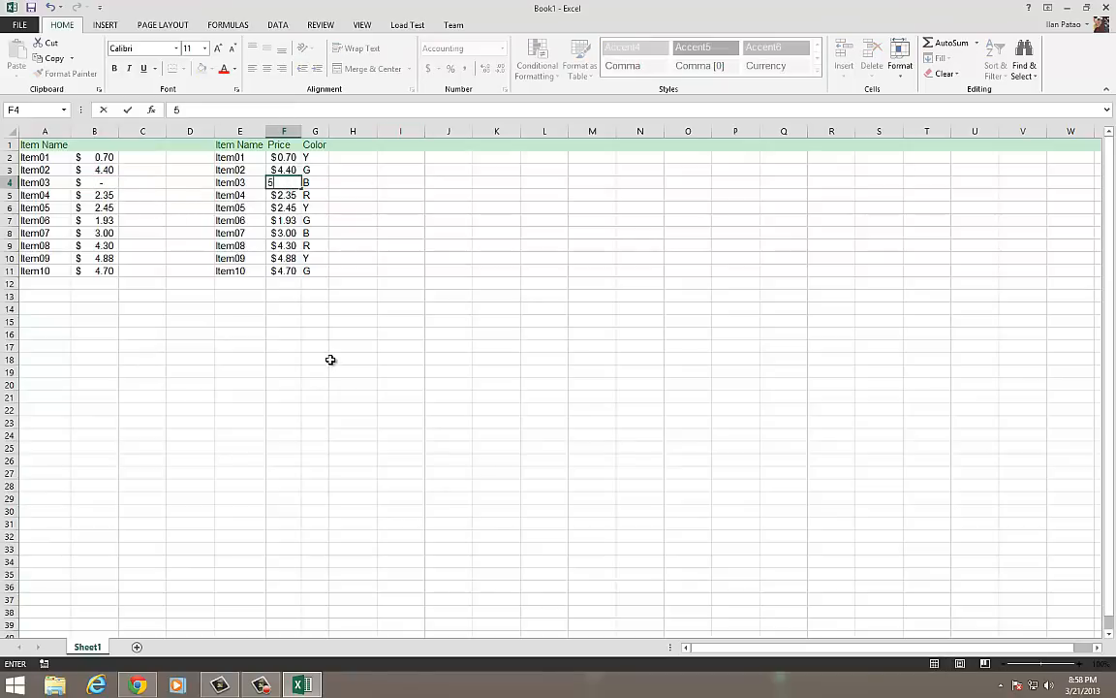
key("Return")
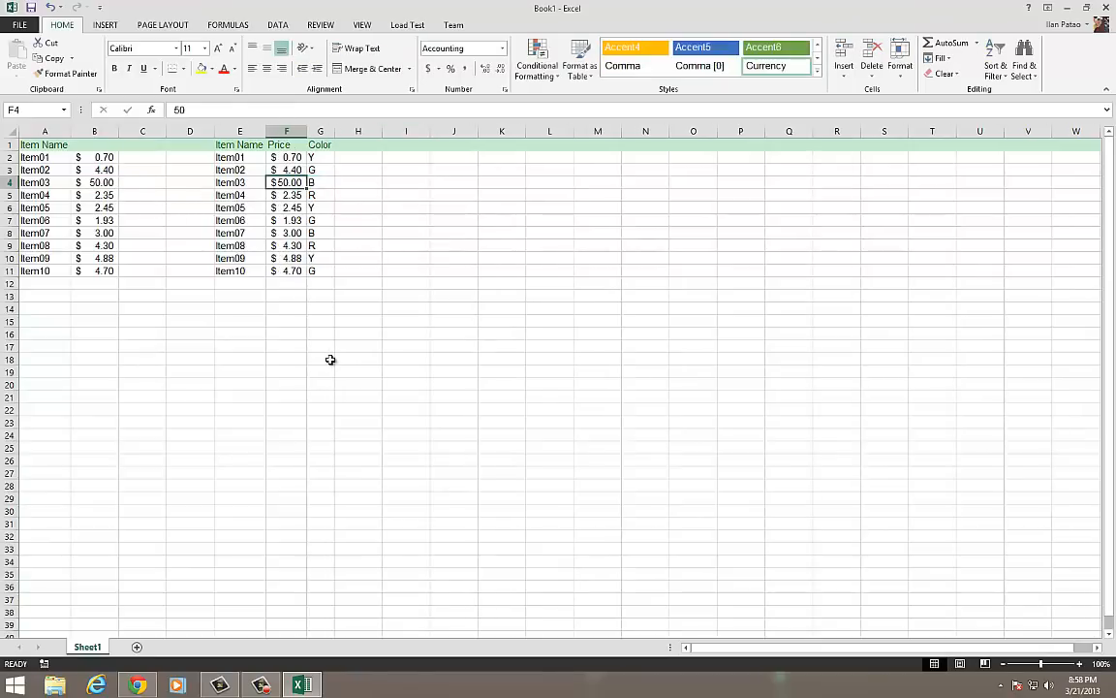
left_click(93, 182)
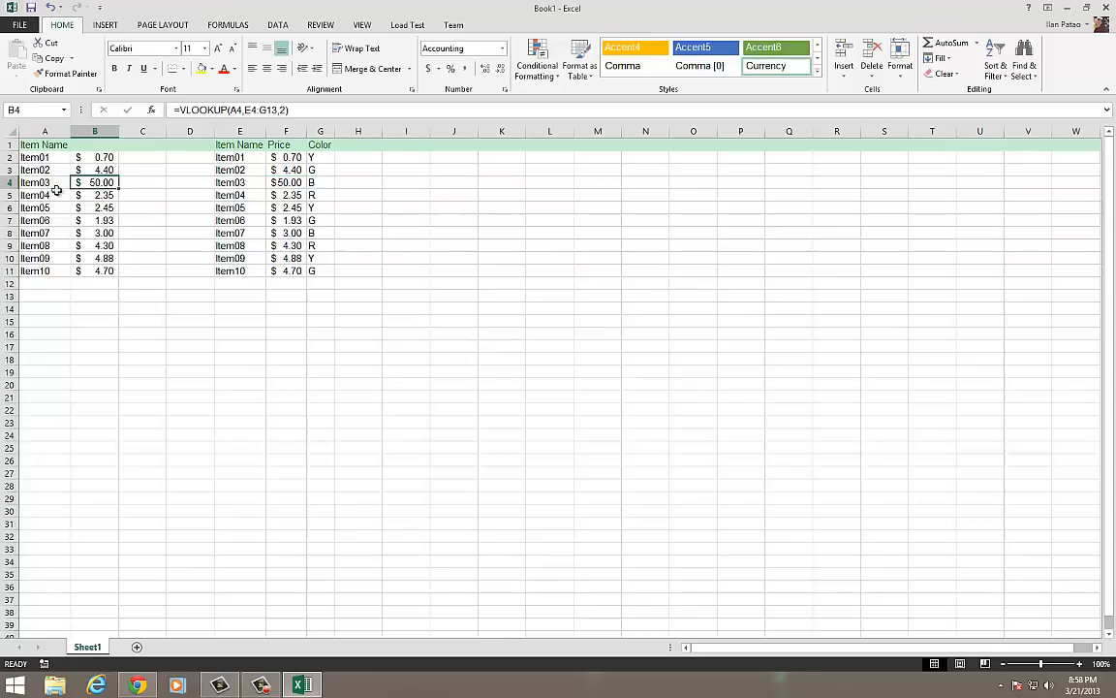
left_click(45, 157)
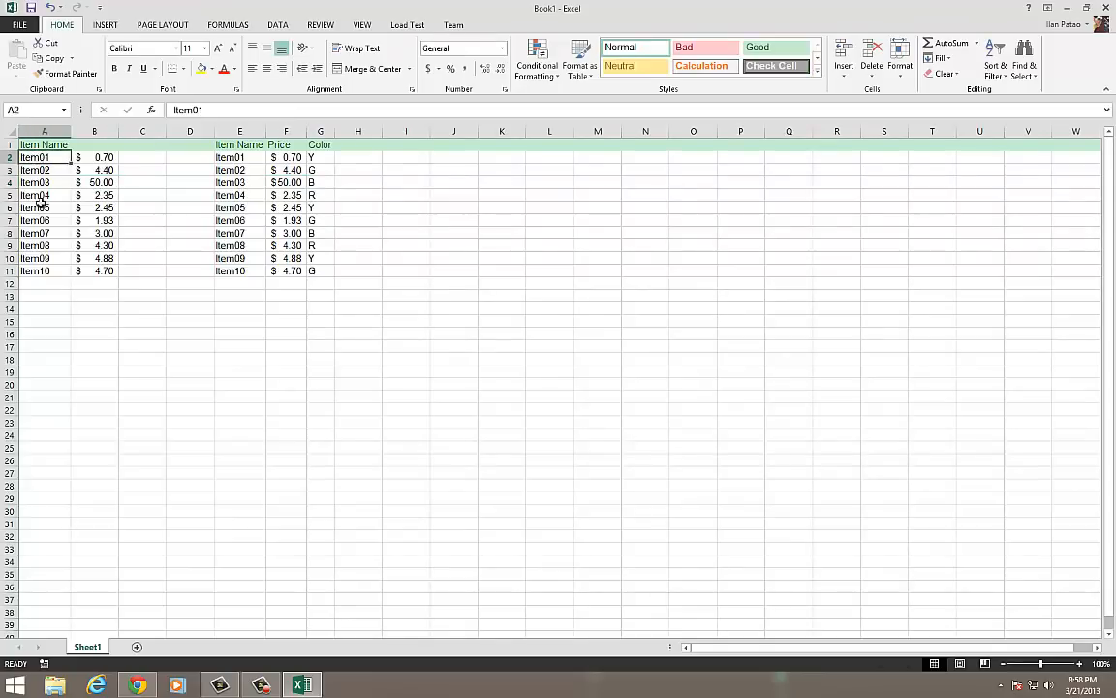
left_click_drag(43, 157, 43, 271)
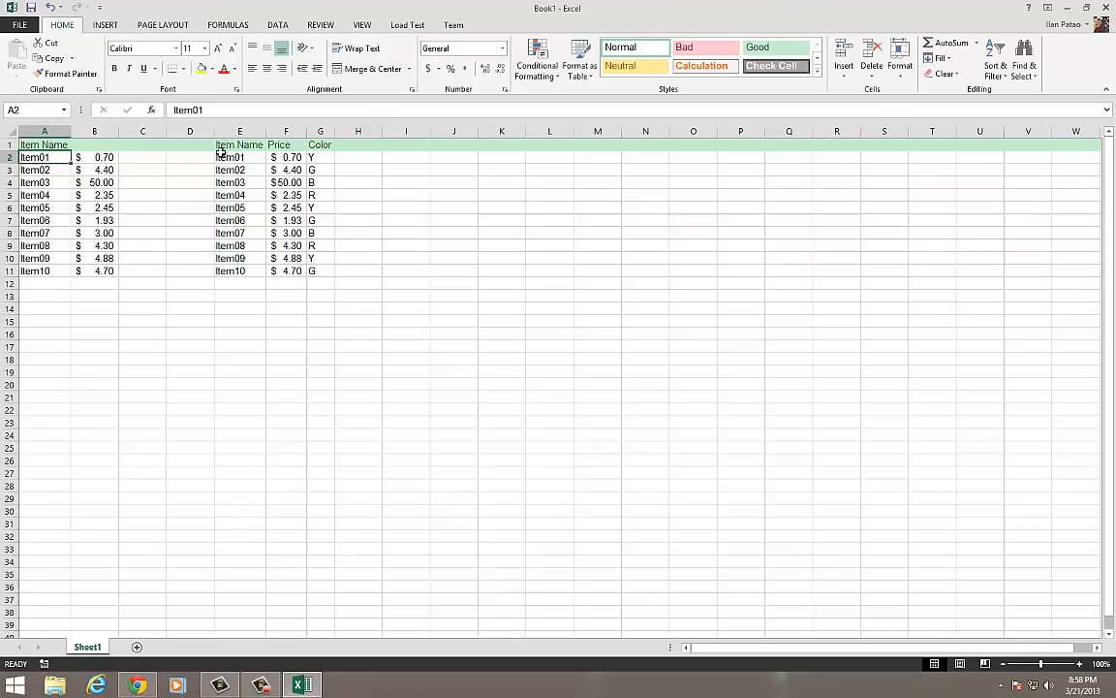
left_click(241, 157)
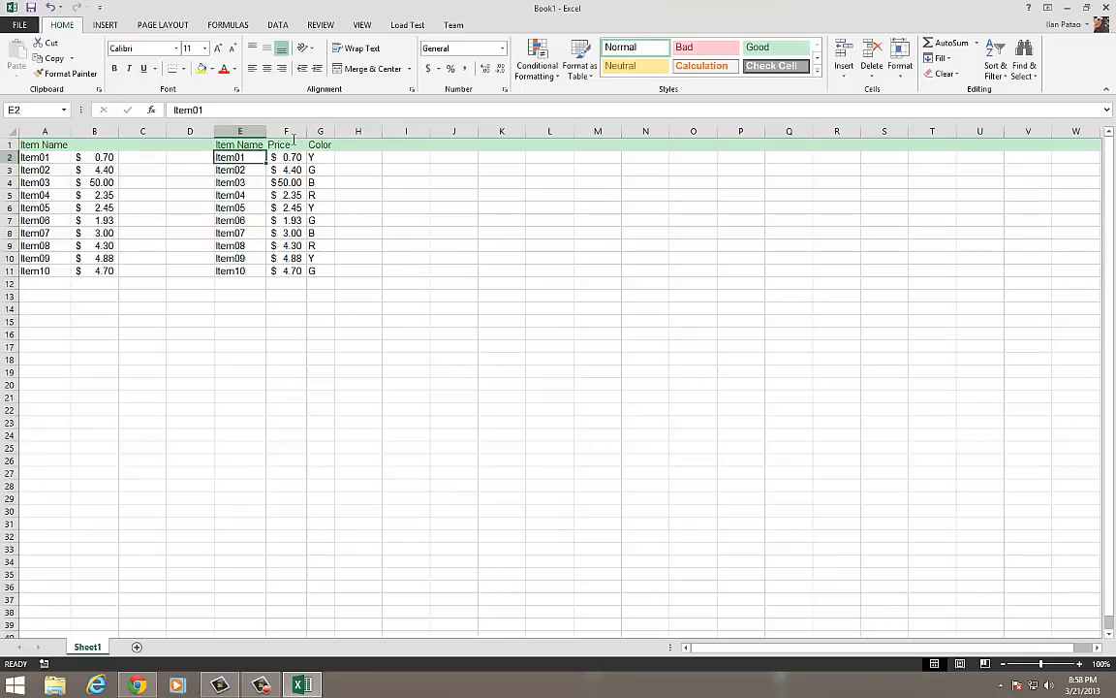
left_click(144, 157)
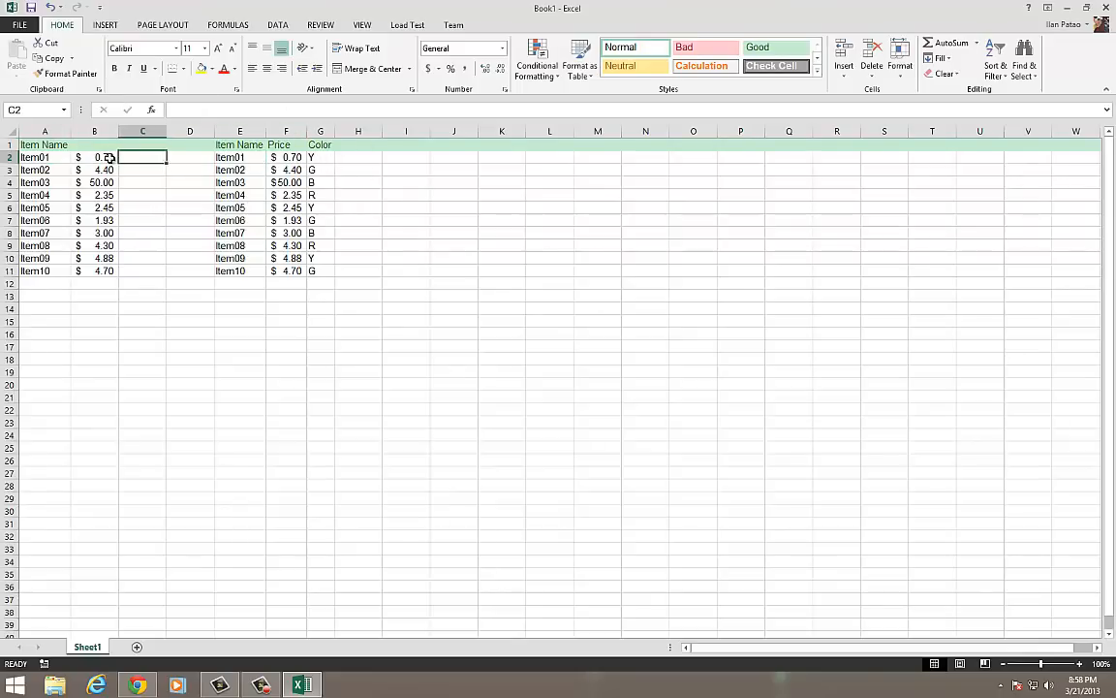
Enter =VLOOKUP(A2,E2:G11,3) in B2 and fill it down to B11 to show colour letters.
type("=VLOOKUP(A2,E2:G11,2)")
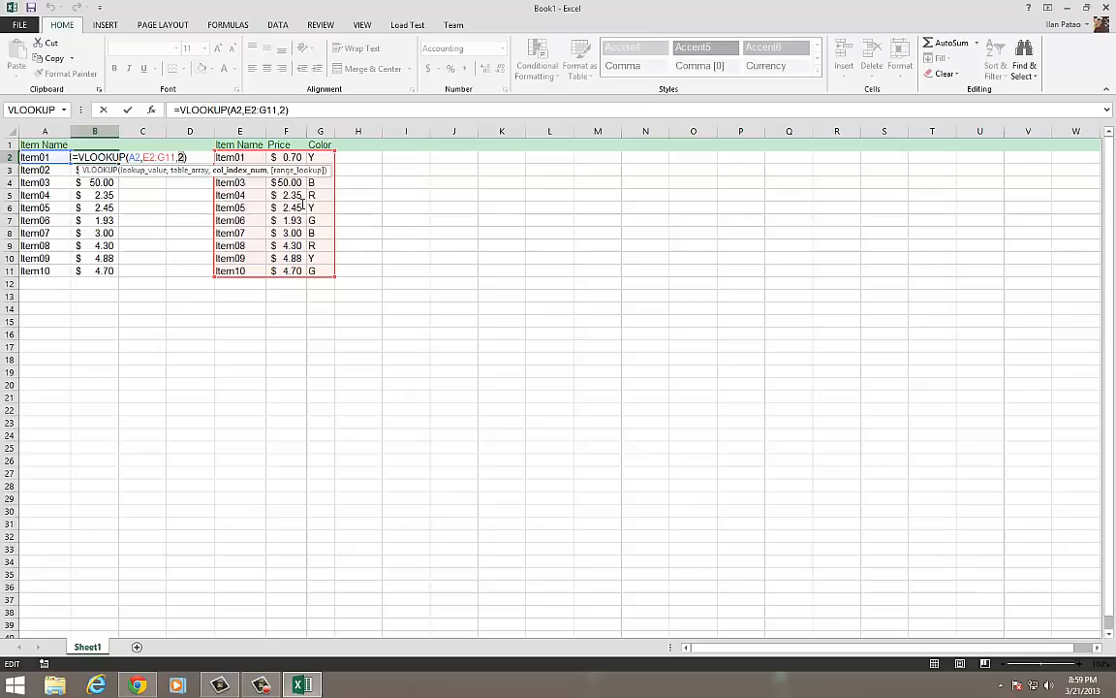
mouse_move(325, 241)
type("3")
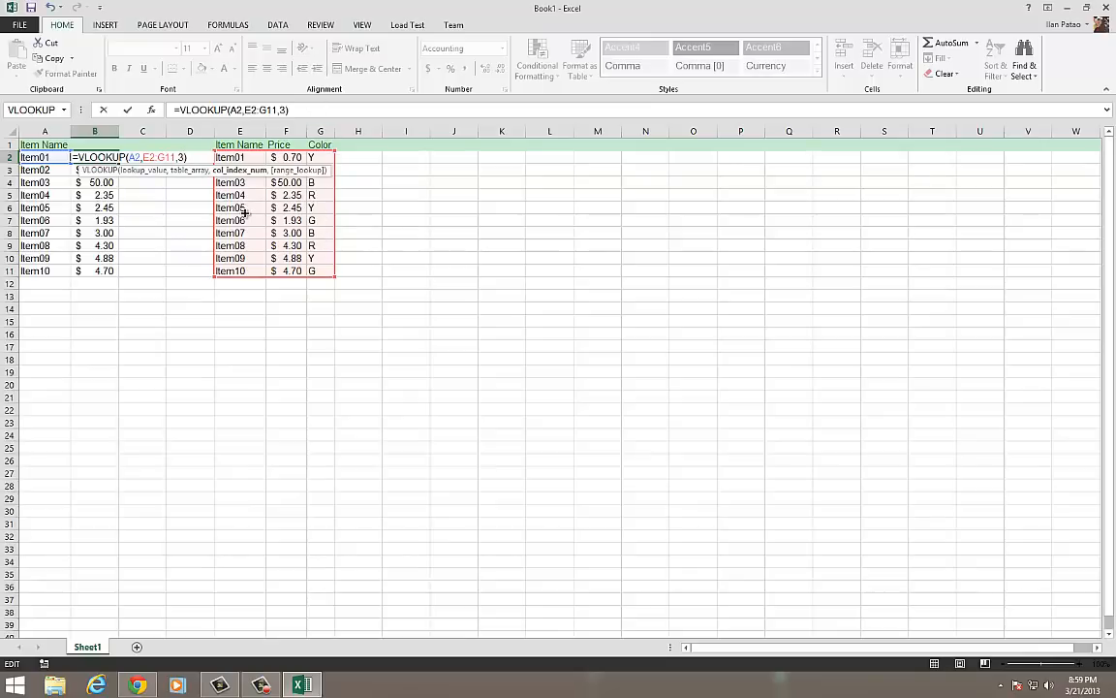
key("Return")
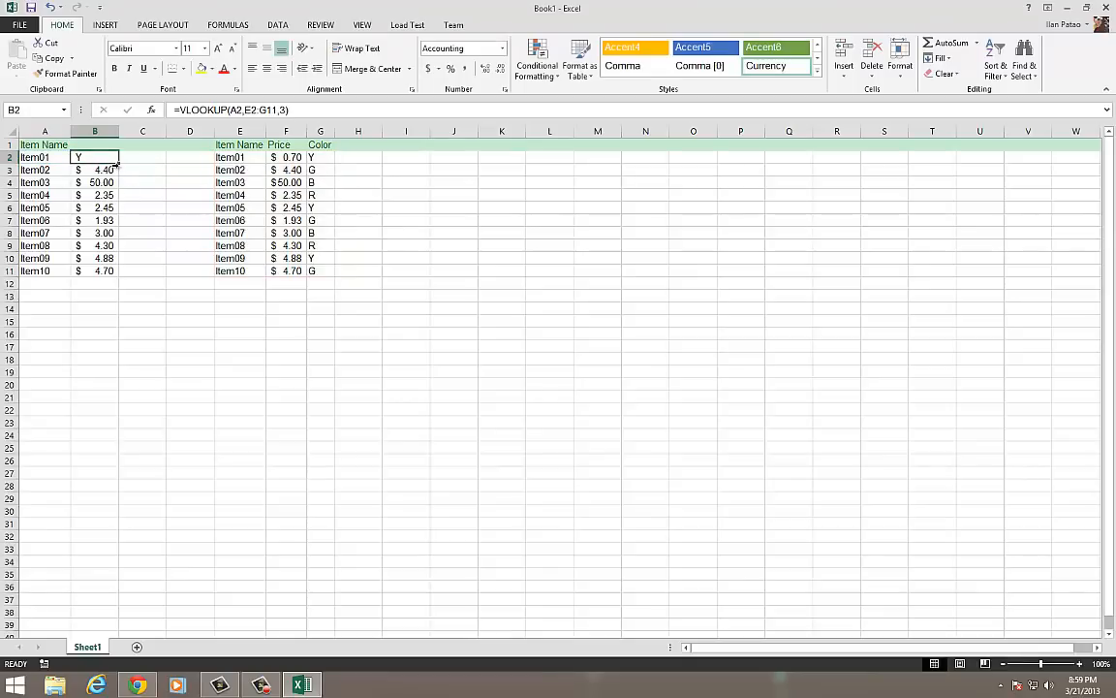
left_click_drag(118, 163, 118, 275)
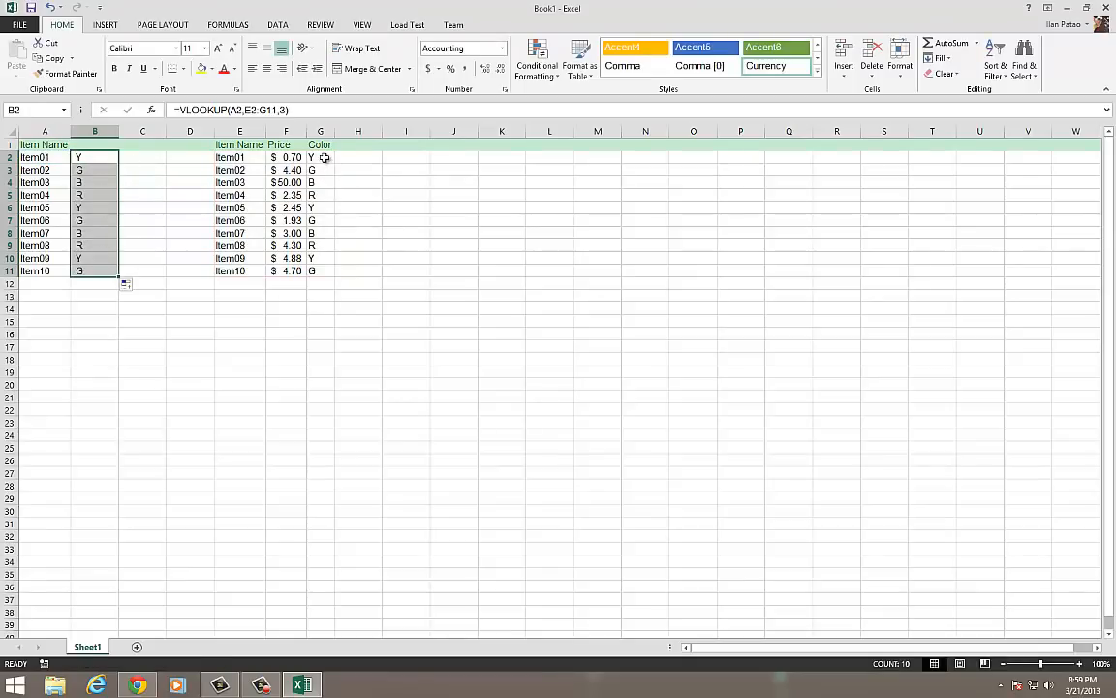
Check Item01's colour against the reference table, then clear the list's price and colour columns.
left_click(320, 157)
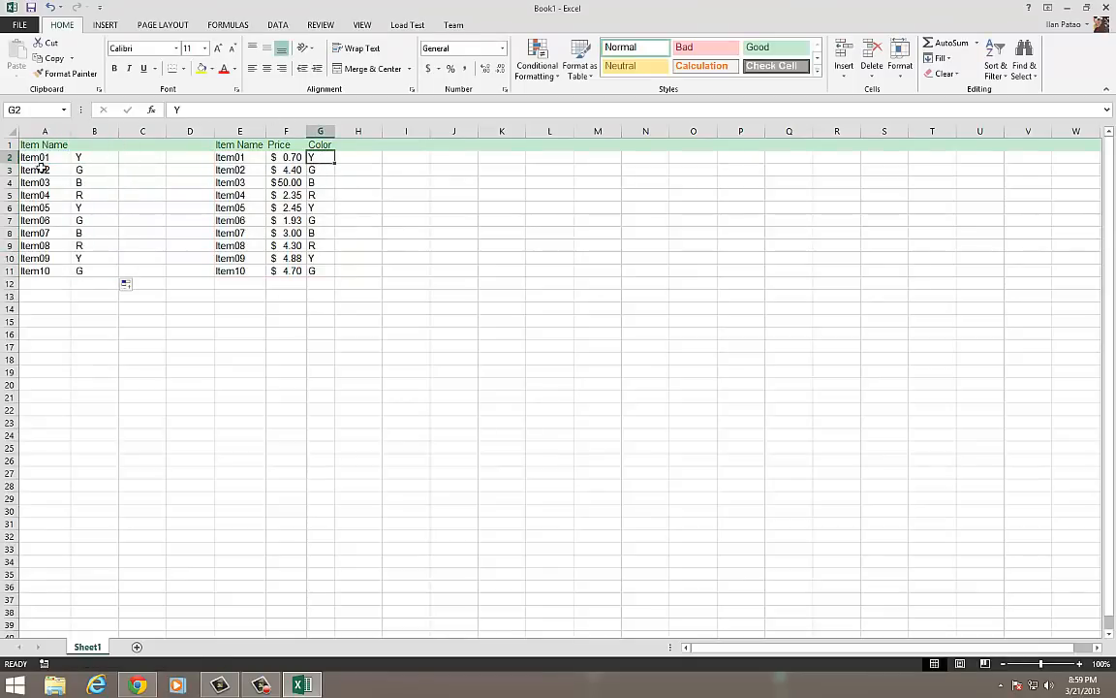
left_click(320, 171)
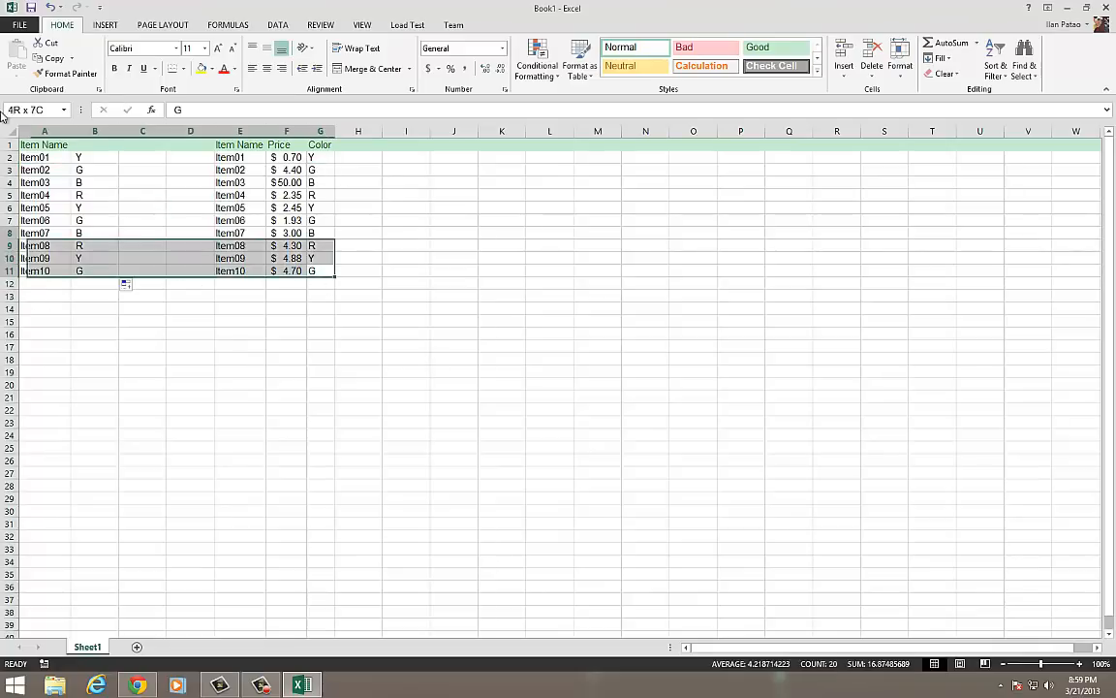
left_click(240, 359)
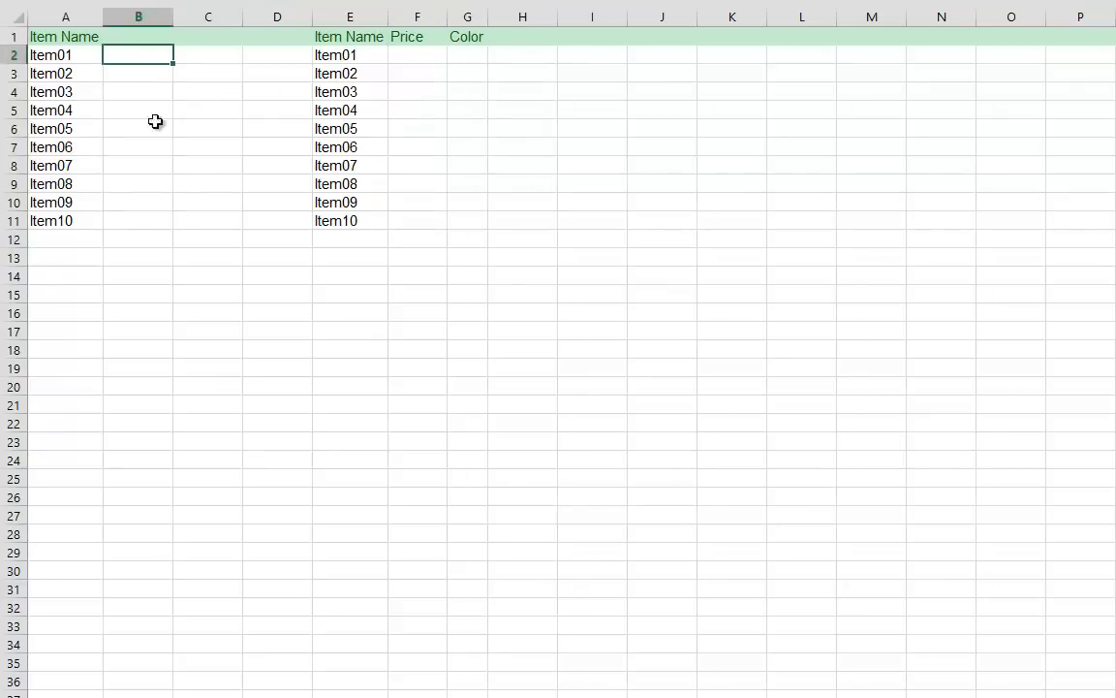
Hand-type =VLOOKUP(A2,E2:G11,2) in B2 and fill column B with the reference prices.
type("=")
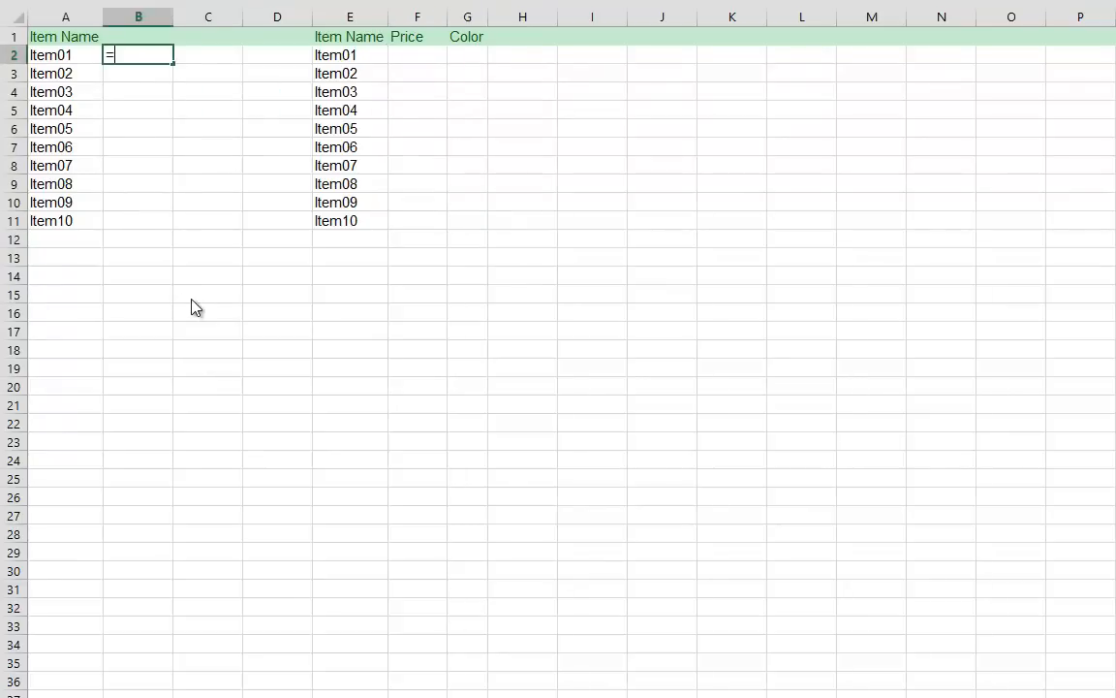
type("vlook")
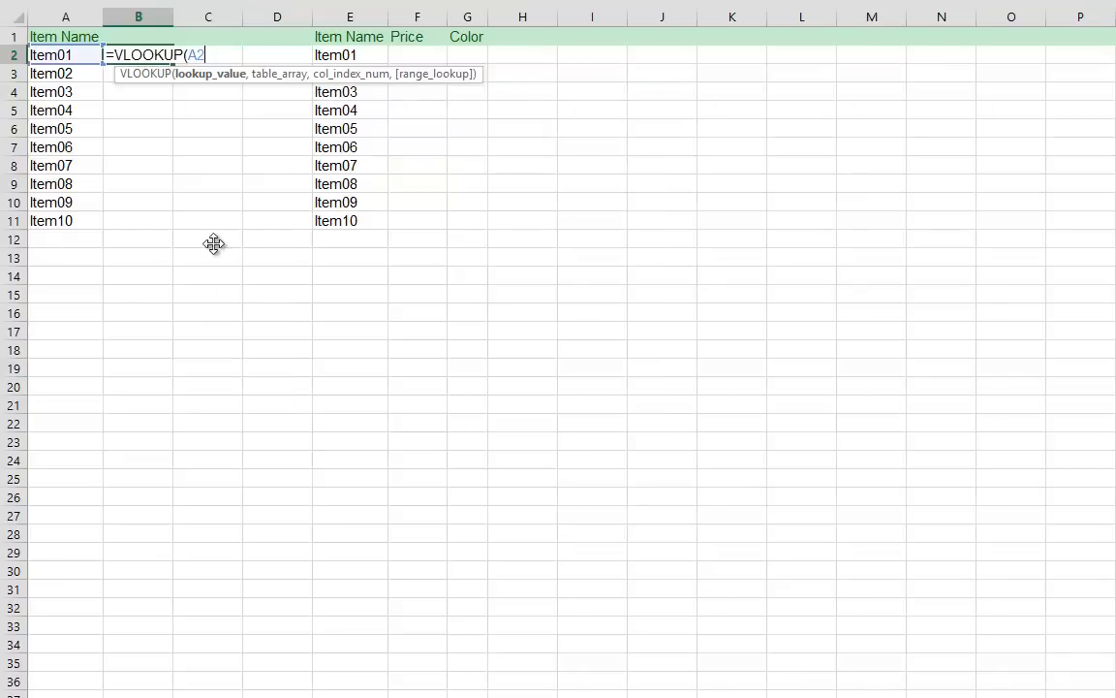
type(",")
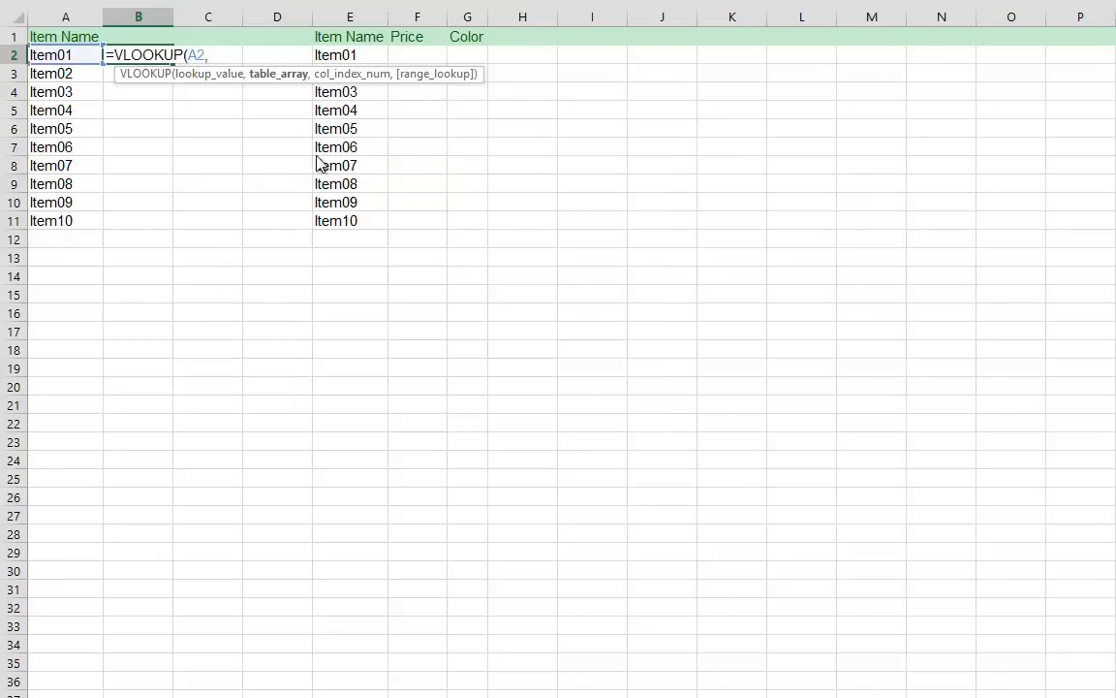
mouse_move(421, 272)
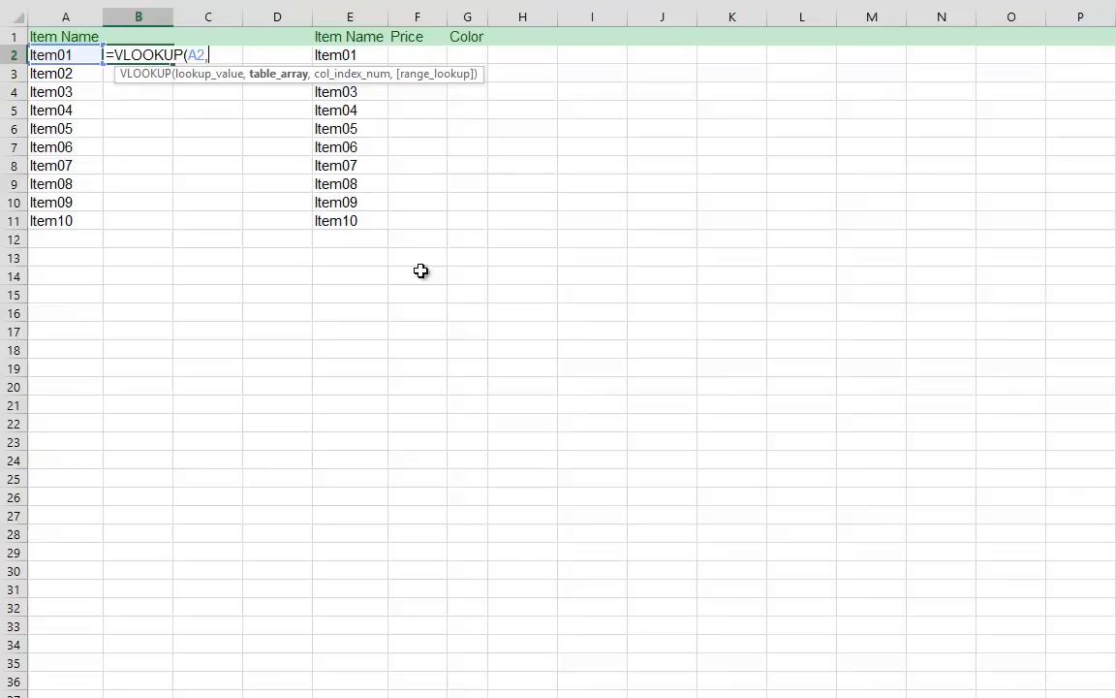
left_click(467, 368)
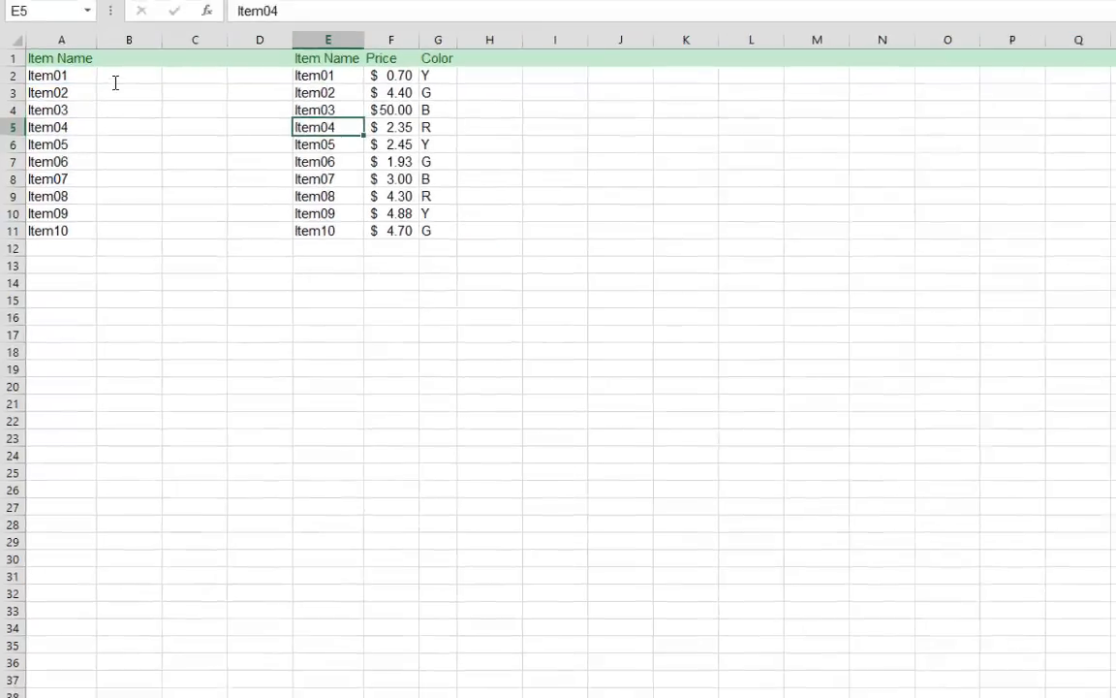
type("=vlook")
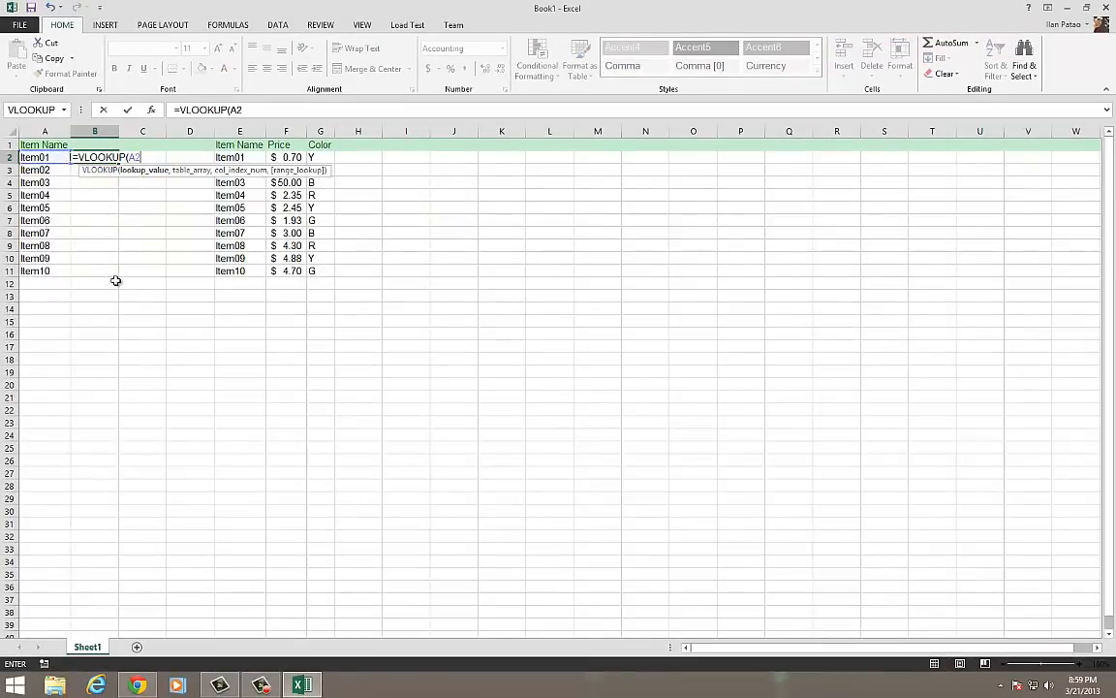
type(",")
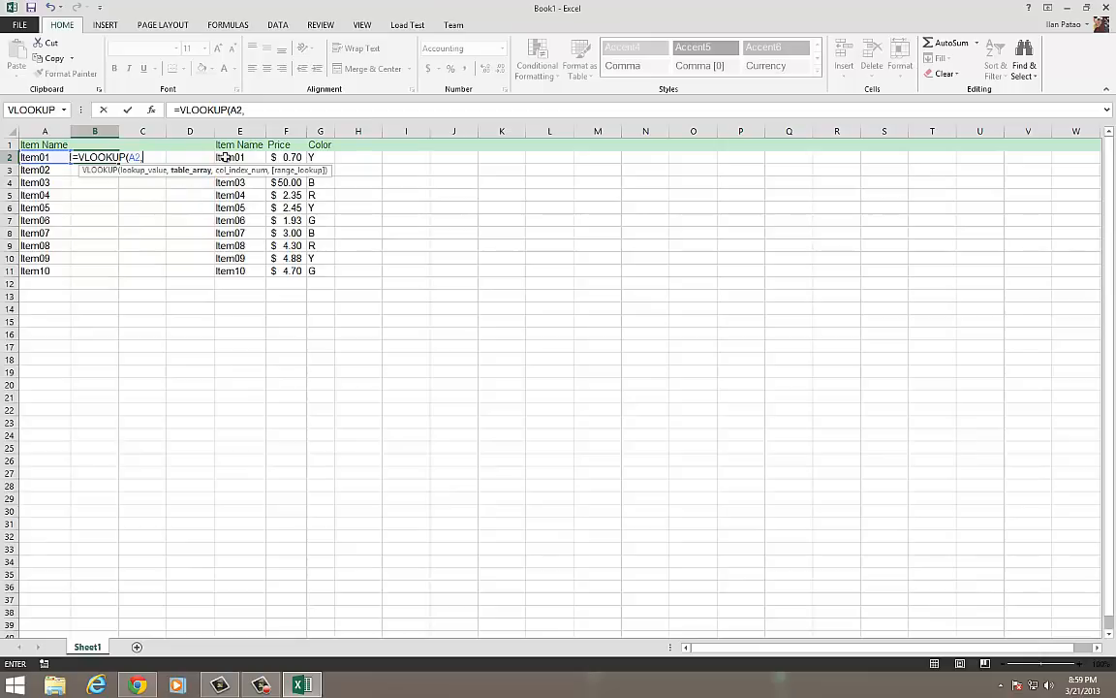
left_click_drag(240, 157, 241, 208)
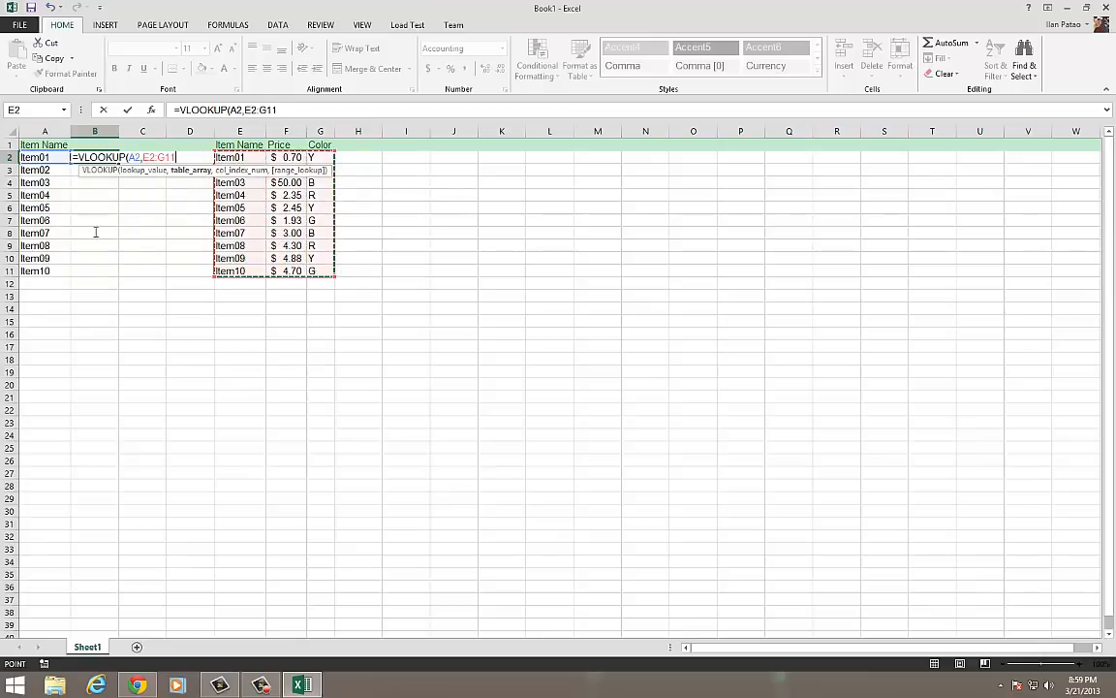
mouse_move(180, 186)
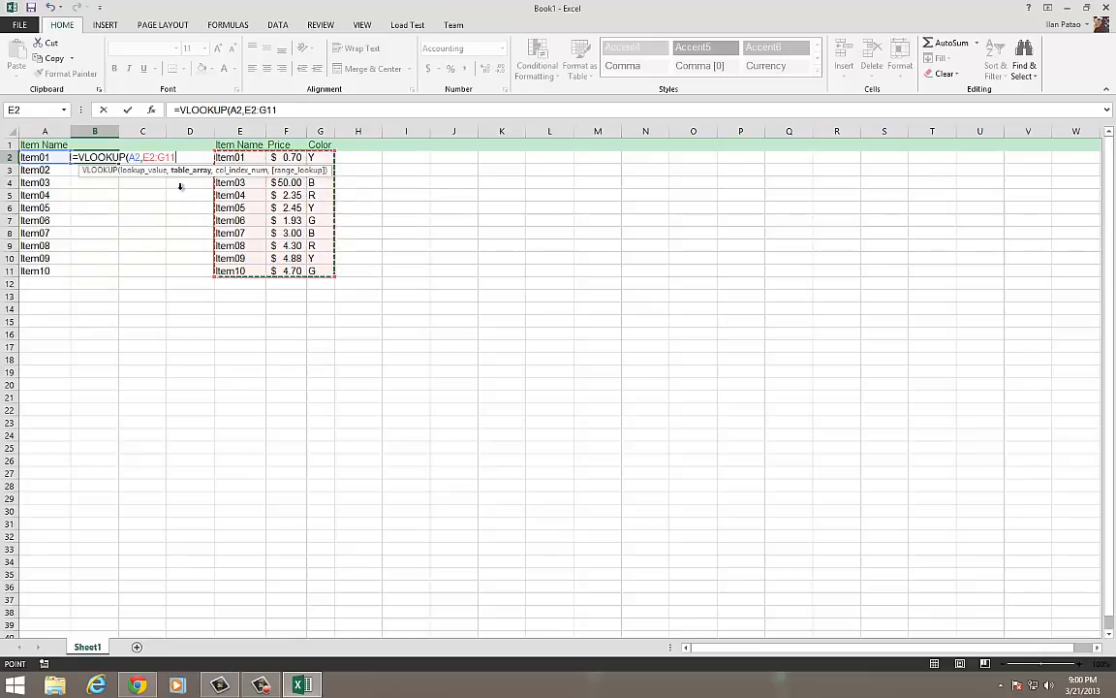
type(",")
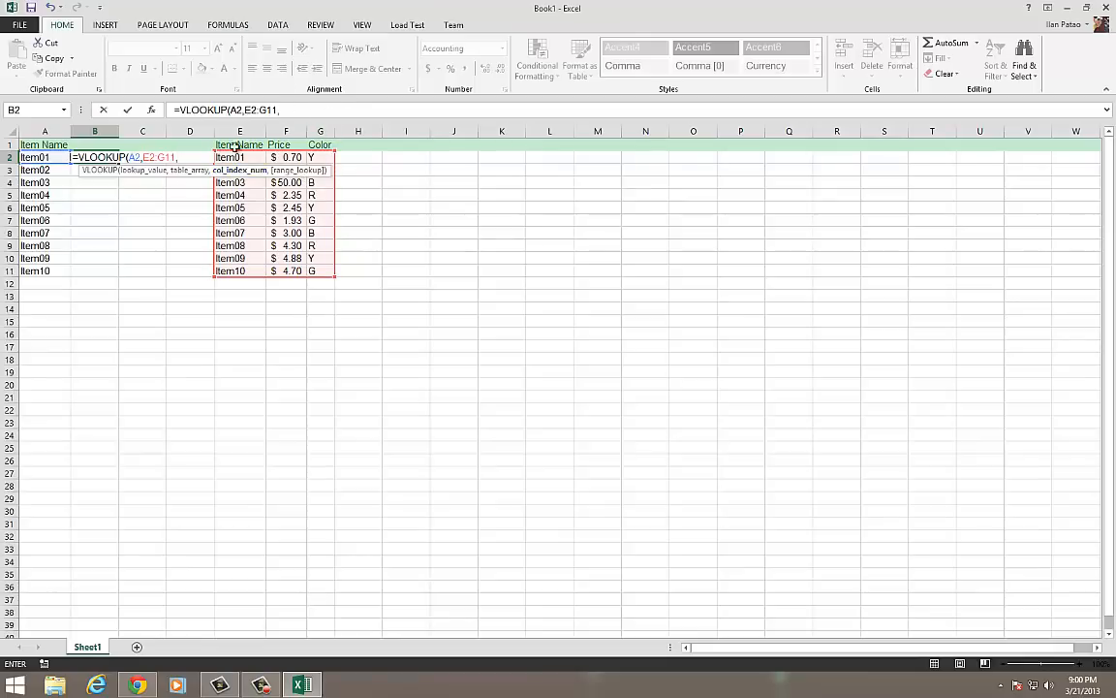
mouse_move(209, 155)
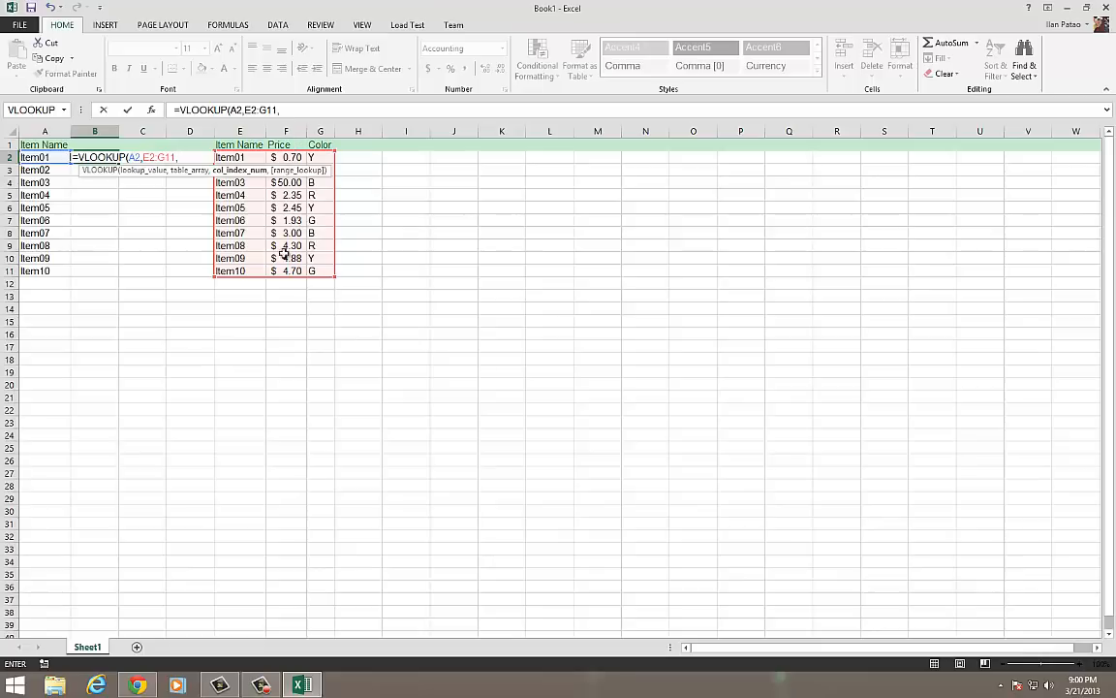
mouse_move(310, 193)
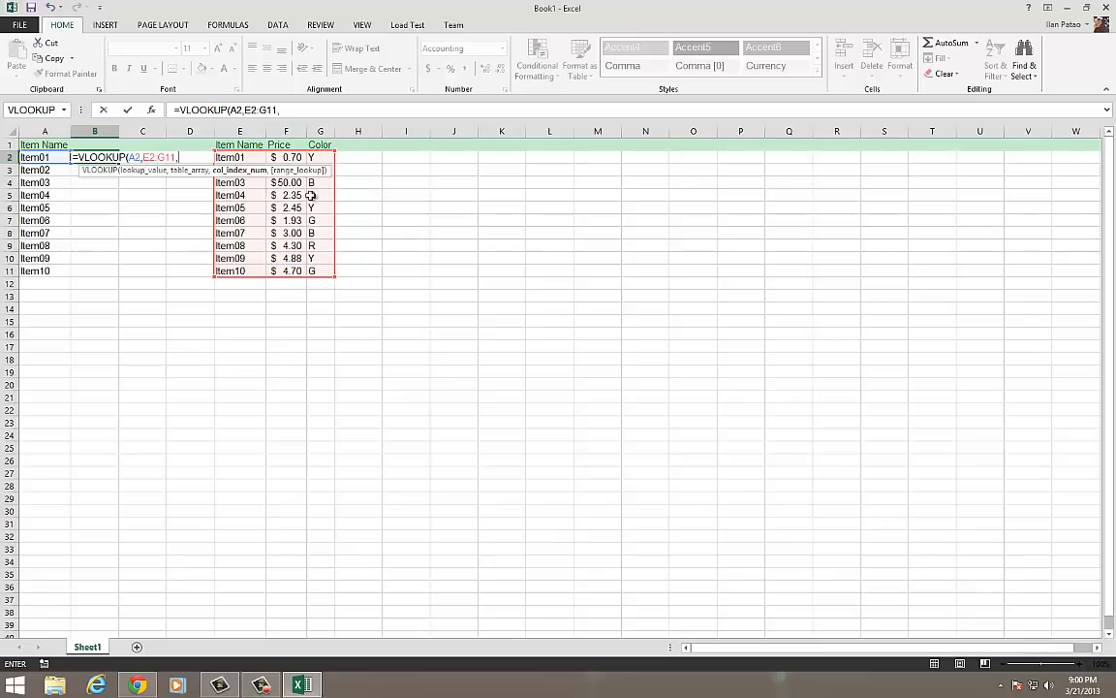
mouse_move(192, 241)
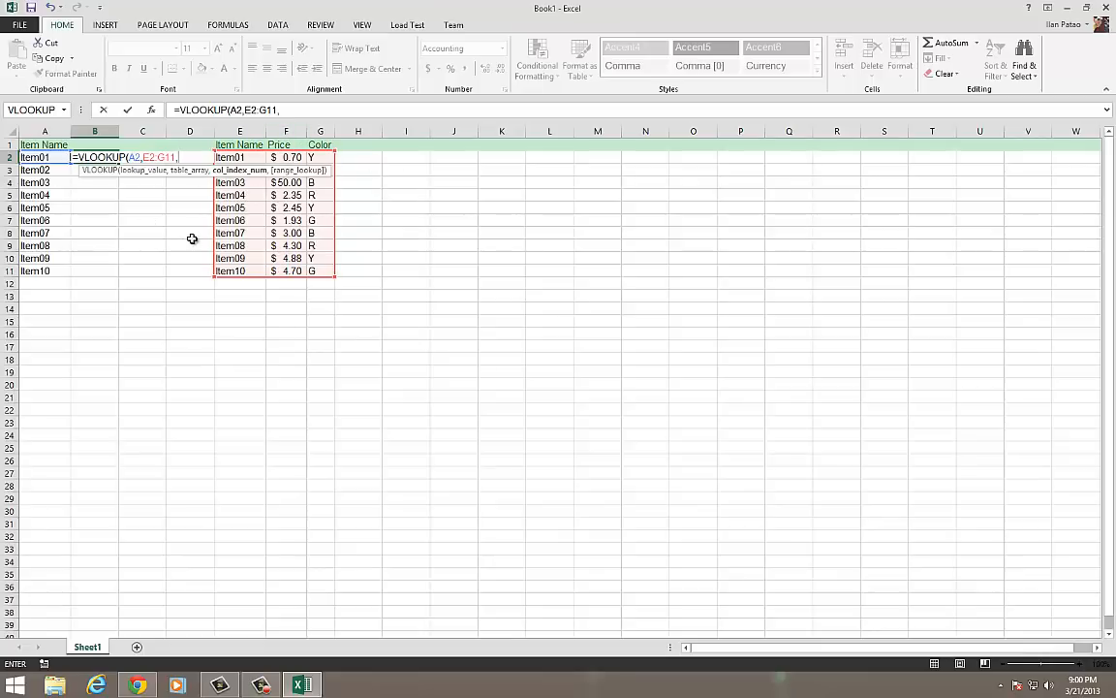
type("2)")
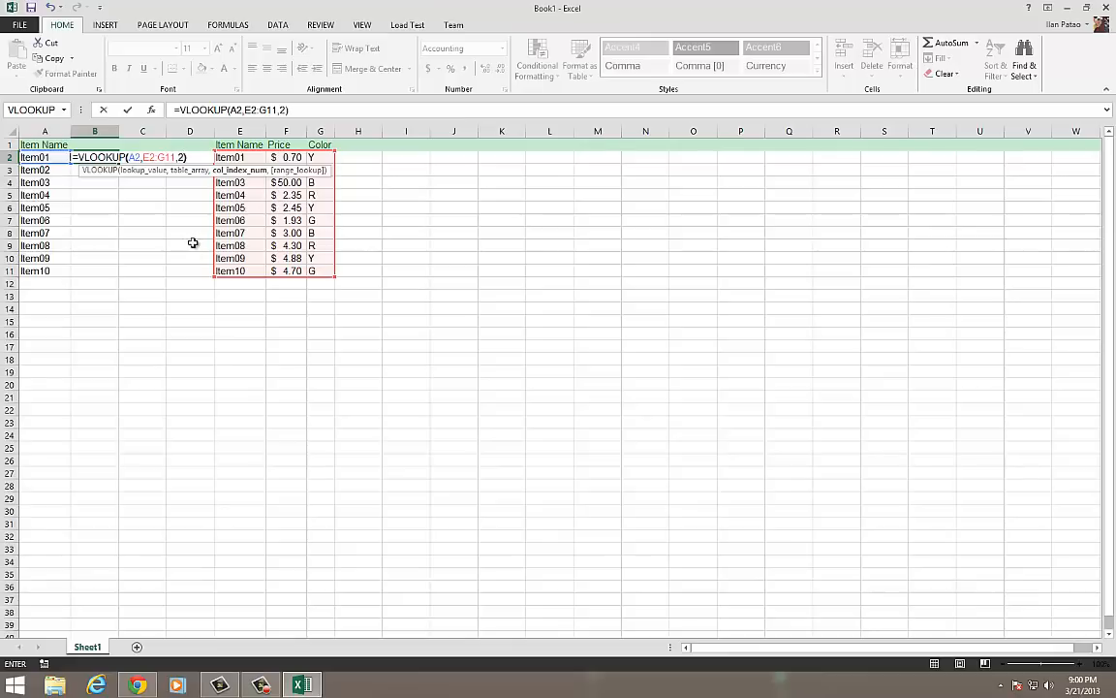
key("Return")
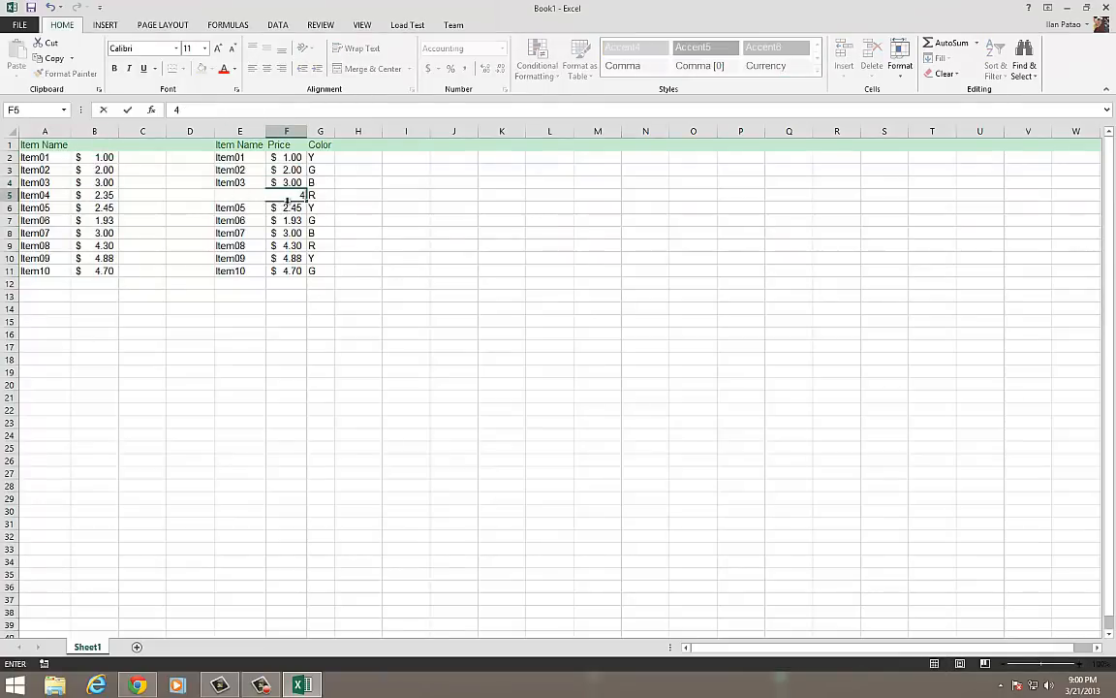
Change reference prices F2:F5 to 1.00–4.00 so Item01–Item04 update in column B.
key("Return")
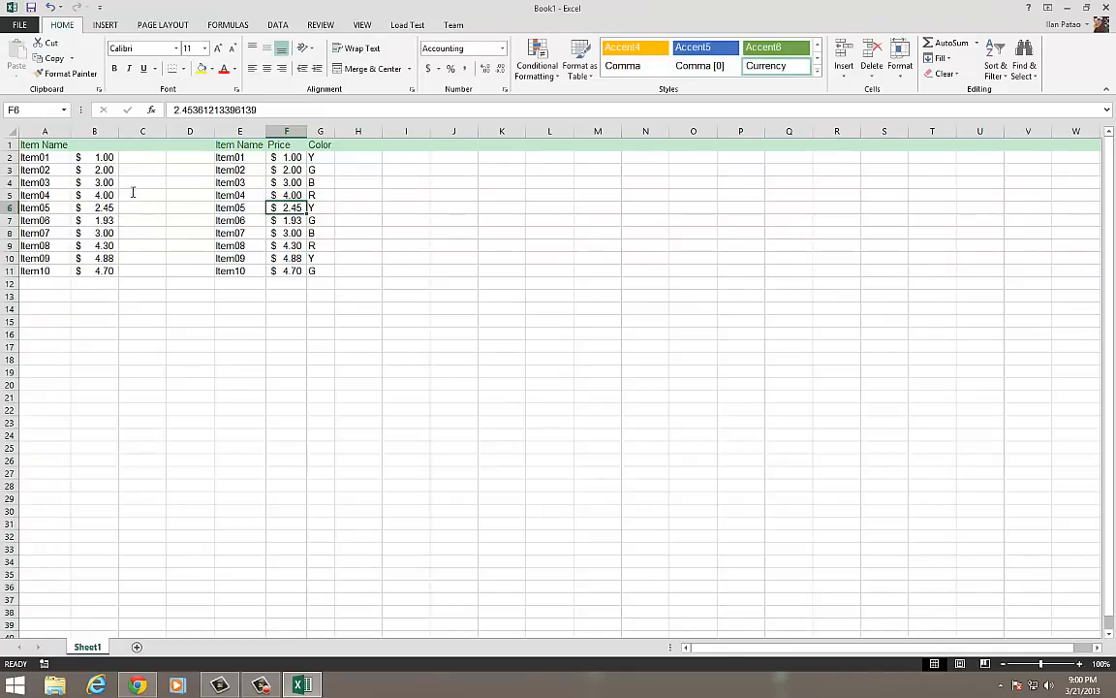
Hand-type =VLOOKUP(A2,E2:G11,3) in C2 to return Item01's colour letter.
left_click(93, 157)
type("=c")
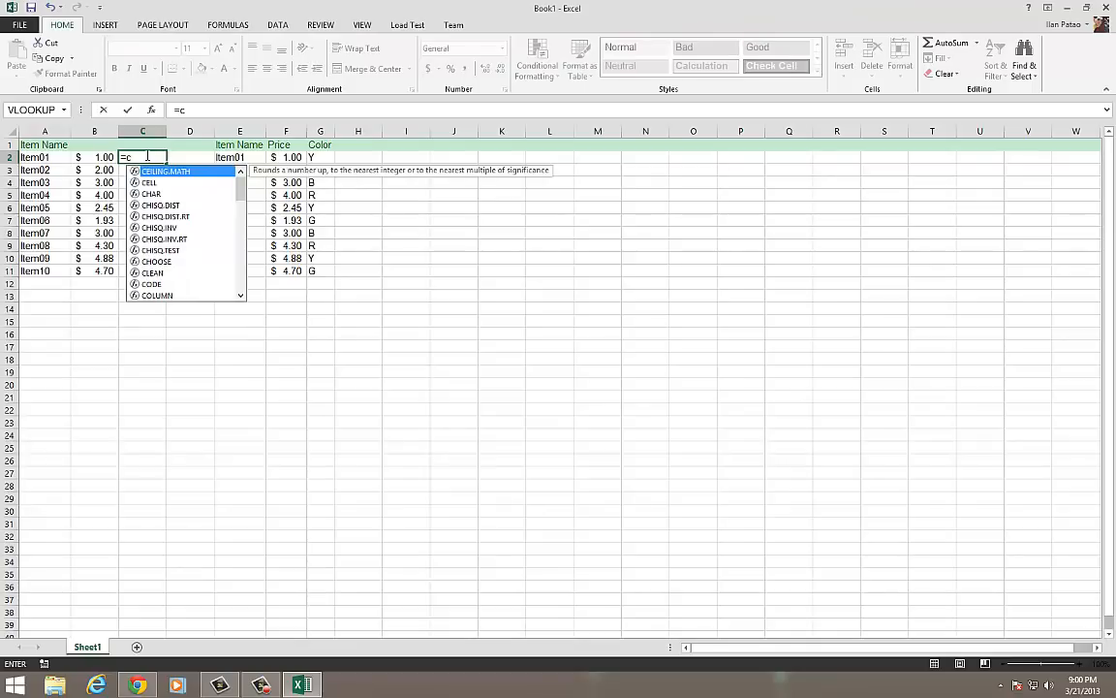
type("vlook")
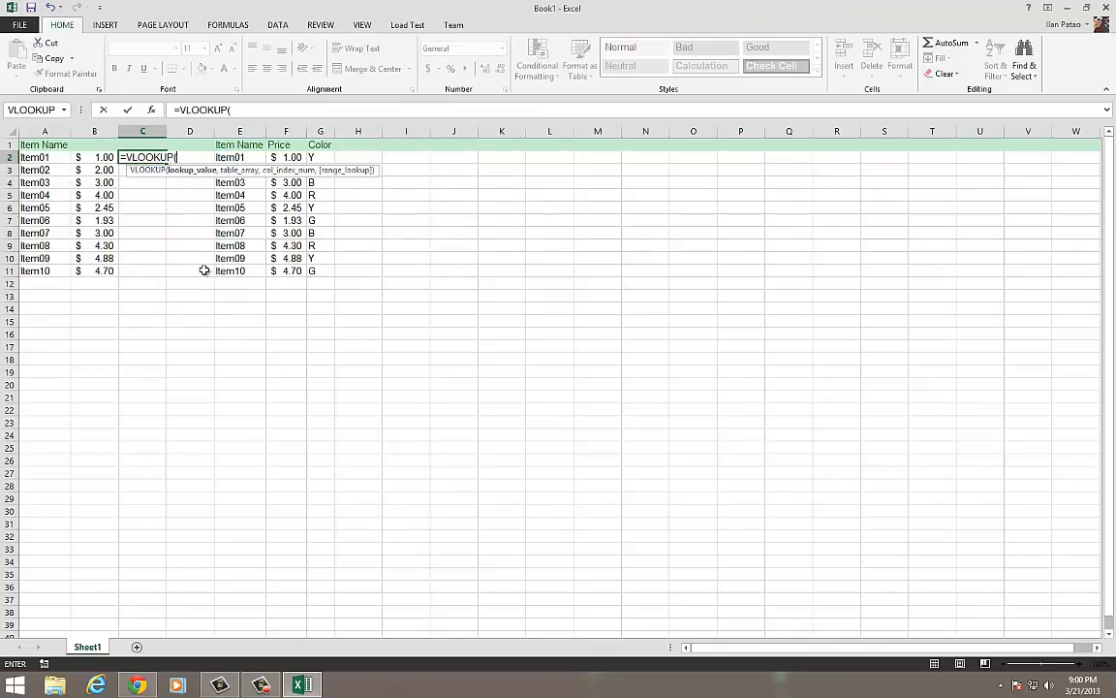
type("A")
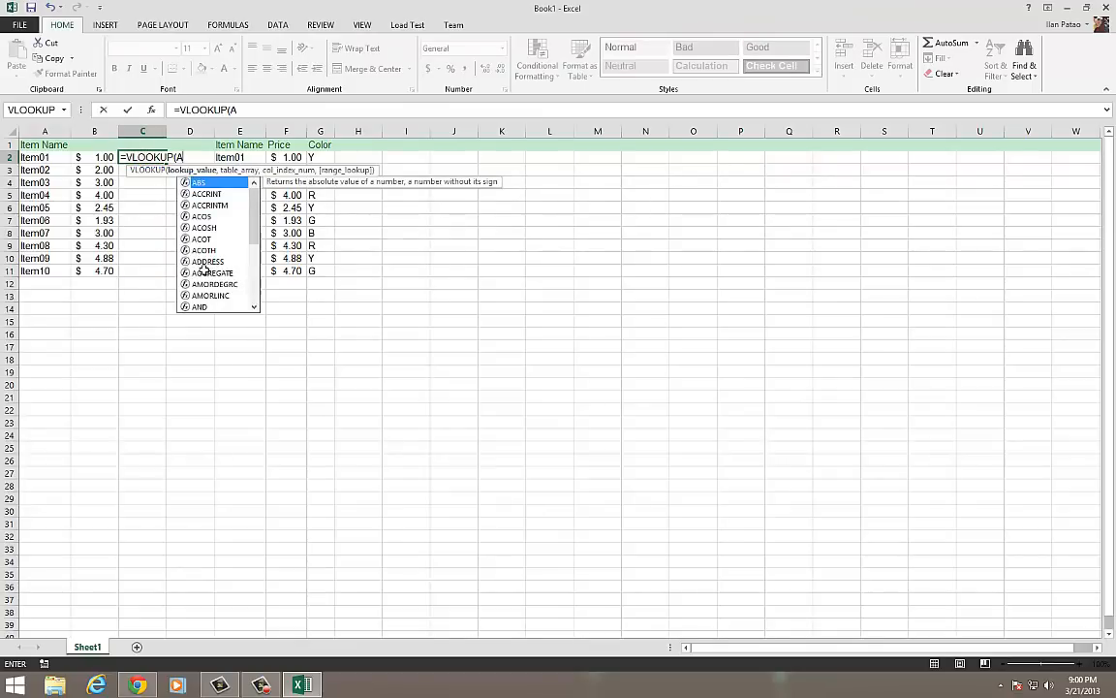
type("2,E2:G11,")
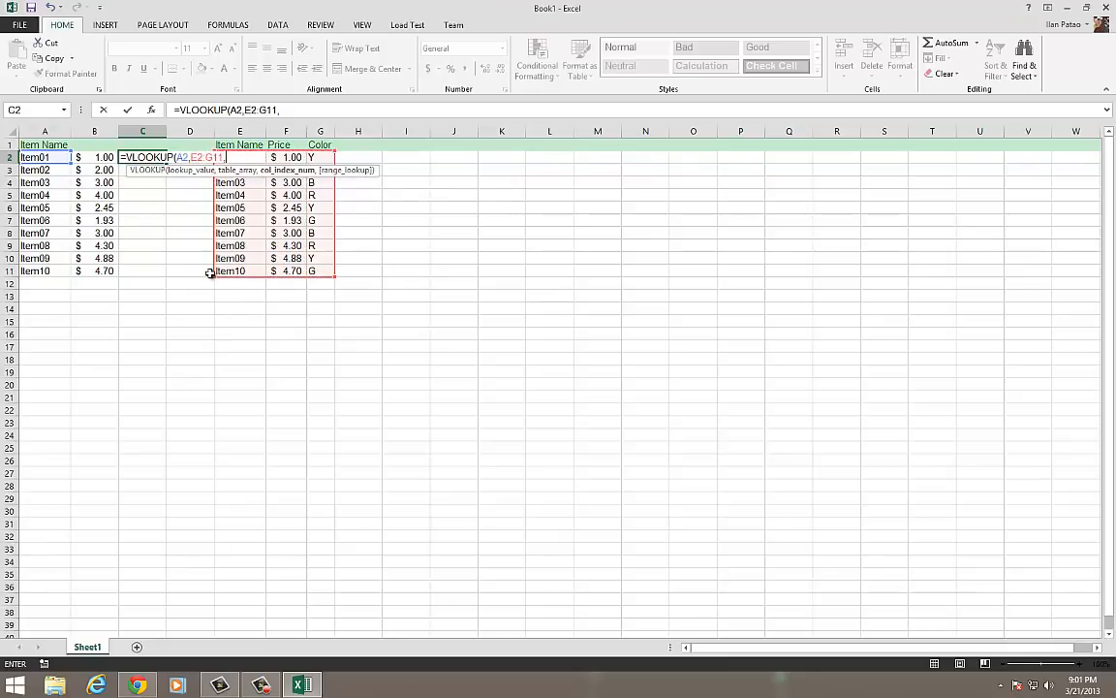
type("3")
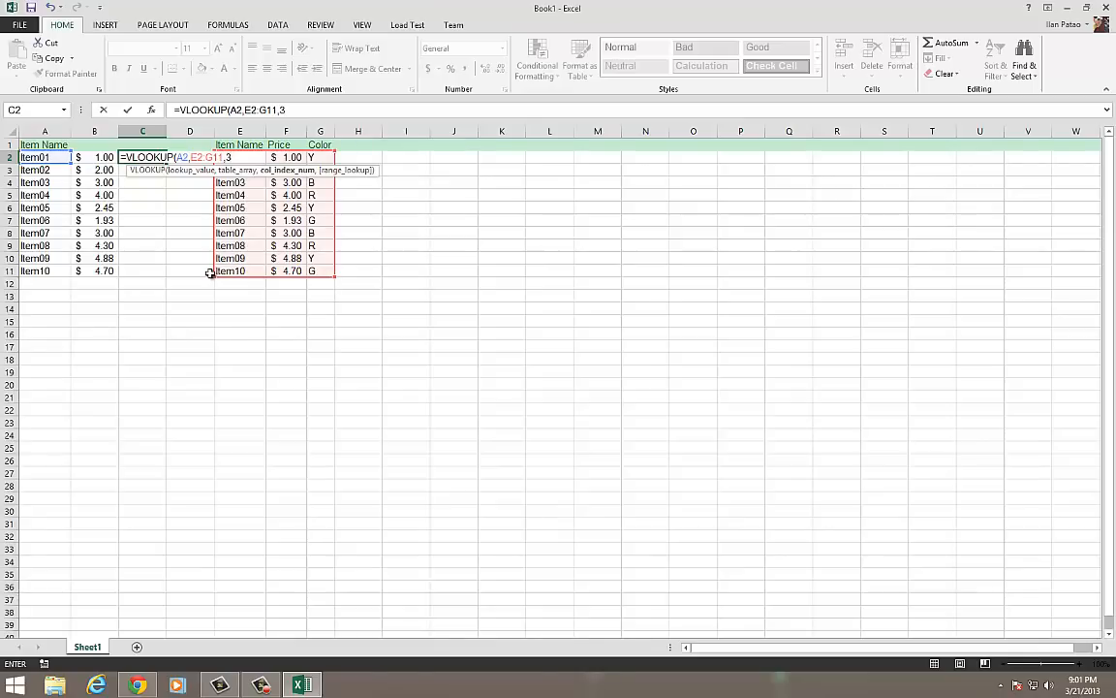
type(")")
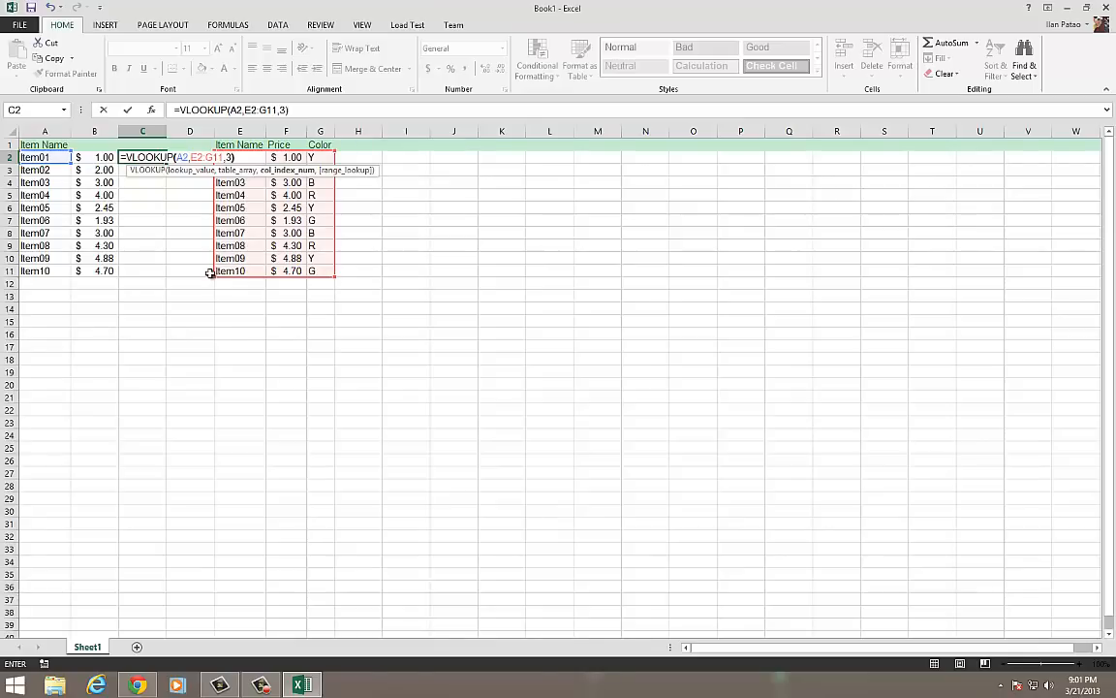
key("Return")
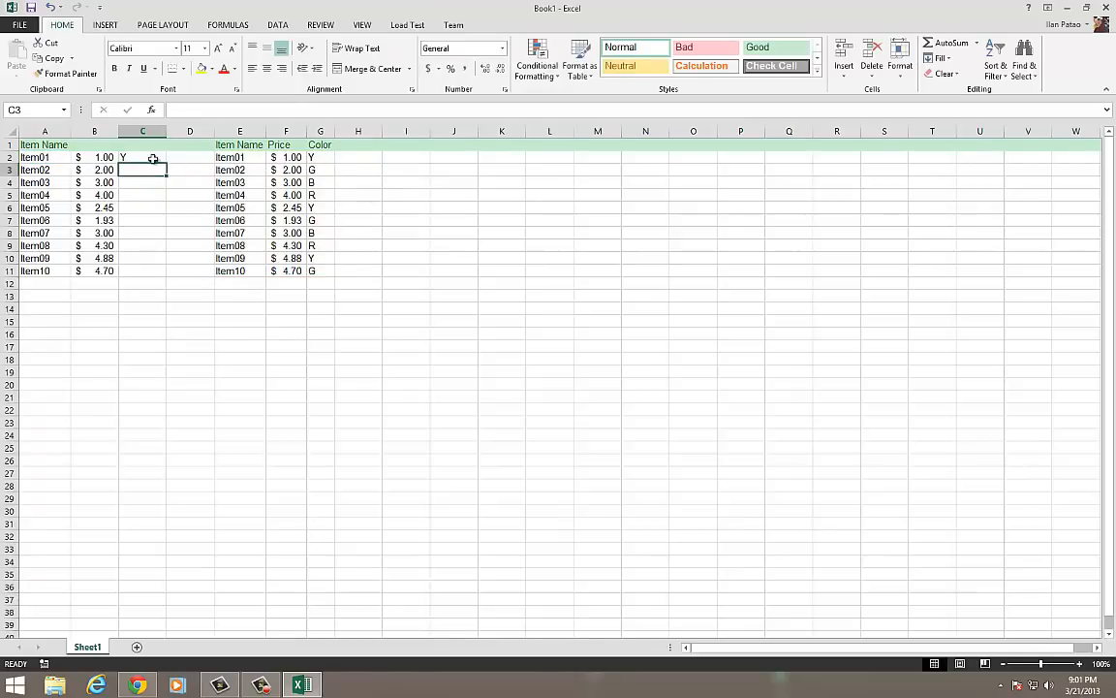
Fill the colour lookup down to C11 so rows show Y, G, B, R, and set a reference colour to R.
left_click_drag(144, 157, 143, 271)
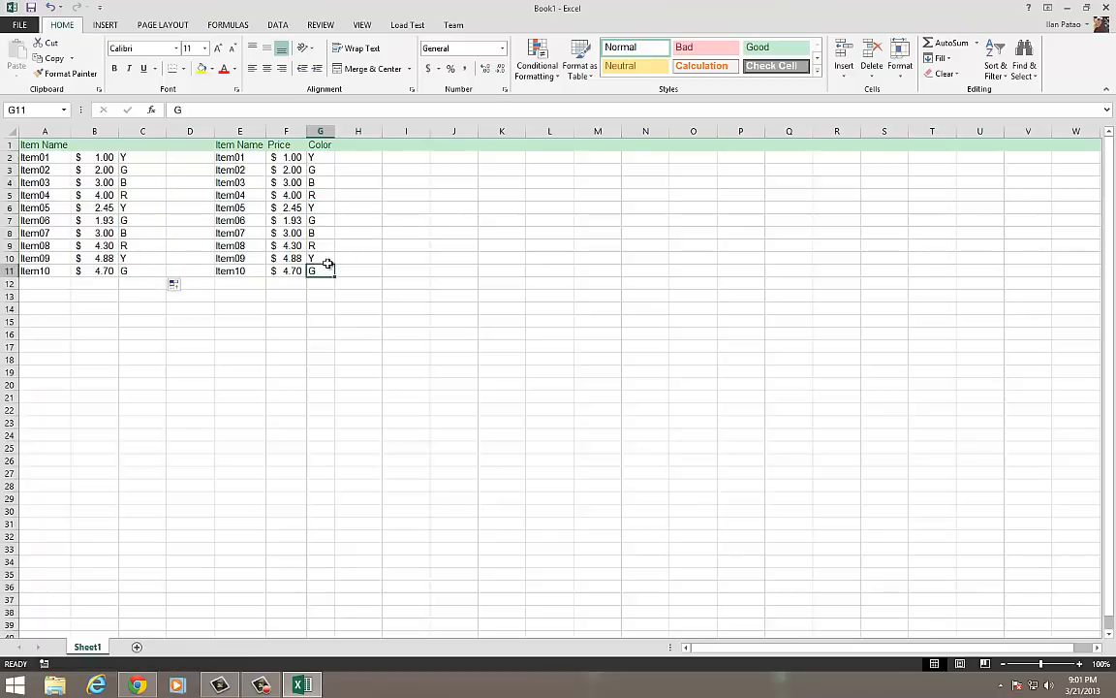
type("R")
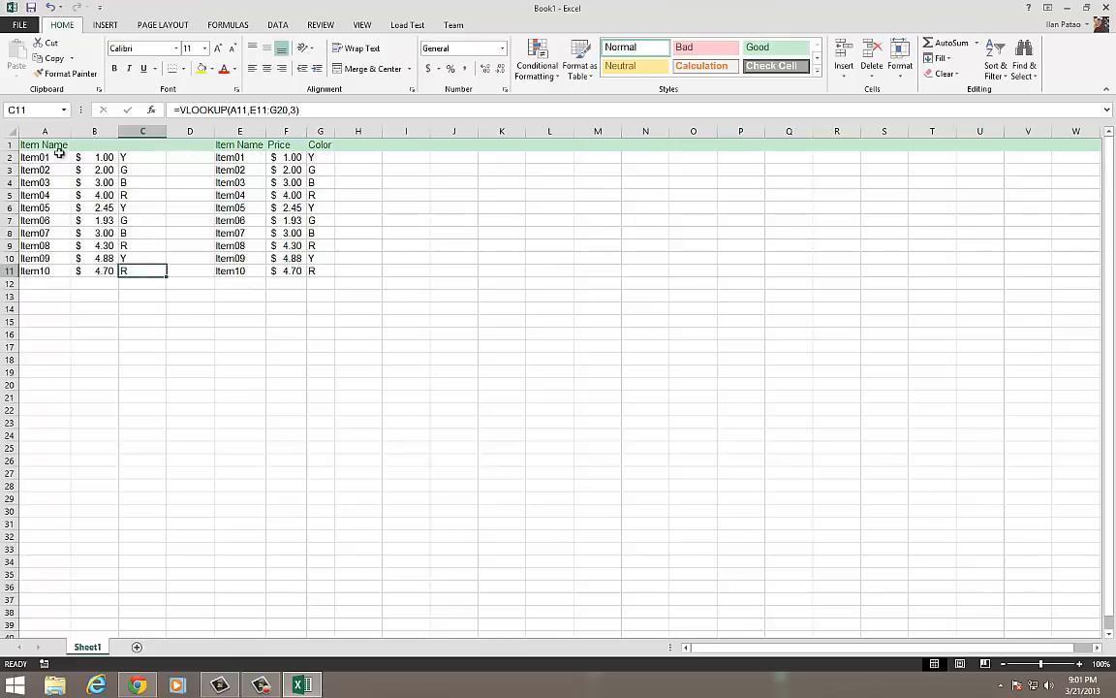
mouse_move(347, 263)
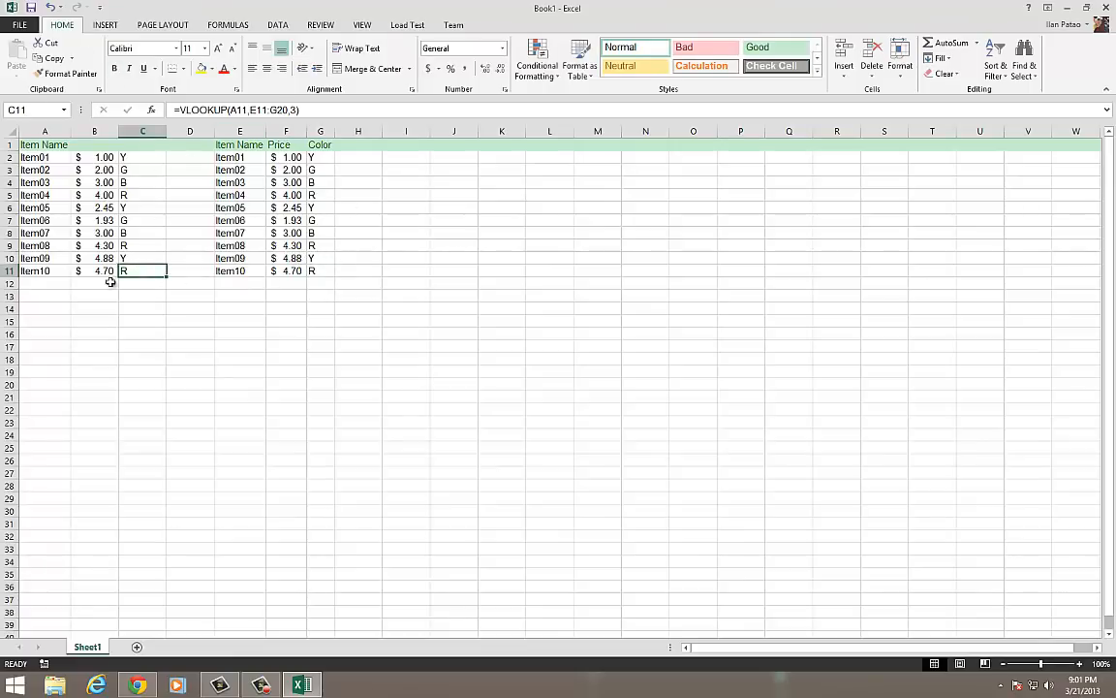
left_click(190, 244)
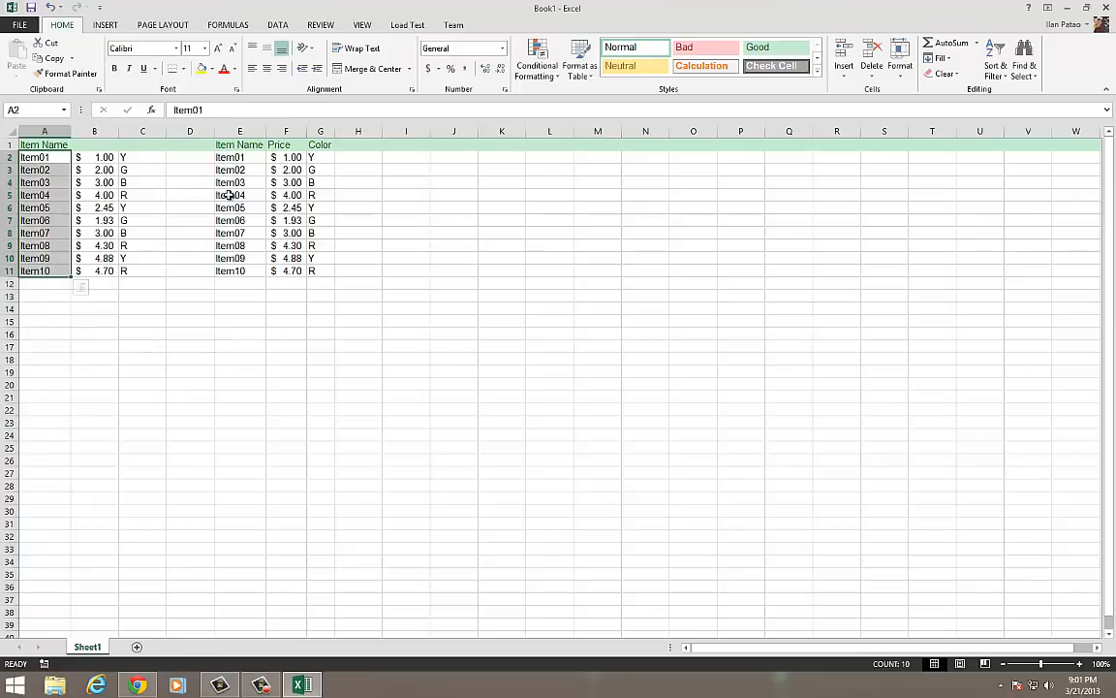
left_click(241, 157)
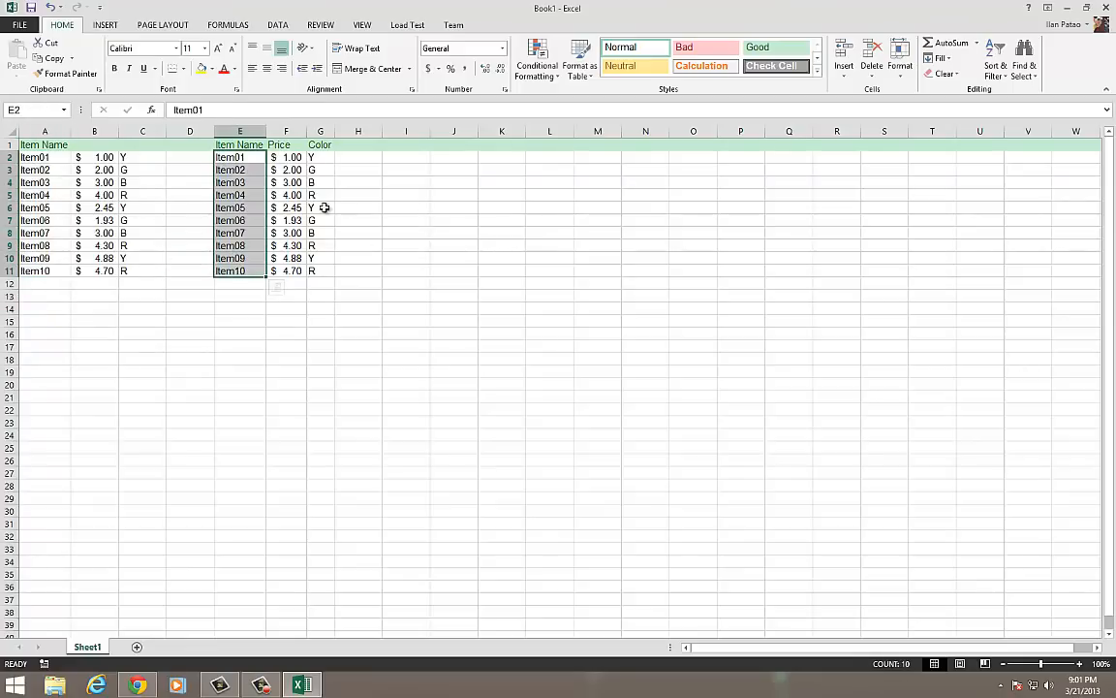
left_click(240, 208)
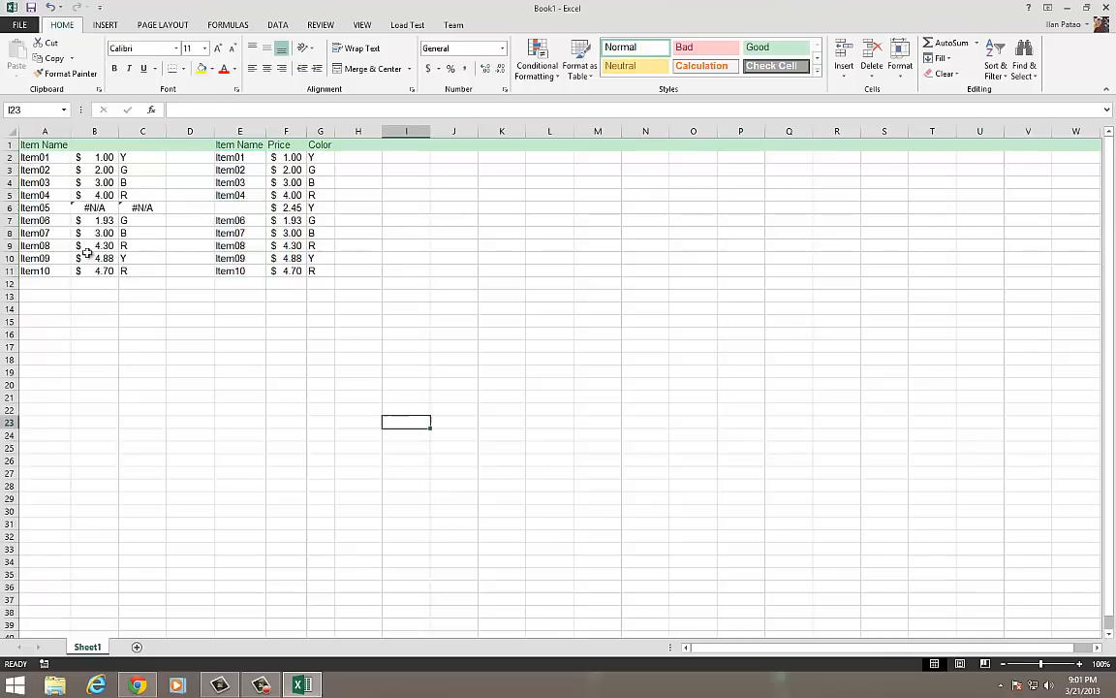
left_click(144, 208)
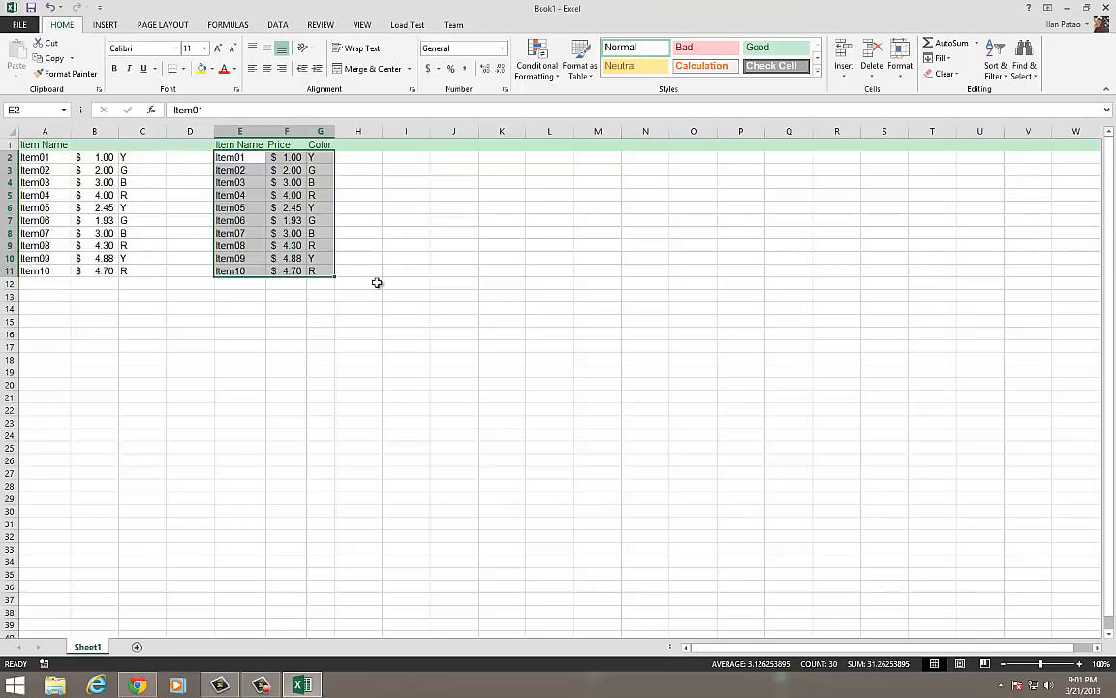
left_click(238, 157)
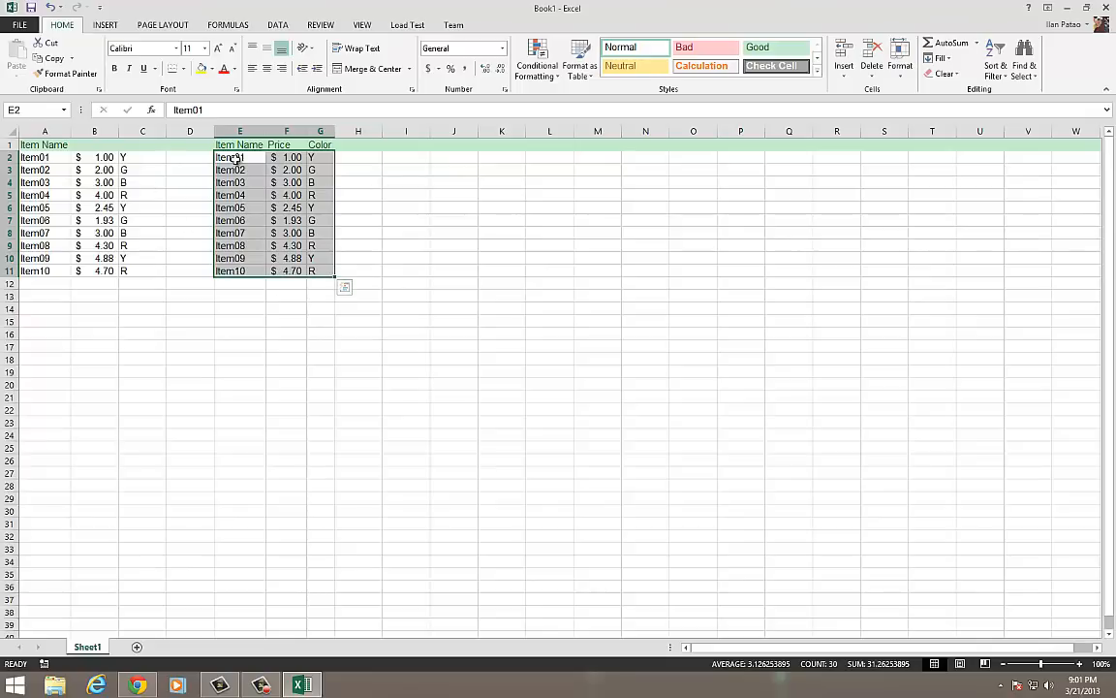
left_click_drag(228, 157, 357, 271)
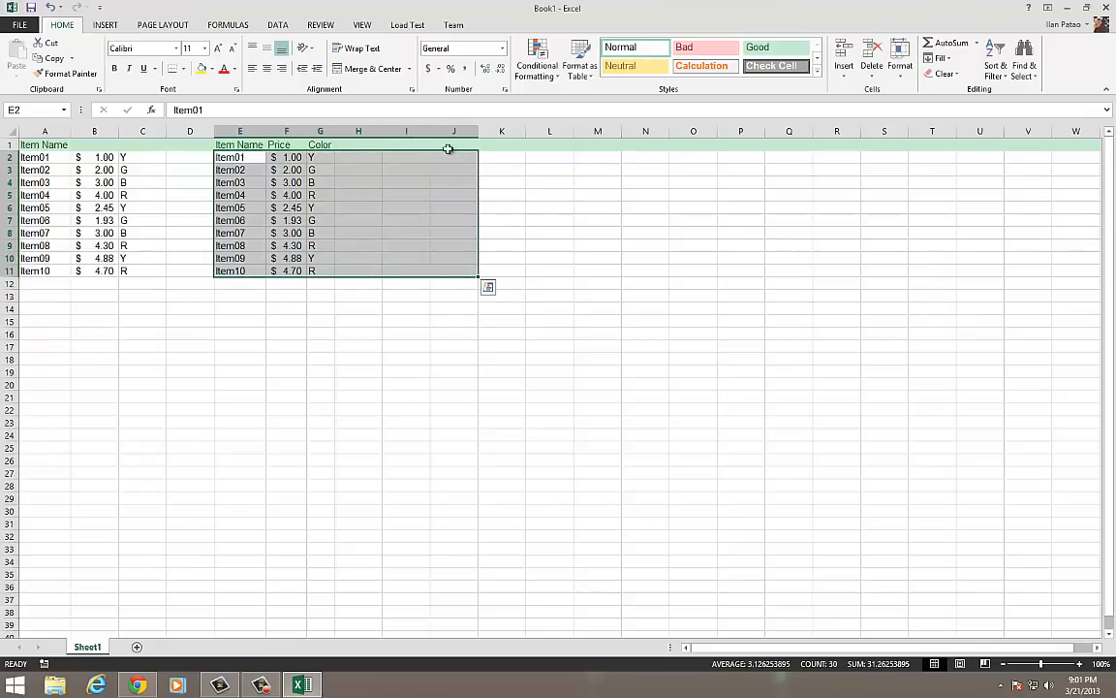
mouse_move(128, 337)
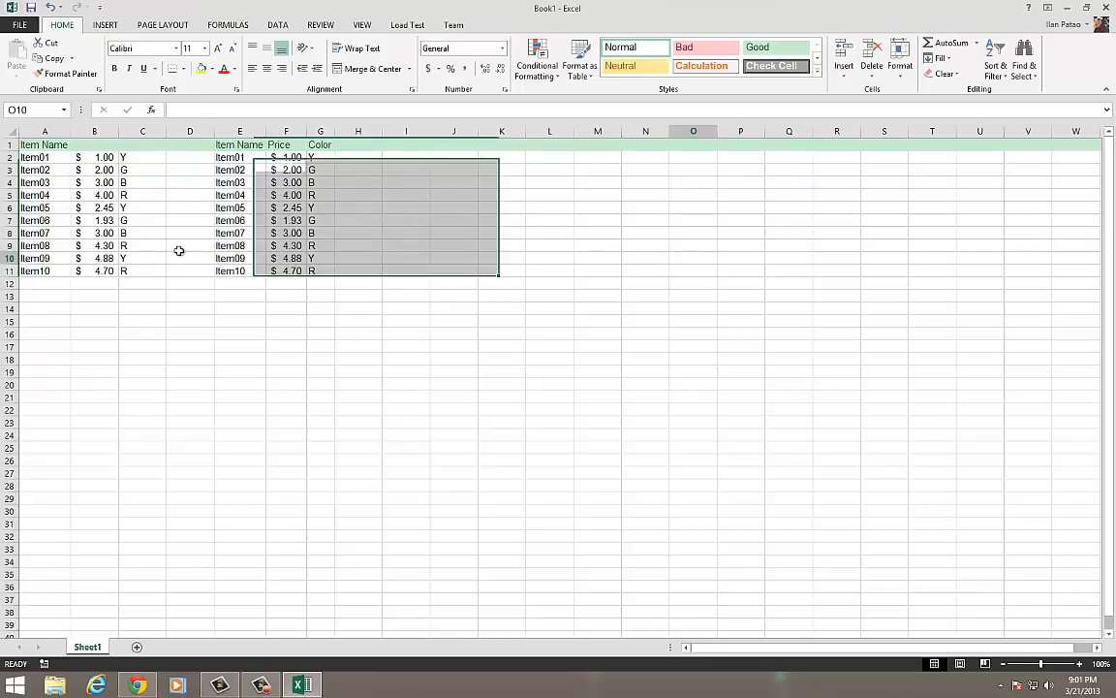
left_click_drag(241, 157, 320, 271)
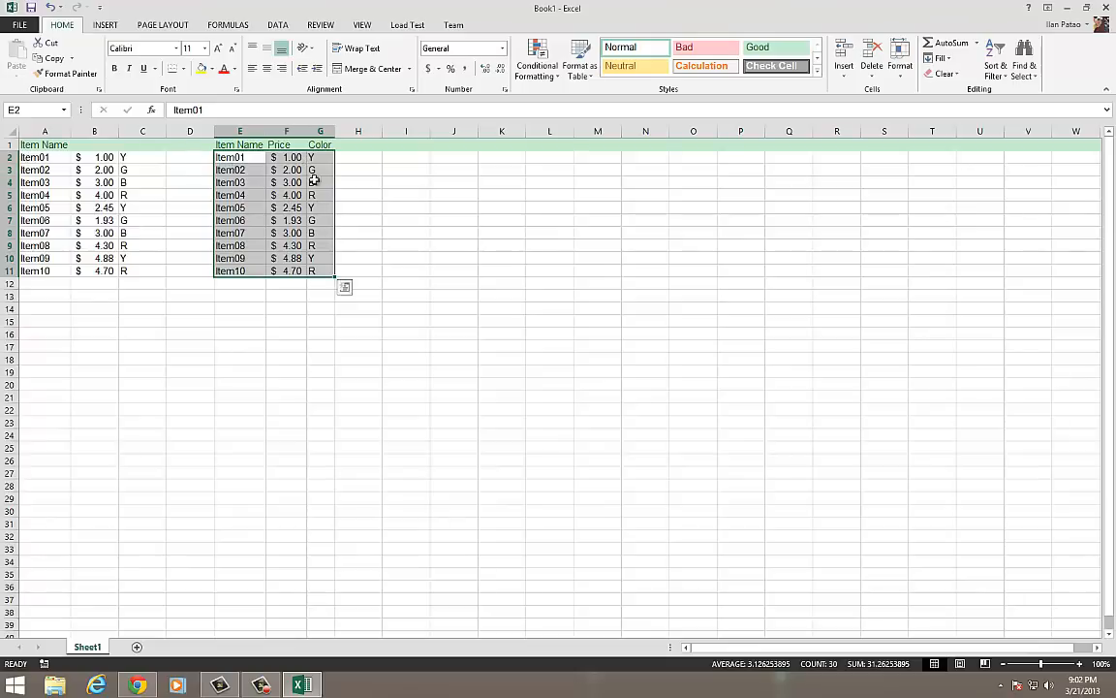
left_click(240, 345)
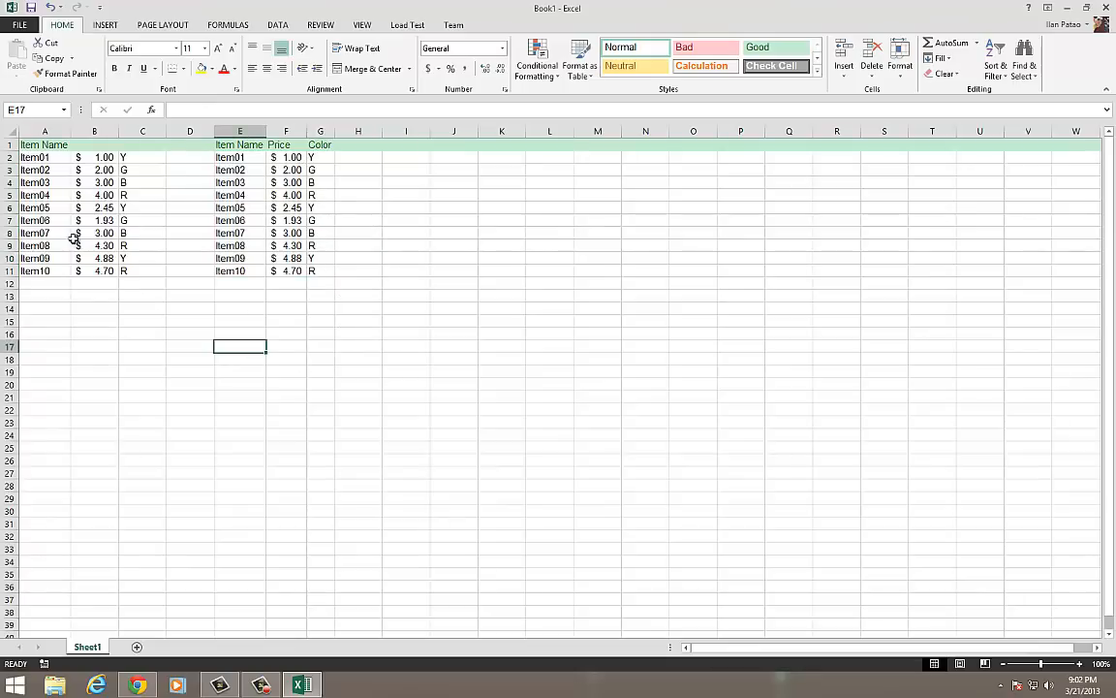
left_click(357, 283)
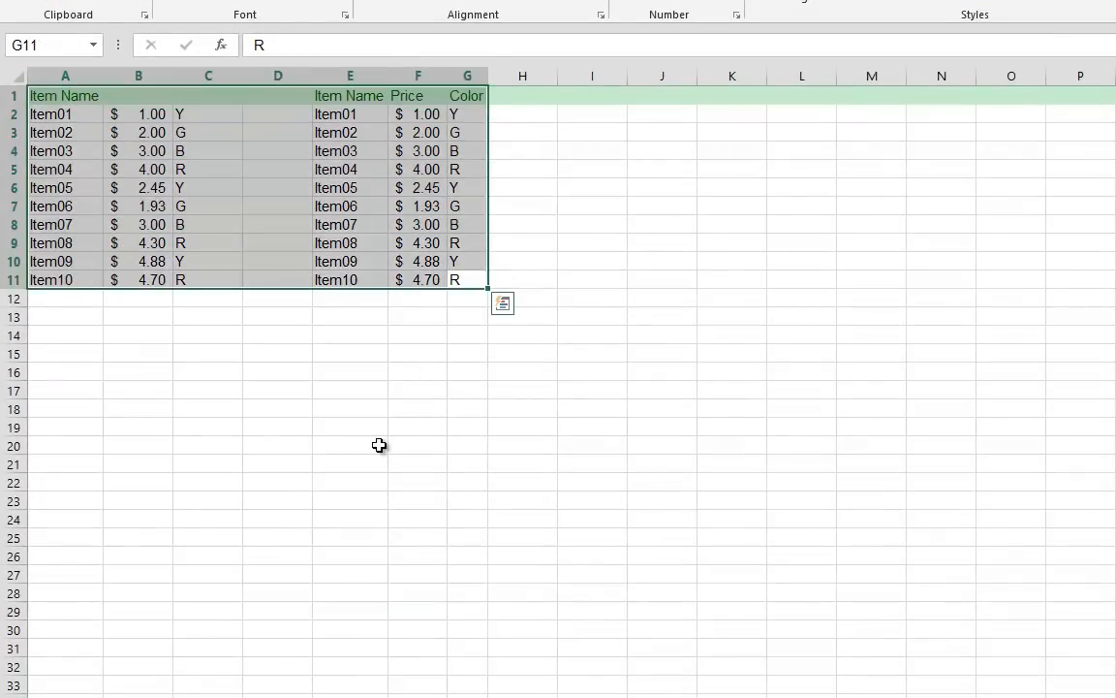
left_click(419, 334)
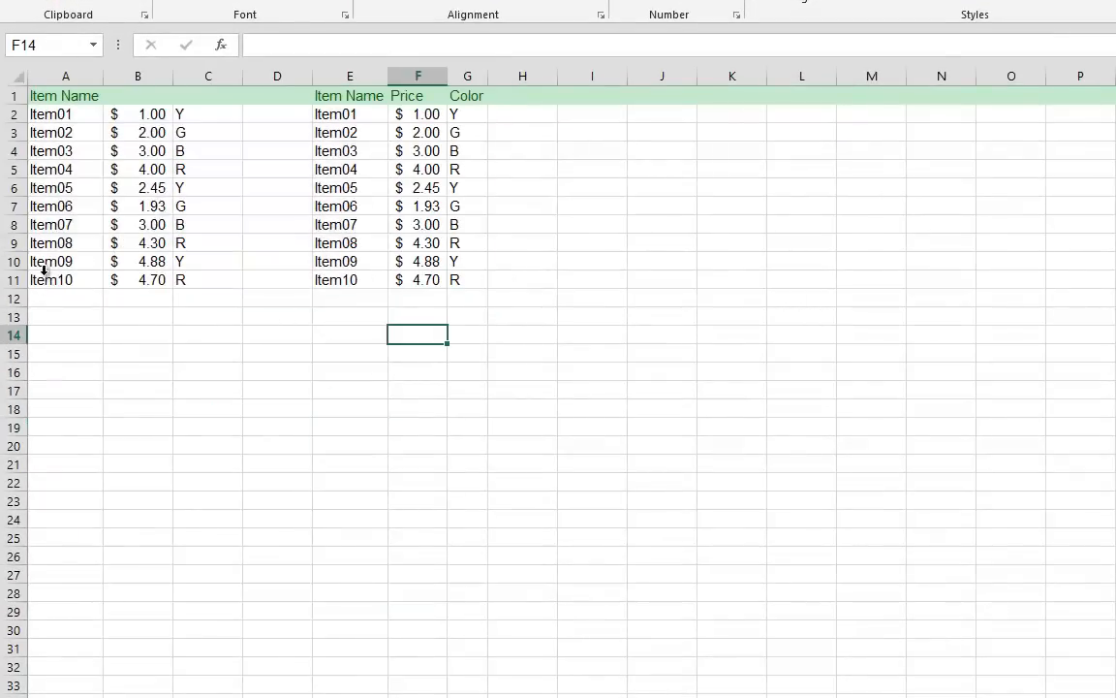
left_click(66, 279)
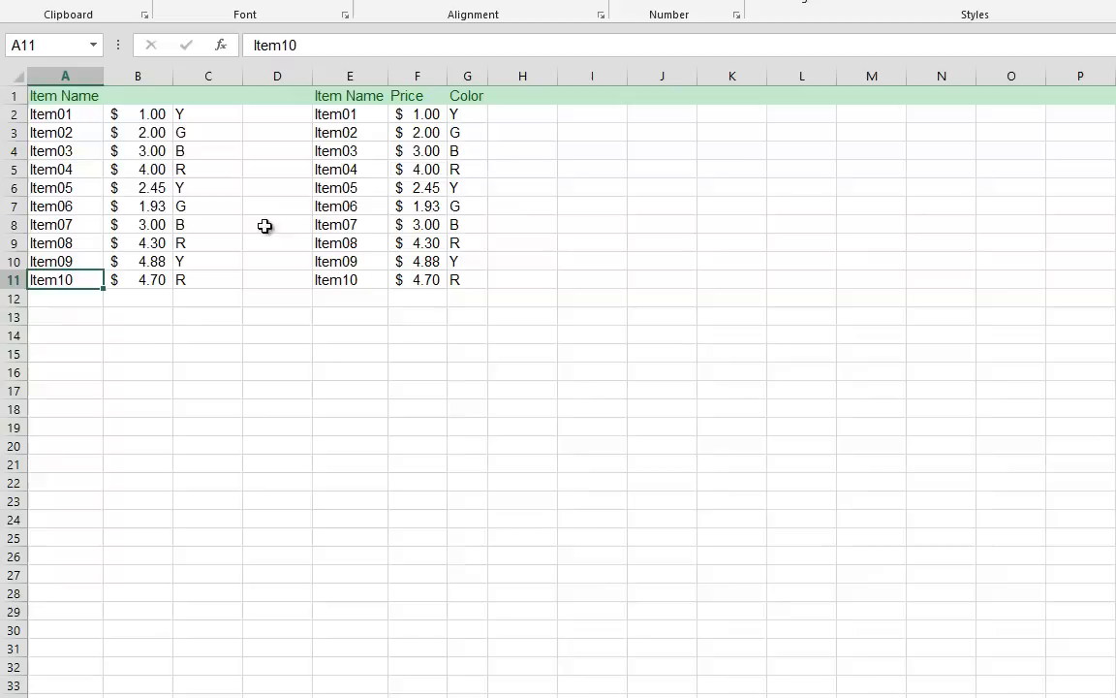
mouse_move(833, 127)
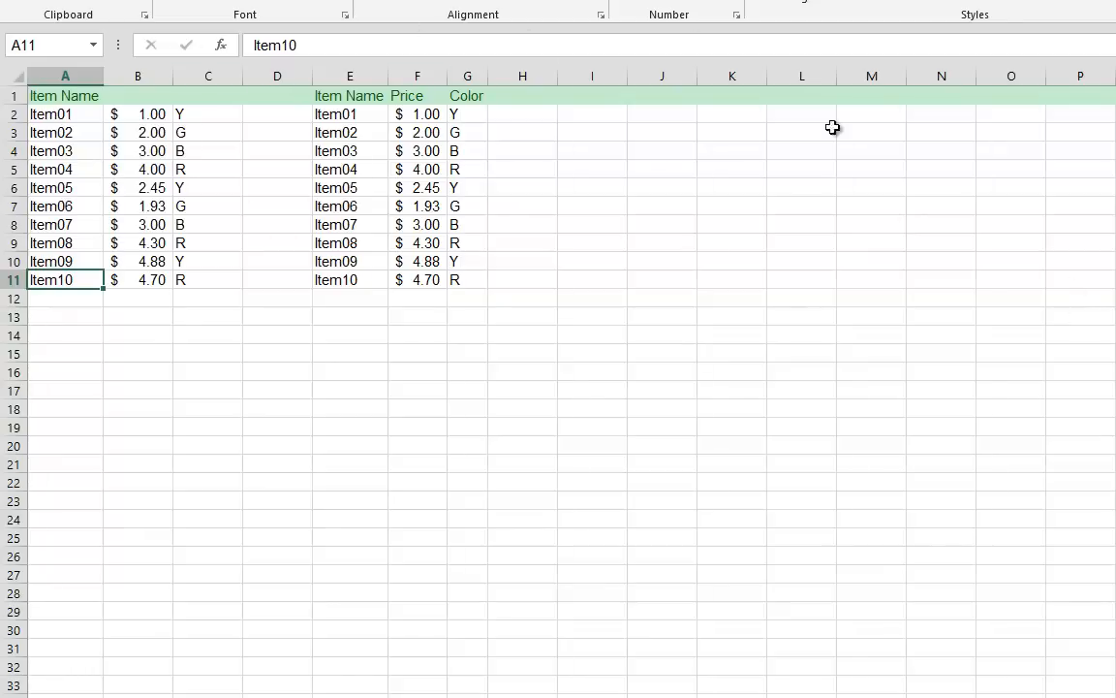
mouse_move(700, 555)
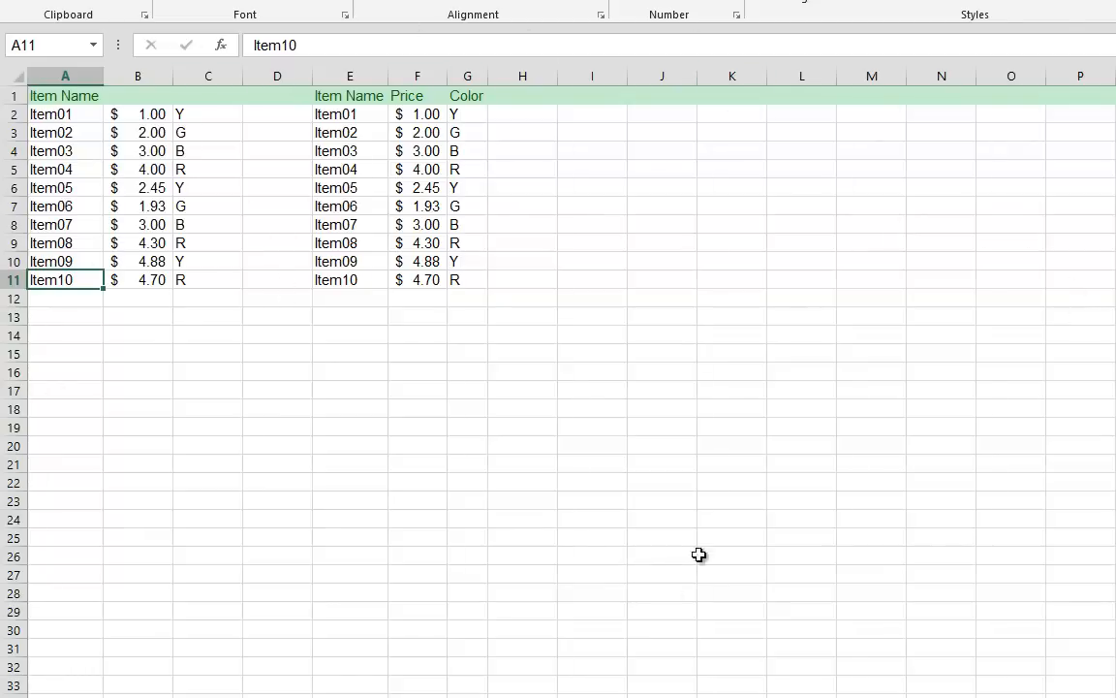
left_click(349, 299)
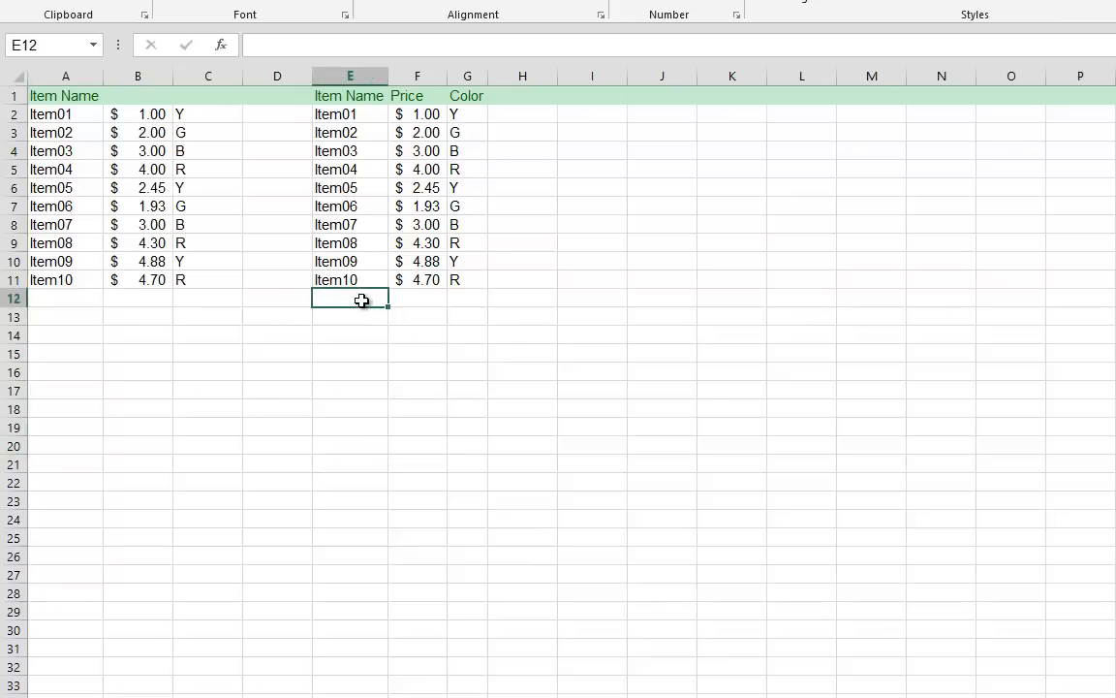
left_click(277, 206)
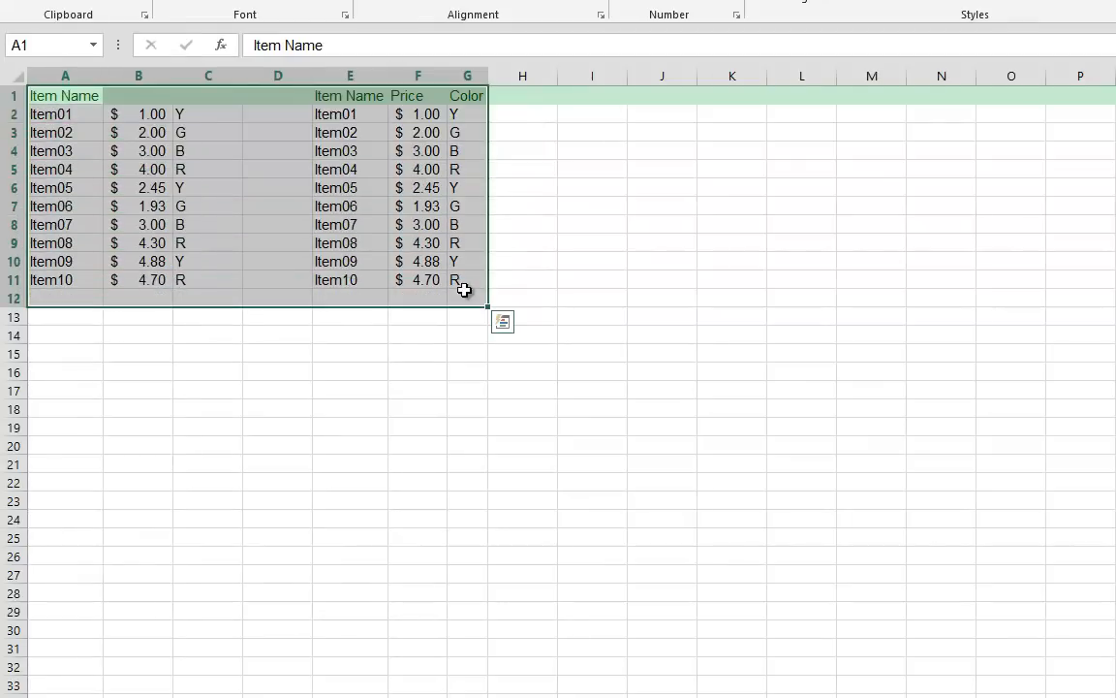
mouse_move(463, 272)
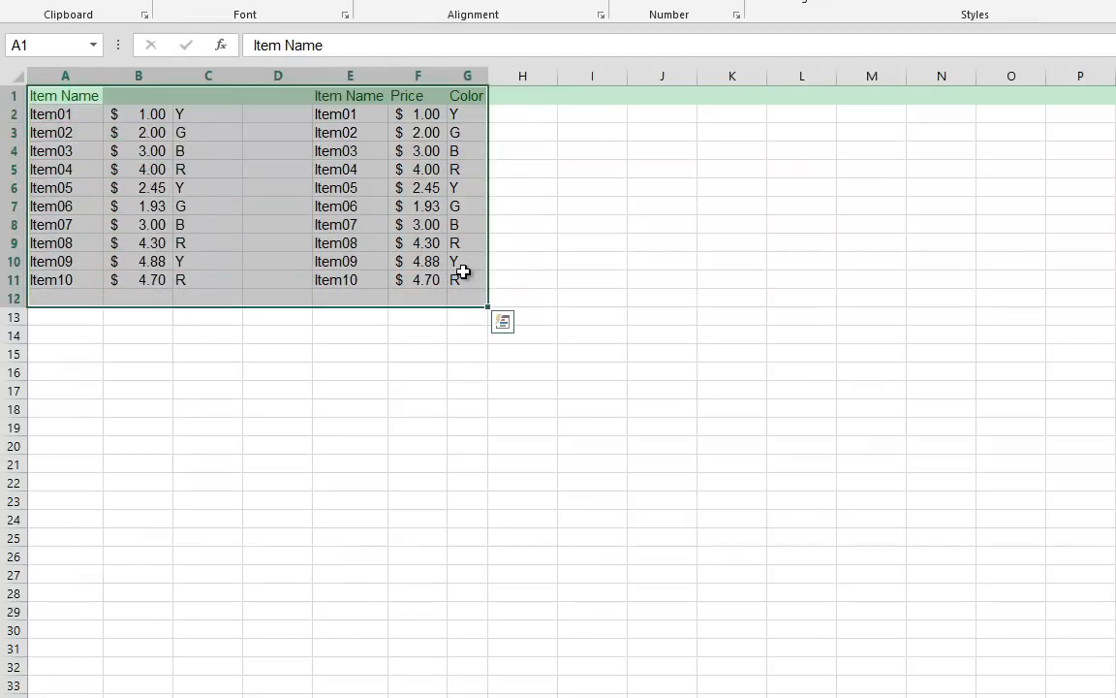